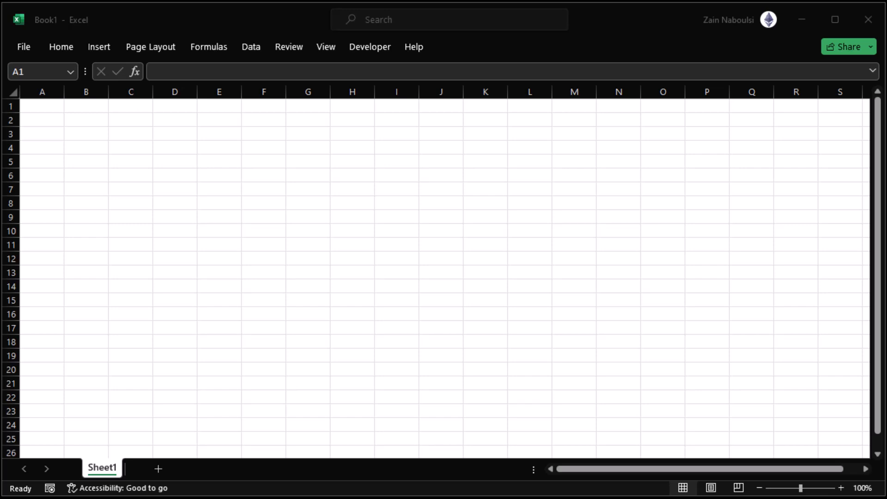
mouse_move(84, 283)
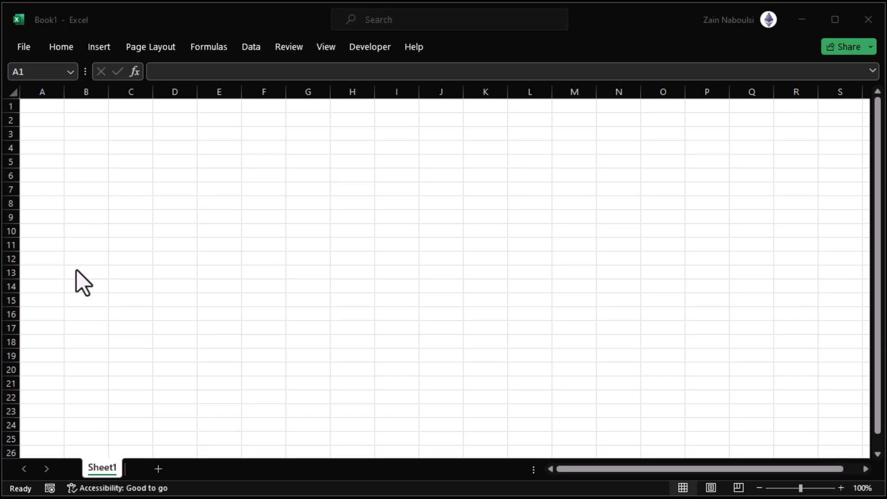
mouse_move(90, 139)
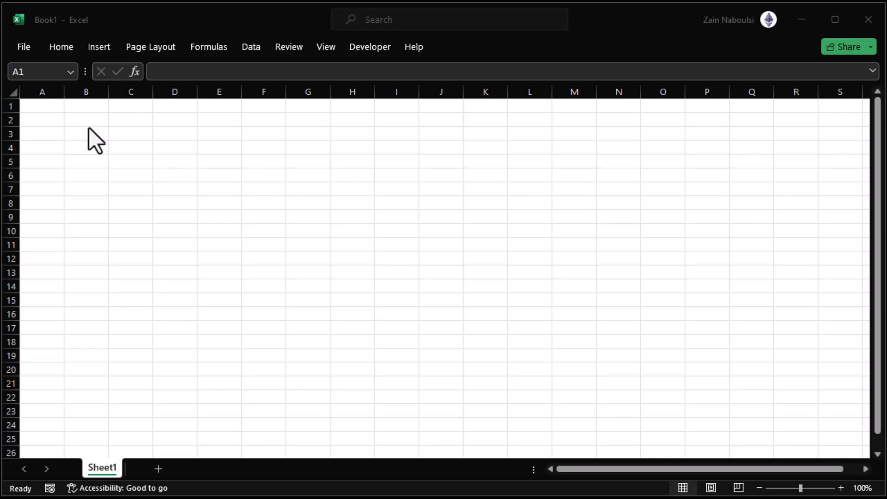
mouse_move(99, 161)
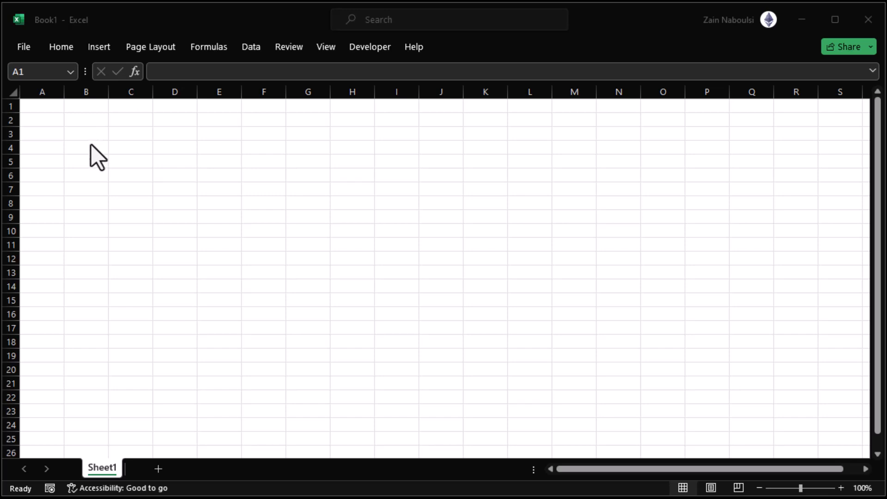
mouse_move(145, 164)
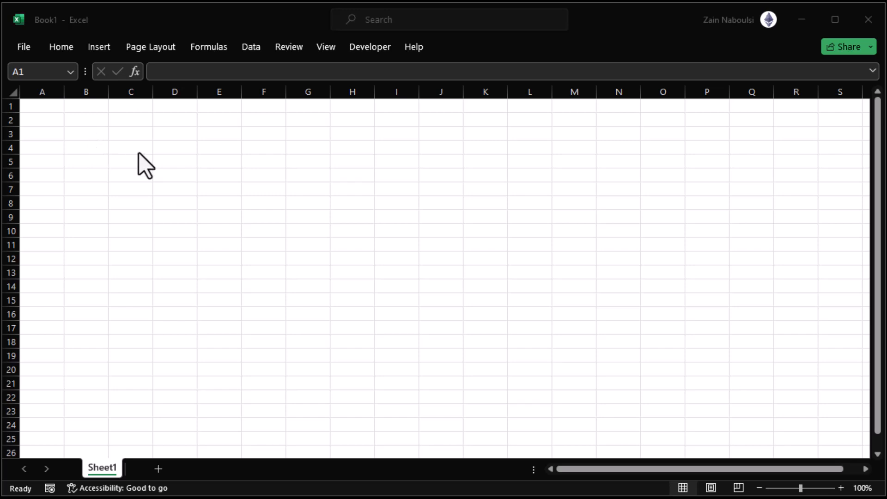
mouse_move(73, 113)
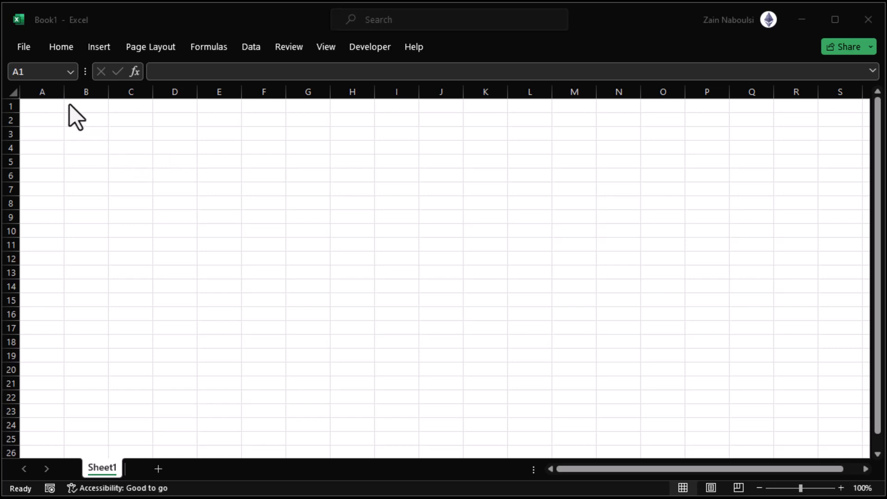
Start Save As via Browse with Downloads as the folder, showing the file-type list.
left_click(42, 106)
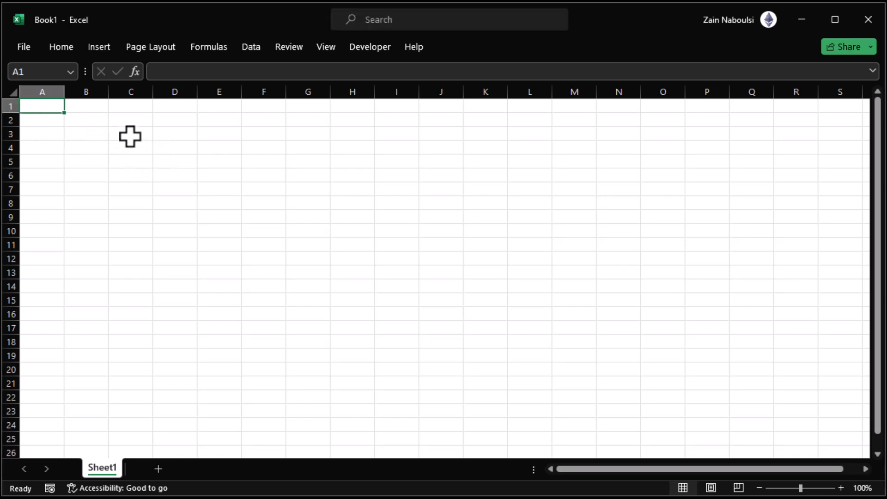
mouse_move(45, 71)
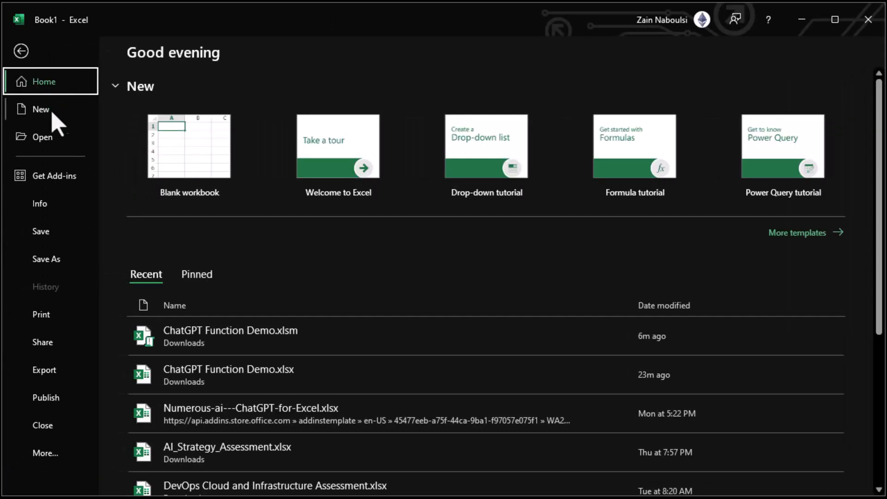
left_click(47, 258)
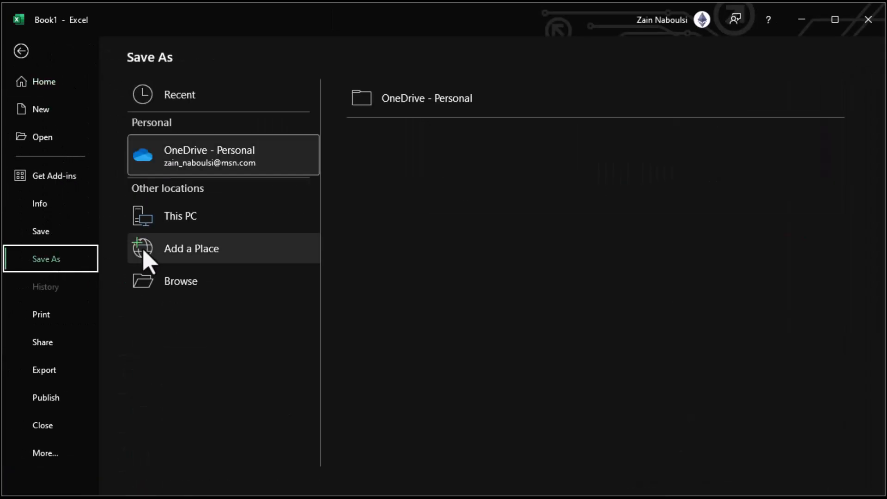
left_click(180, 280)
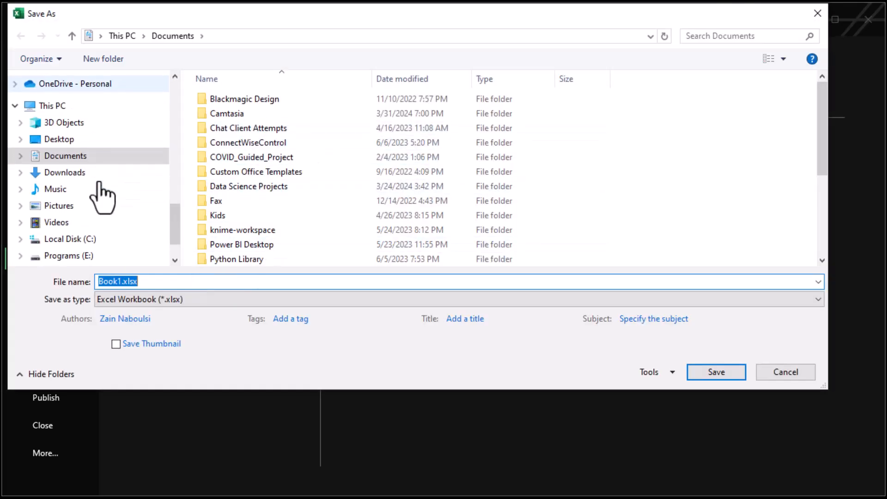
left_click(63, 172)
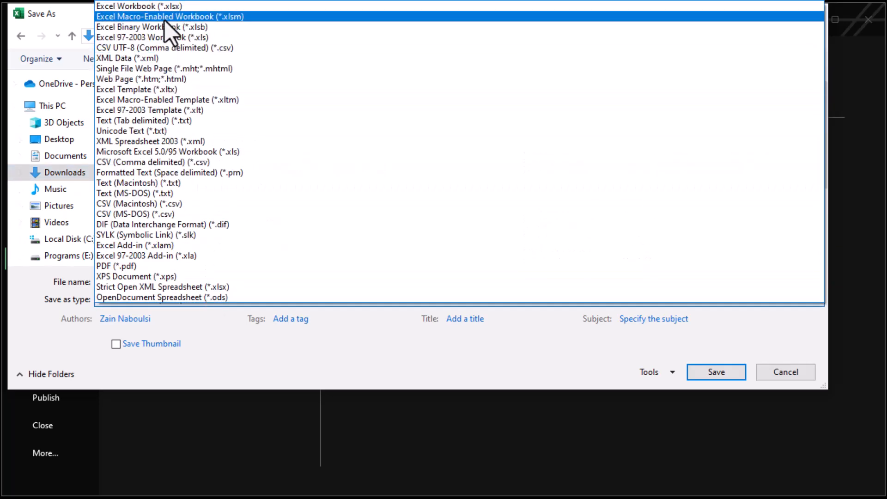
mouse_move(207, 31)
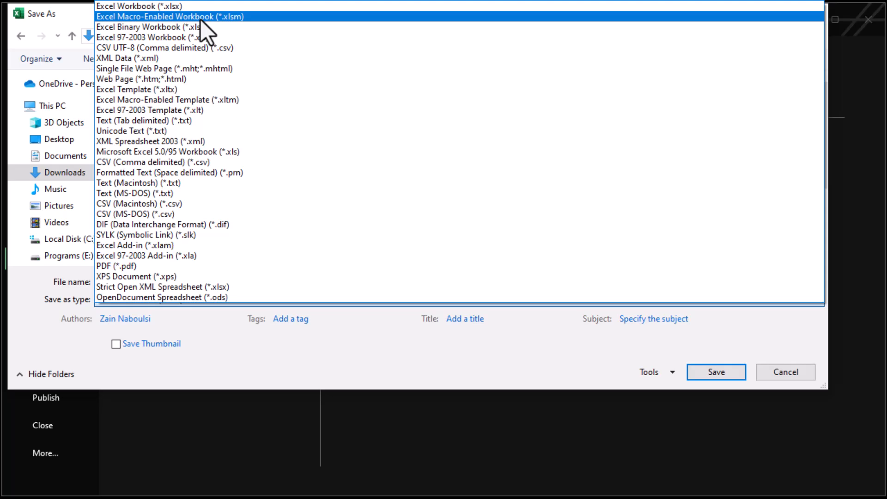
mouse_move(244, 31)
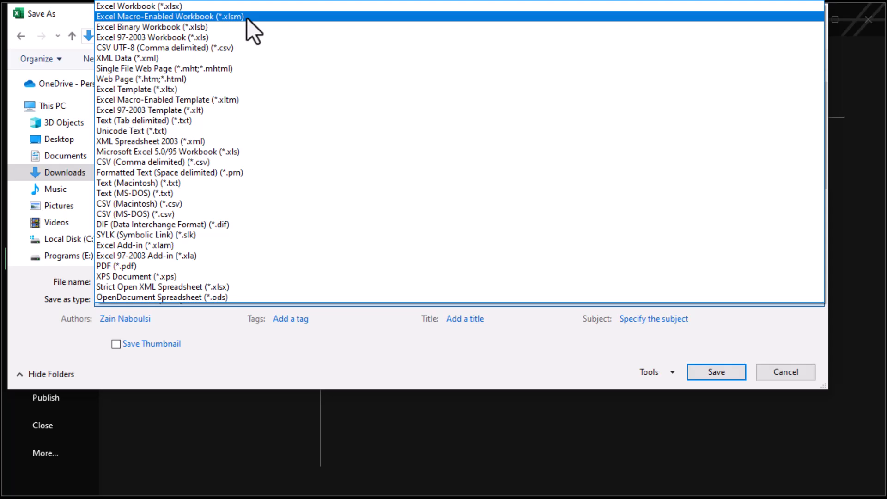
Save as Excel Macro-Enabled Workbook (*.xlsm) named 'Excel LLM Code Examples'.
left_click(169, 15)
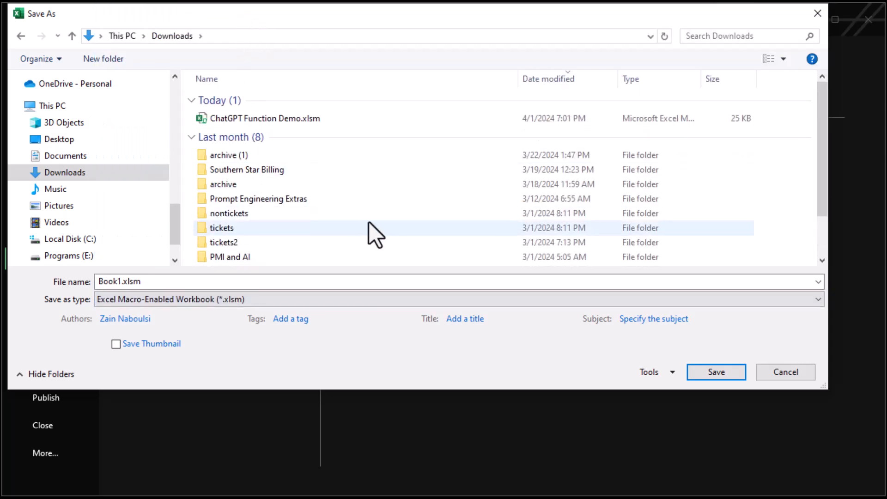
mouse_move(307, 323)
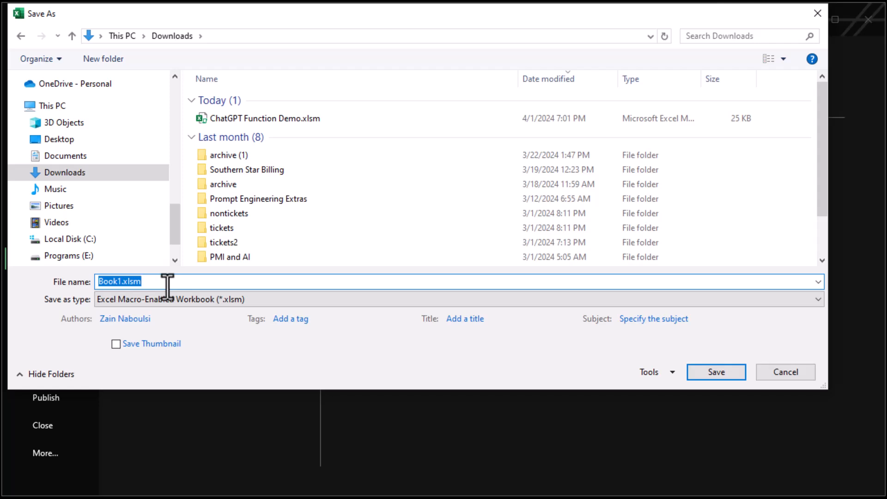
type("Excel")
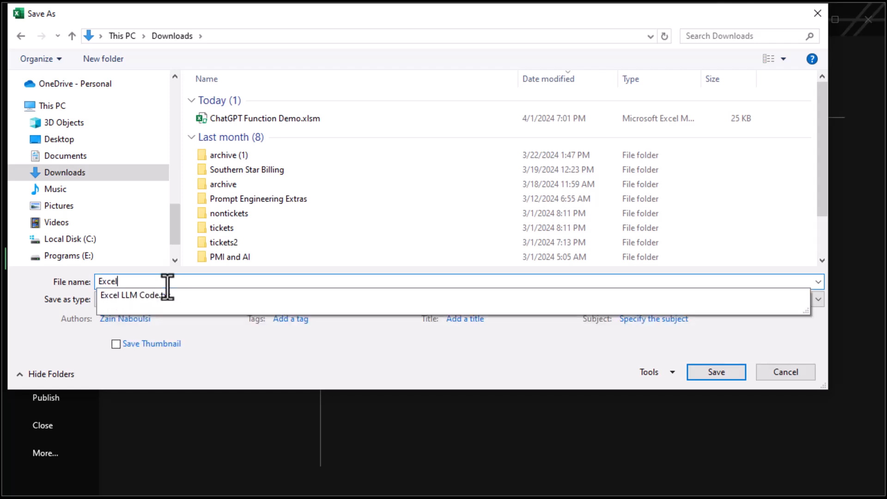
type("LL")
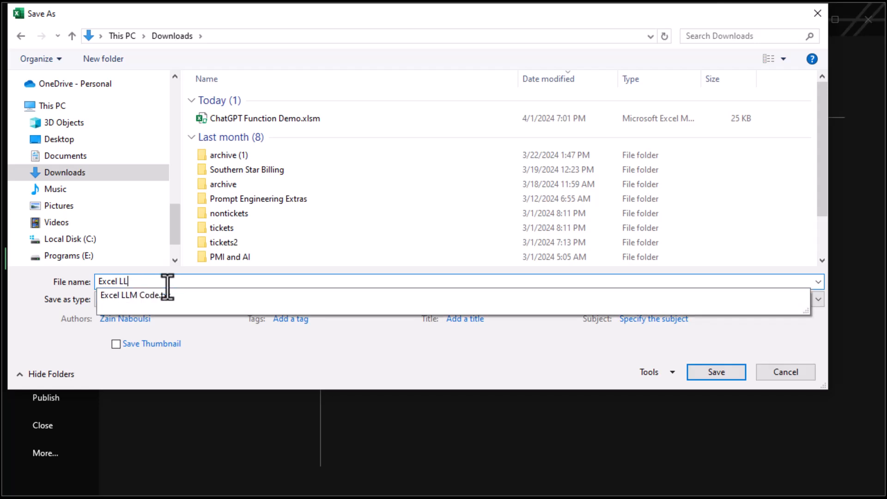
type("M G")
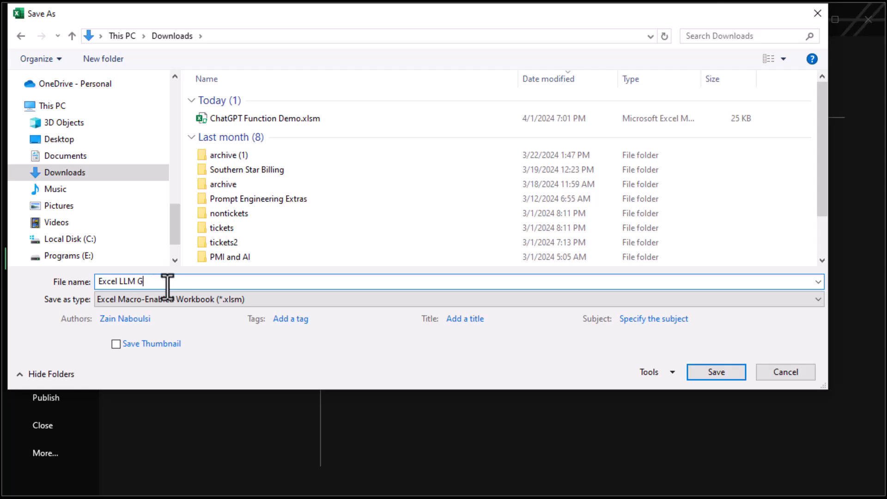
type("ode")
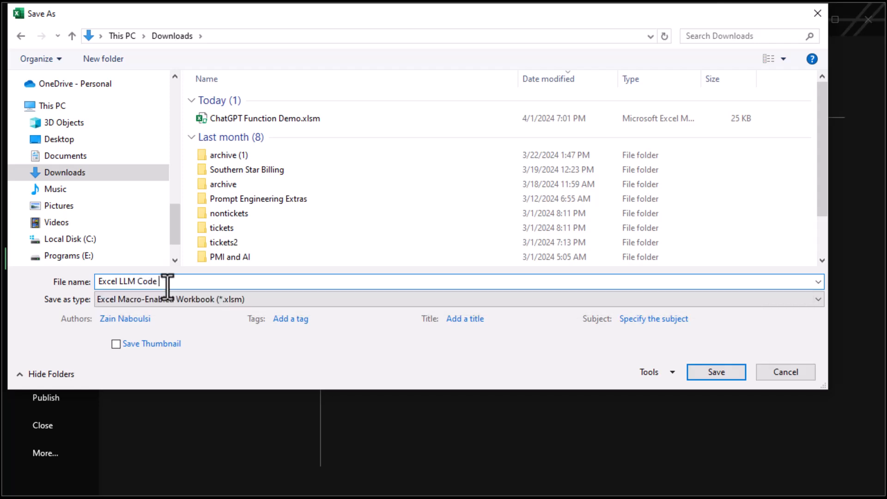
type("Examples")
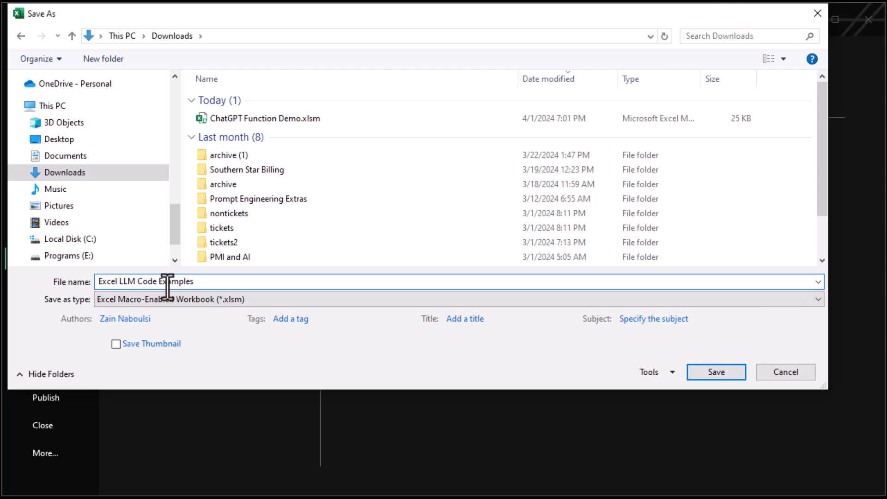
left_click(715, 372)
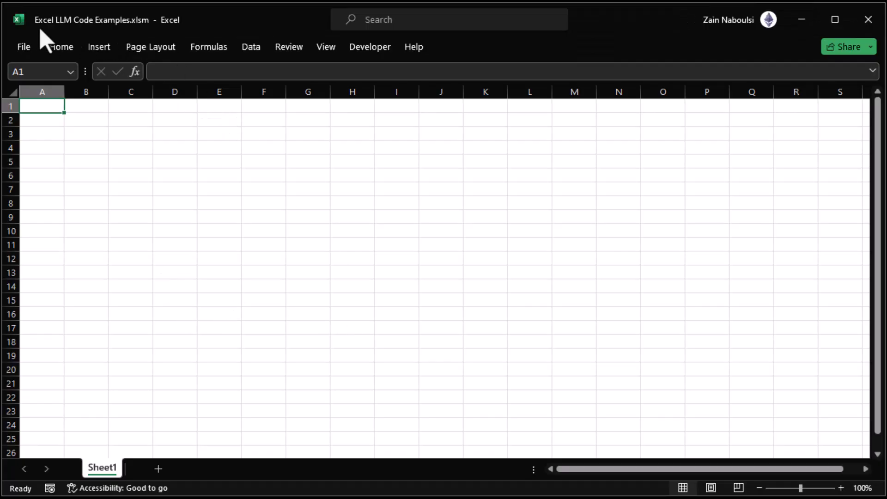
mouse_move(135, 40)
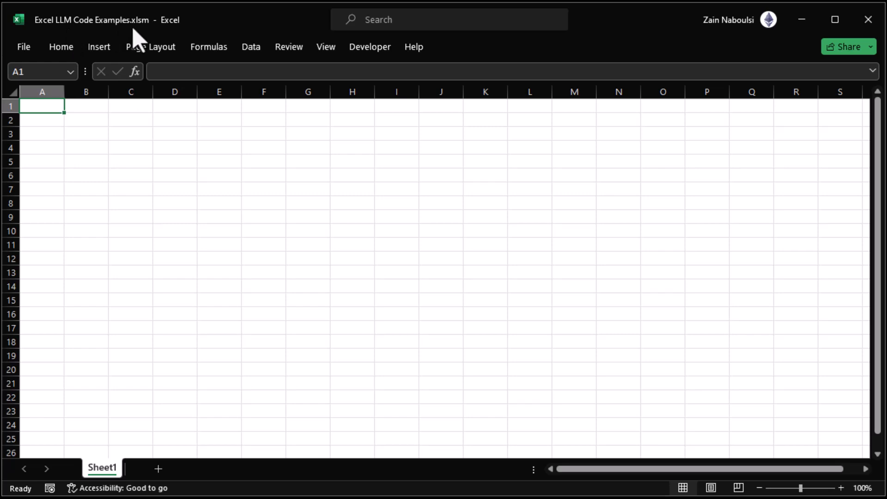
mouse_move(166, 36)
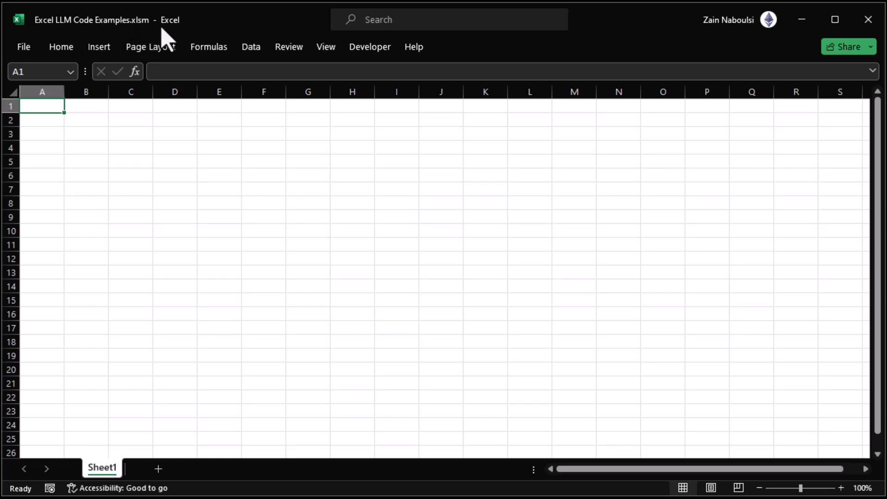
mouse_move(249, 105)
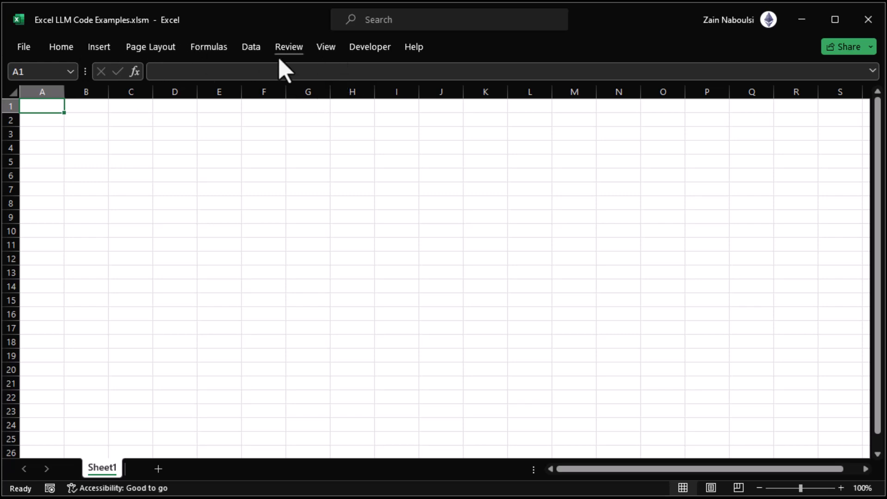
mouse_move(98, 46)
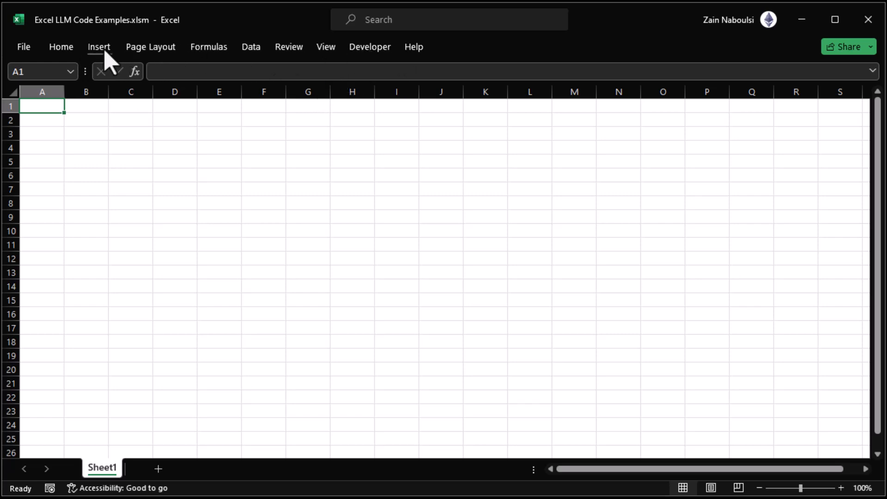
mouse_move(48, 54)
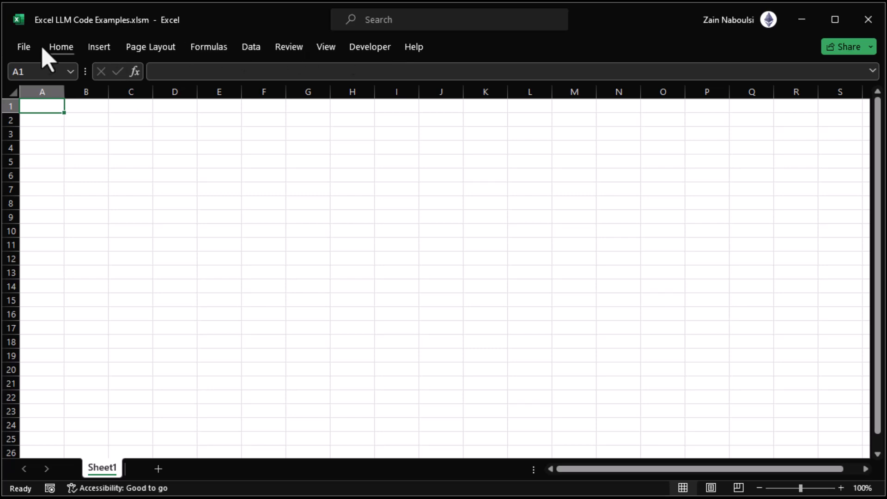
Open the File backstage and expand More to reveal Account and Options.
left_click(23, 46)
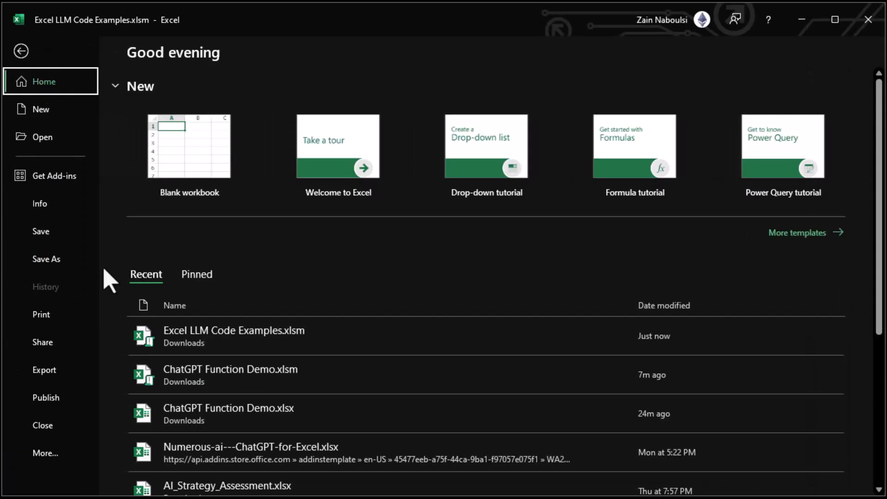
mouse_move(20, 50)
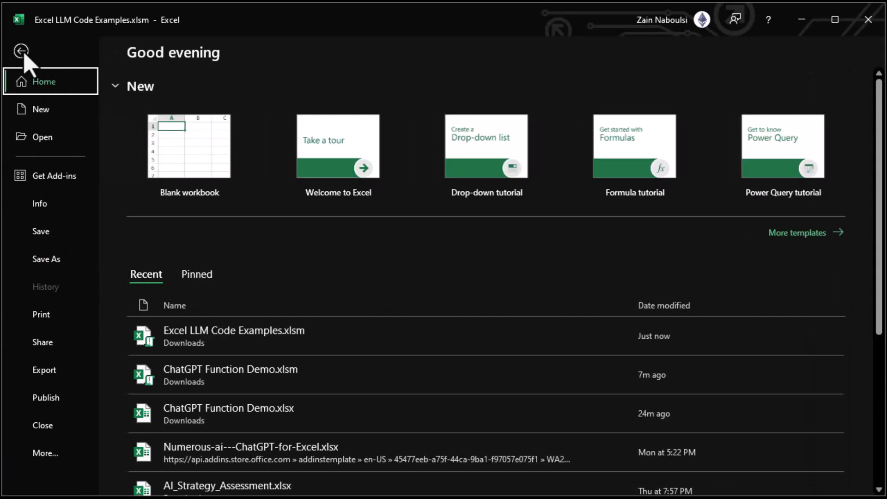
mouse_move(46, 453)
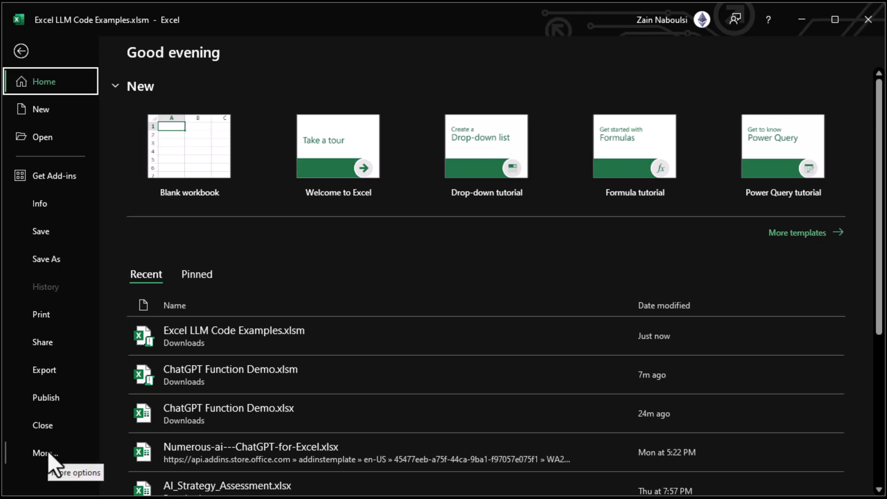
left_click(45, 453)
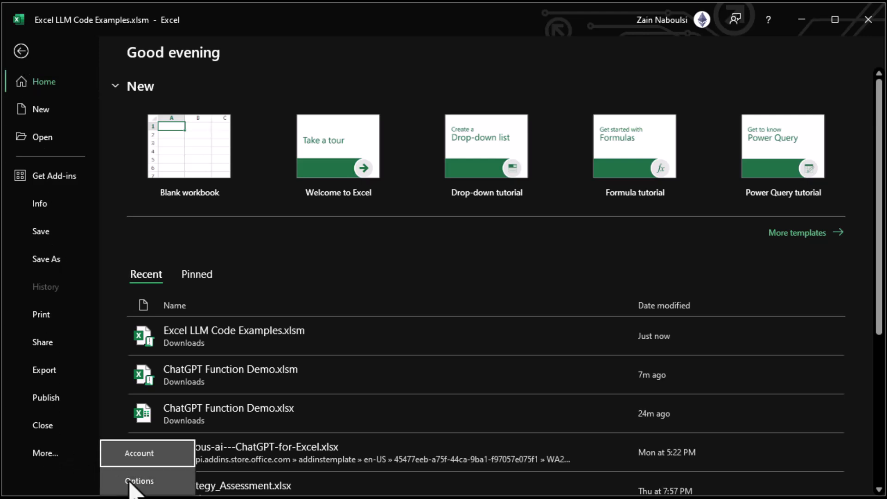
mouse_move(113, 393)
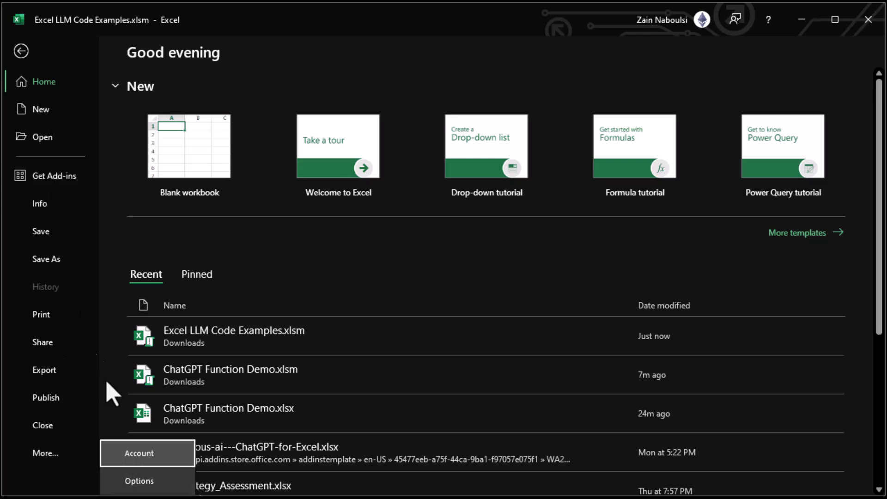
Enable the Developer tab under Customize Ribbon in Excel Options and confirm.
left_click(138, 481)
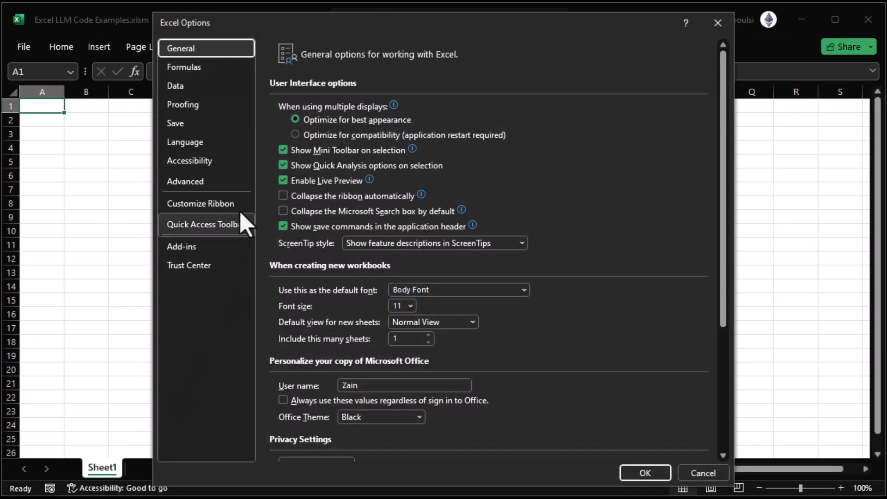
mouse_move(718, 22)
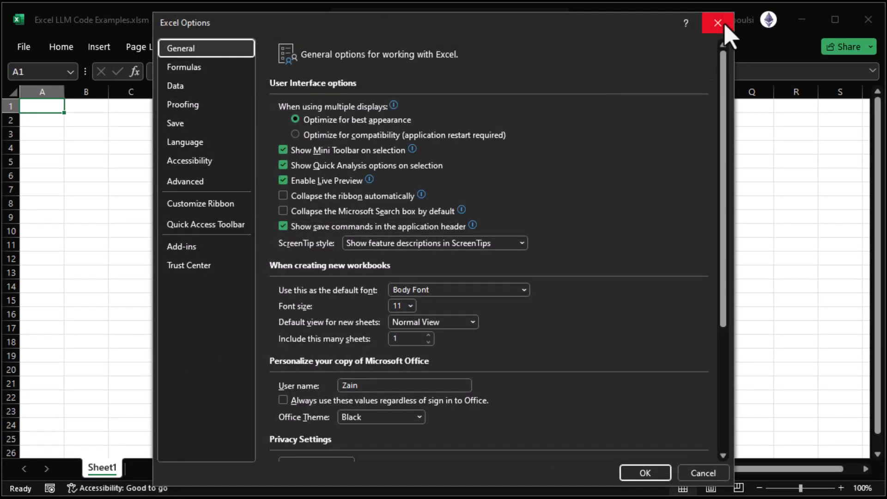
left_click(200, 204)
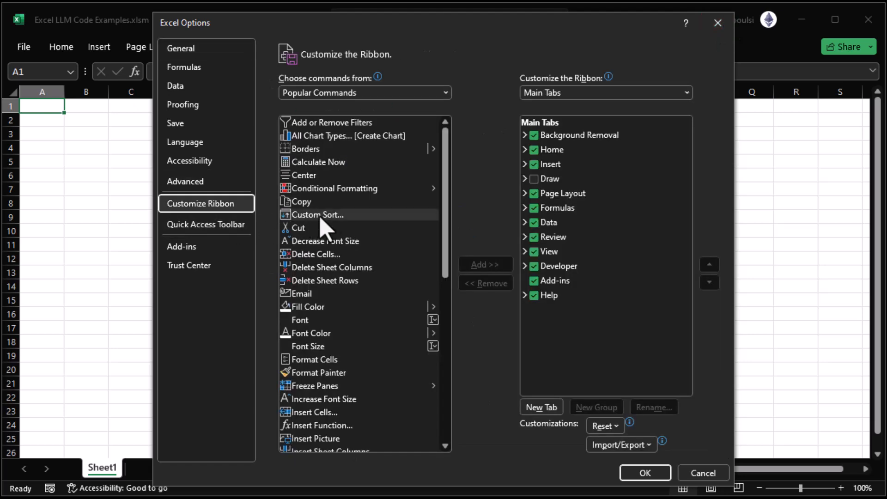
mouse_move(563, 235)
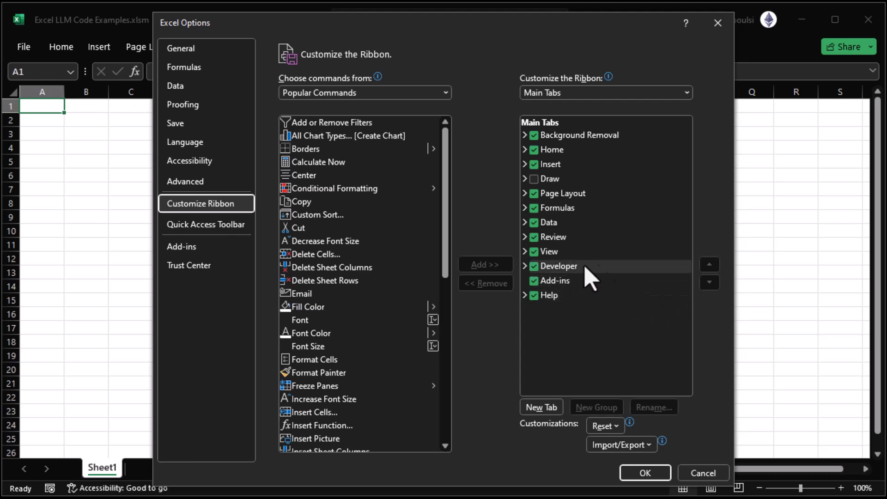
left_click(644, 472)
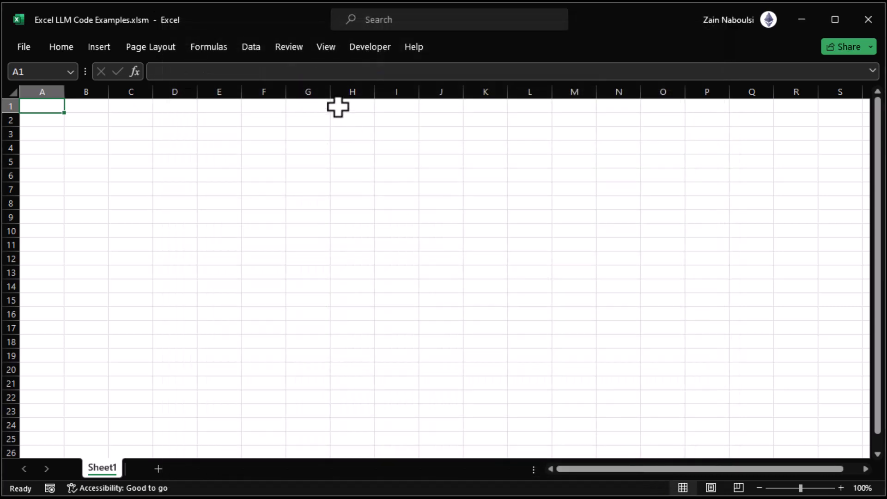
mouse_move(370, 46)
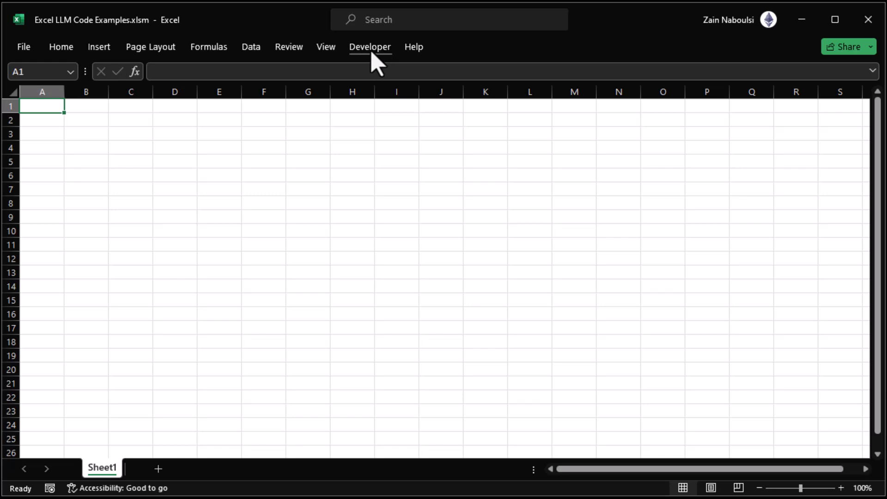
mouse_move(360, 63)
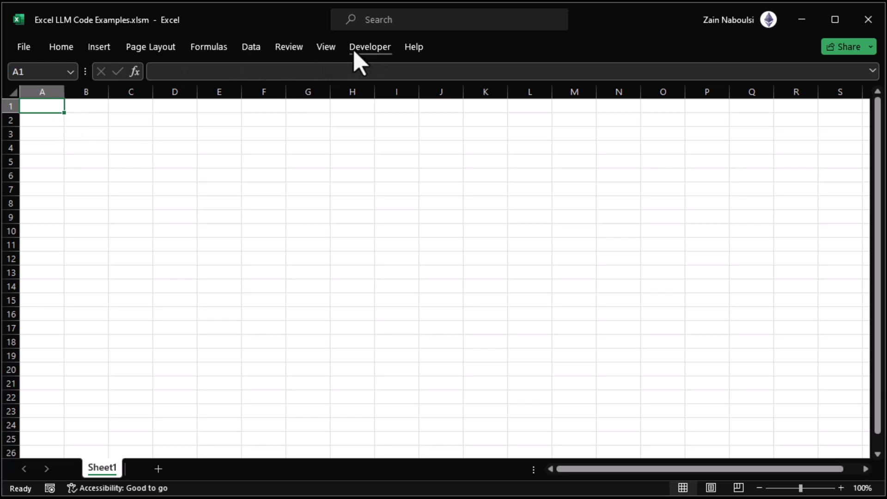
Launch the Visual Basic editor from the Developer tab and show its Insert menu.
left_click(370, 46)
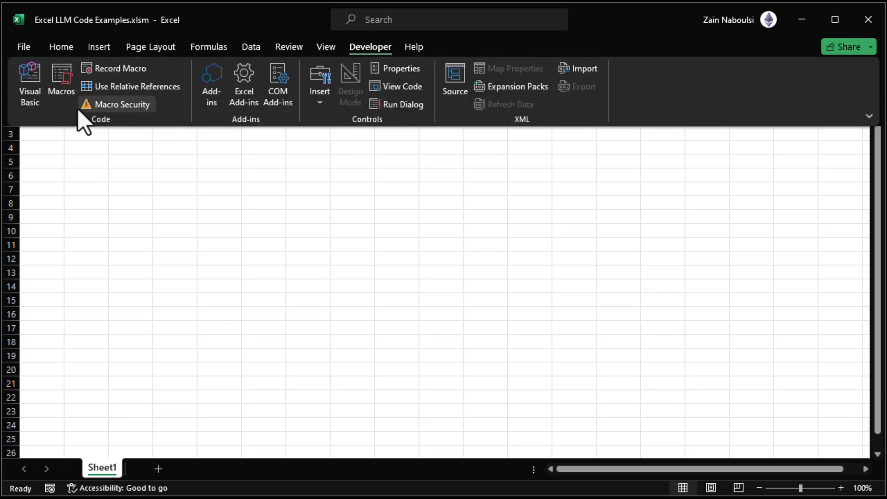
mouse_move(29, 82)
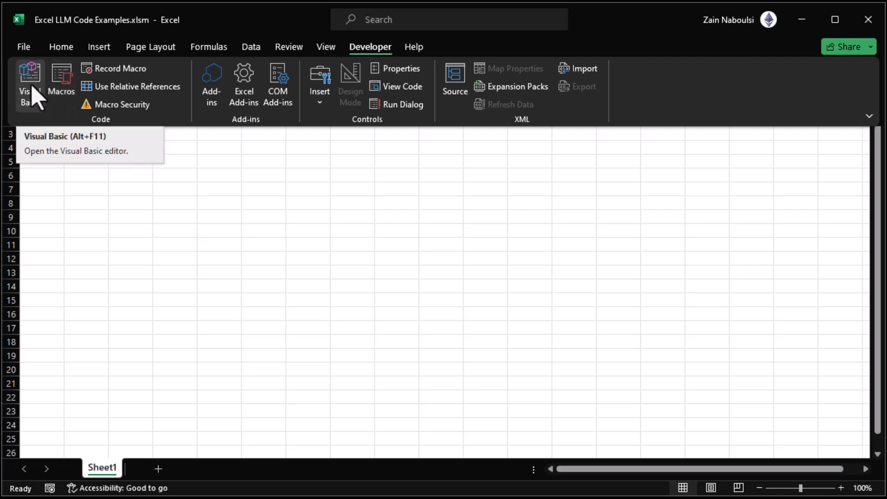
left_click(29, 85)
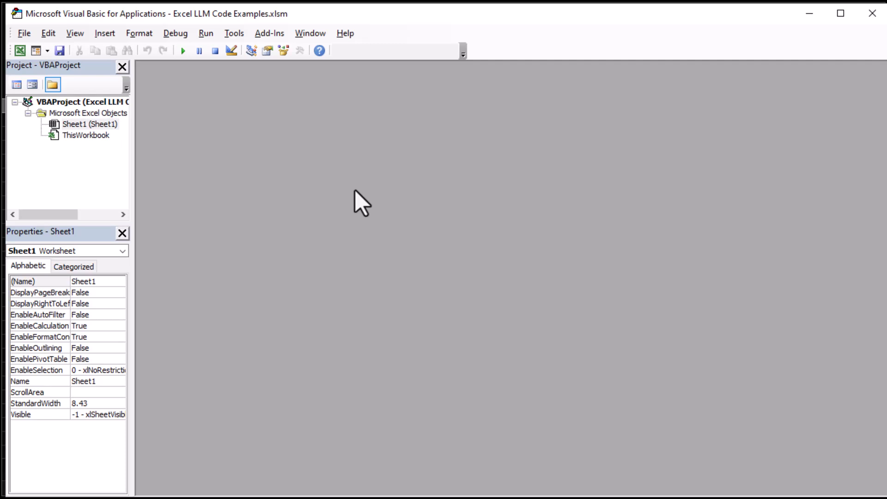
mouse_move(320, 250)
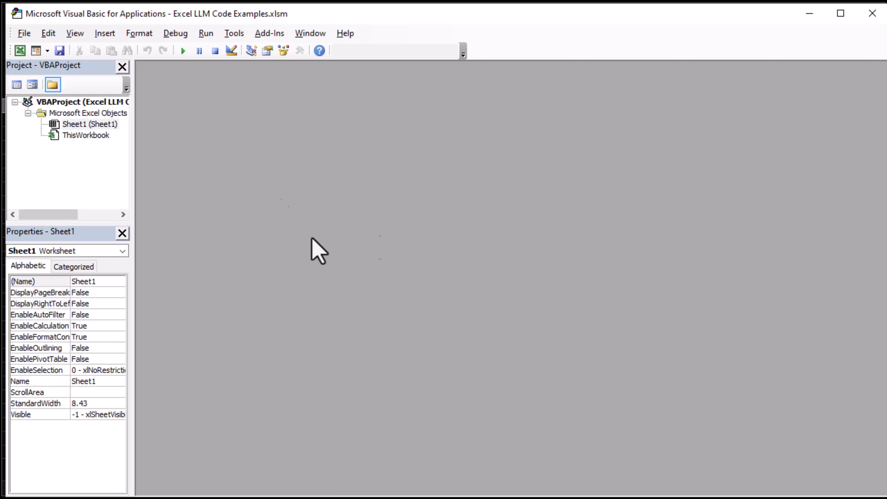
mouse_move(91, 153)
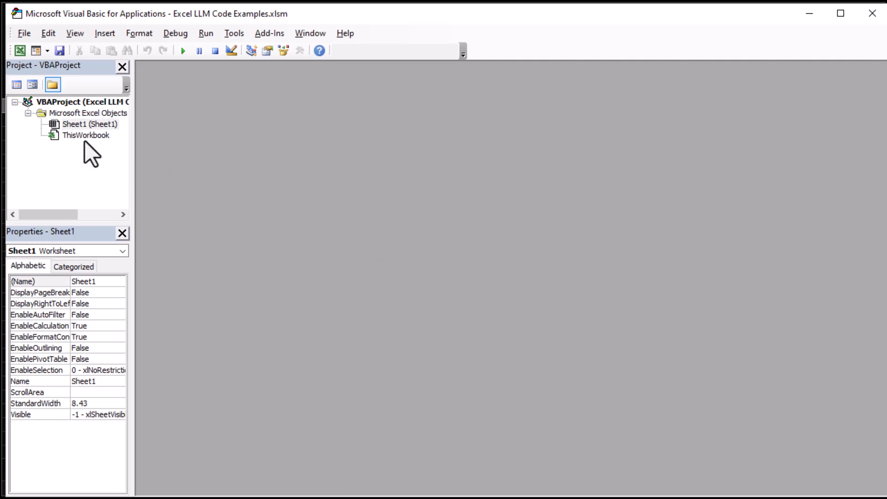
mouse_move(156, 133)
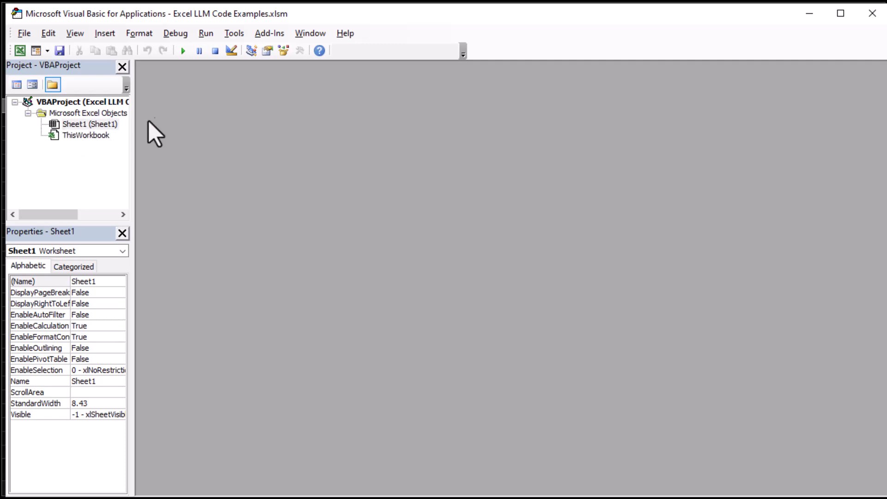
left_click(104, 32)
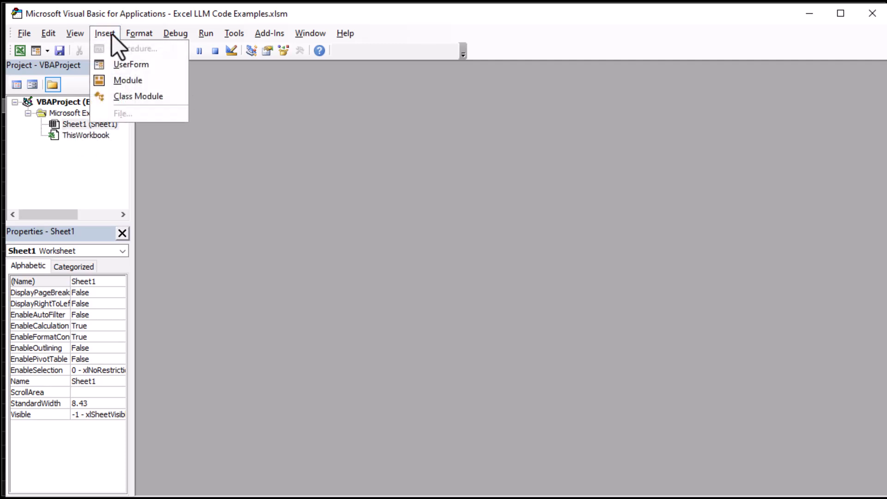
mouse_move(136, 80)
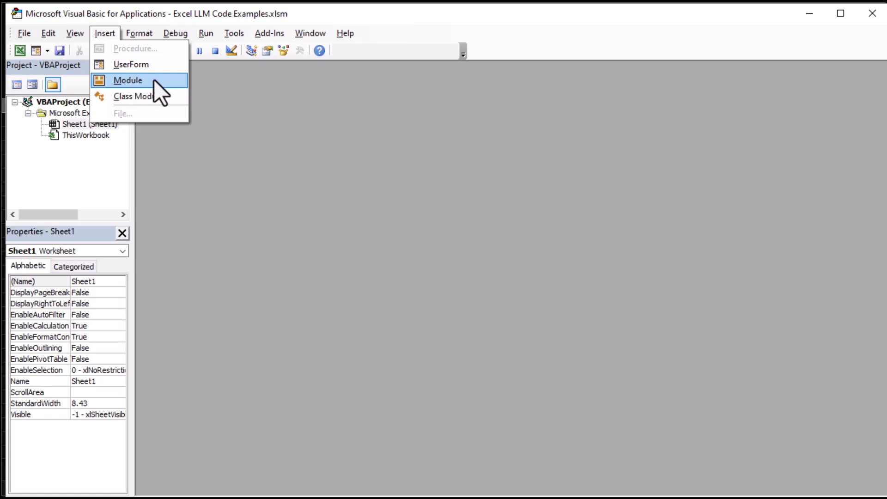
Insert a new empty Module1 into the workbook's VBA project.
left_click(128, 80)
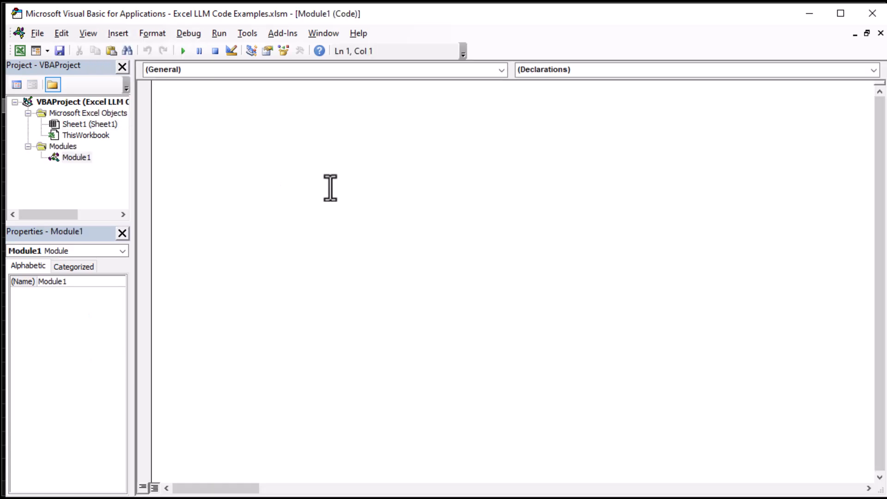
mouse_move(357, 195)
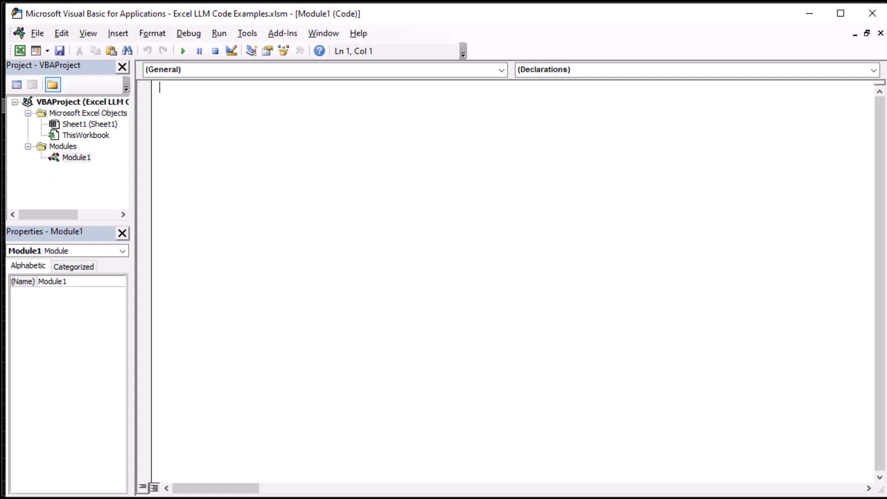
left_click(247, 33)
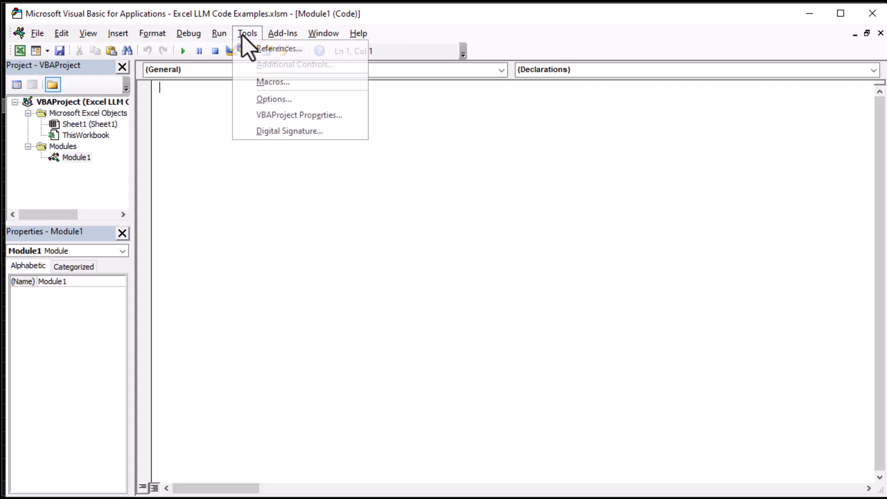
mouse_move(278, 48)
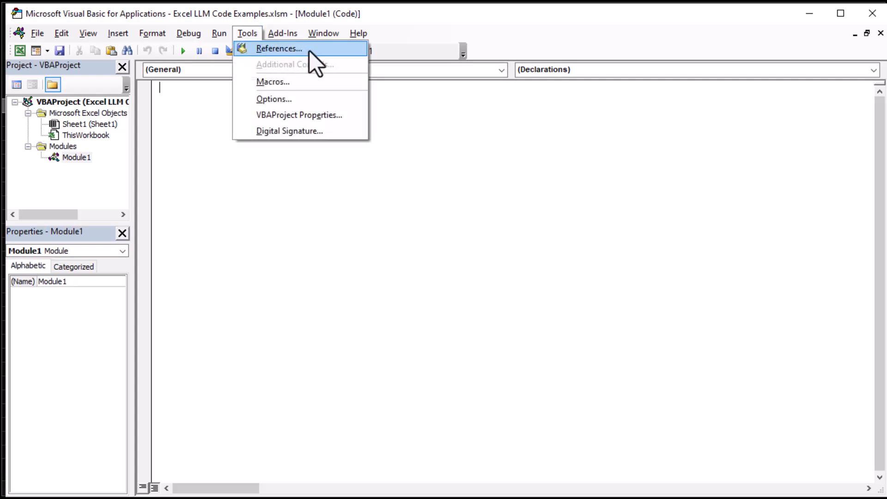
Tick Microsoft WinHTTP Services, version 5.1 in the References list.
left_click(278, 48)
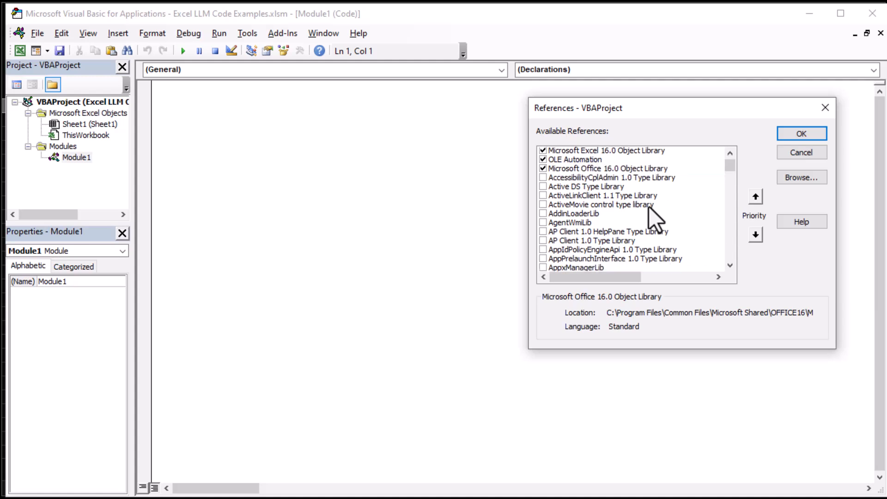
scroll("down", 3)
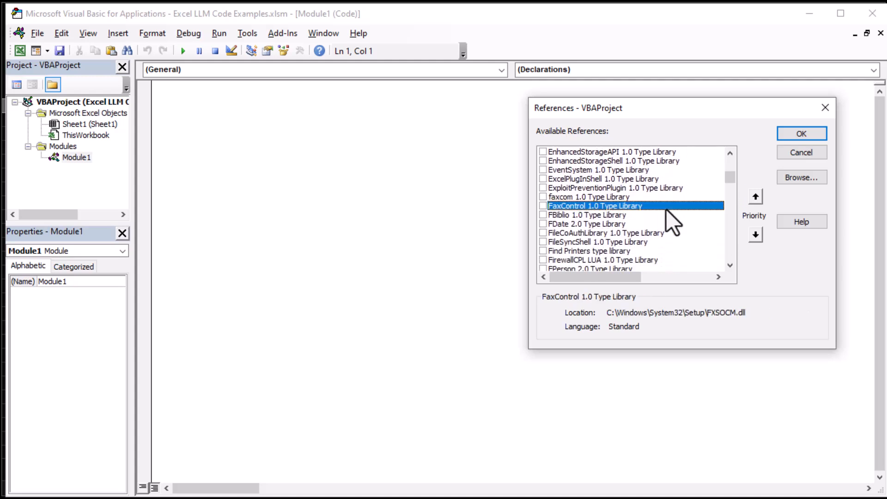
scroll("down", 3)
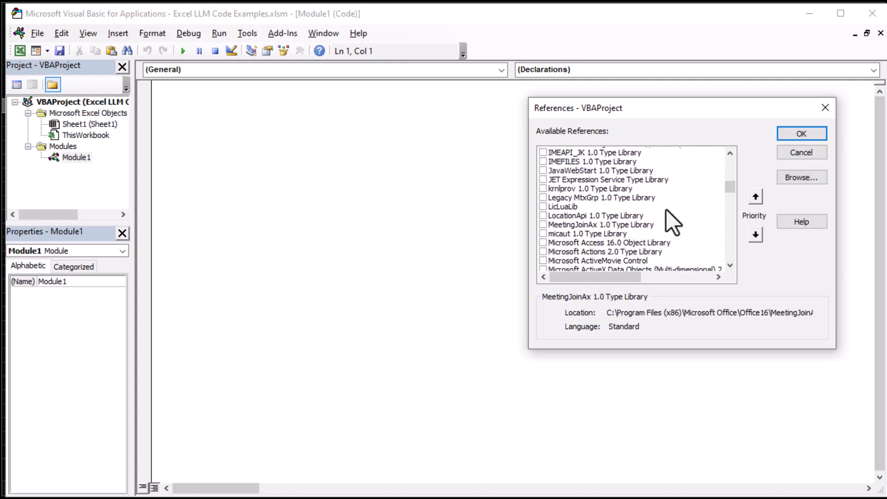
scroll("down", 3)
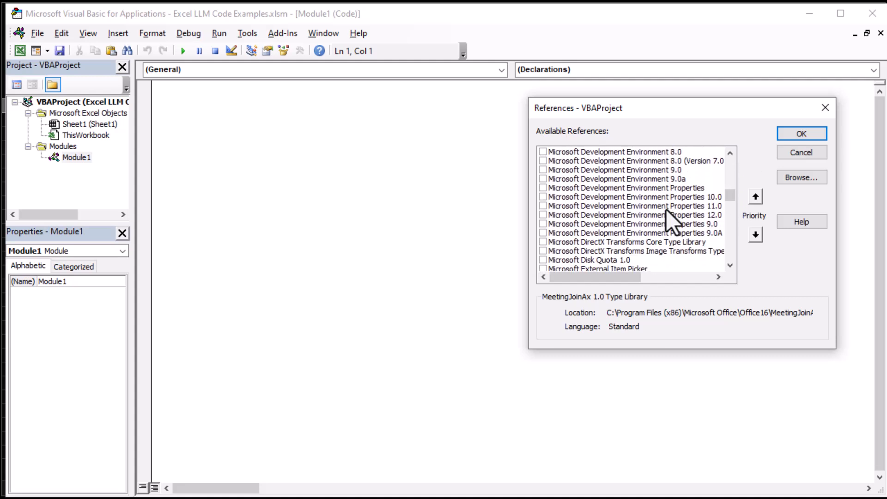
scroll("down", 3)
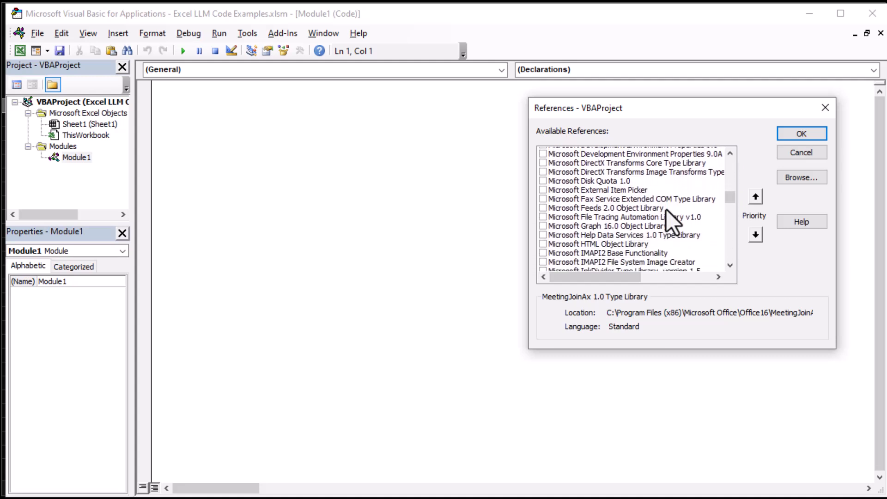
scroll("down", 3)
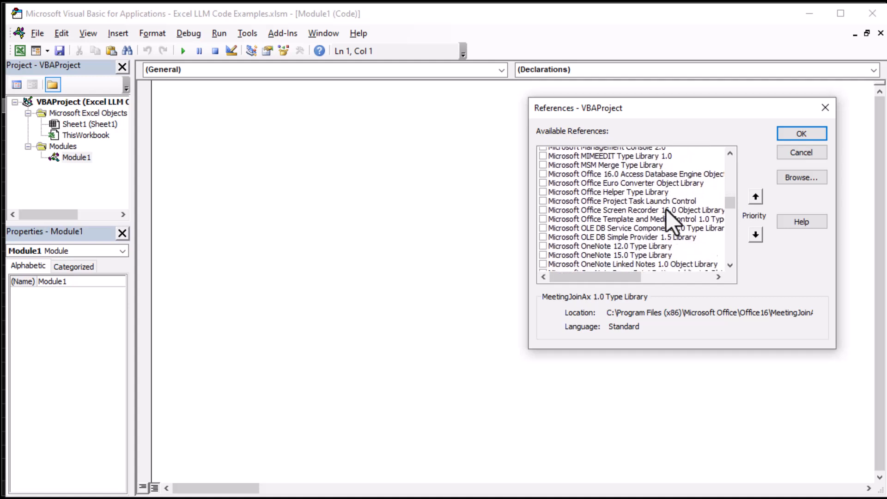
scroll("down", 3)
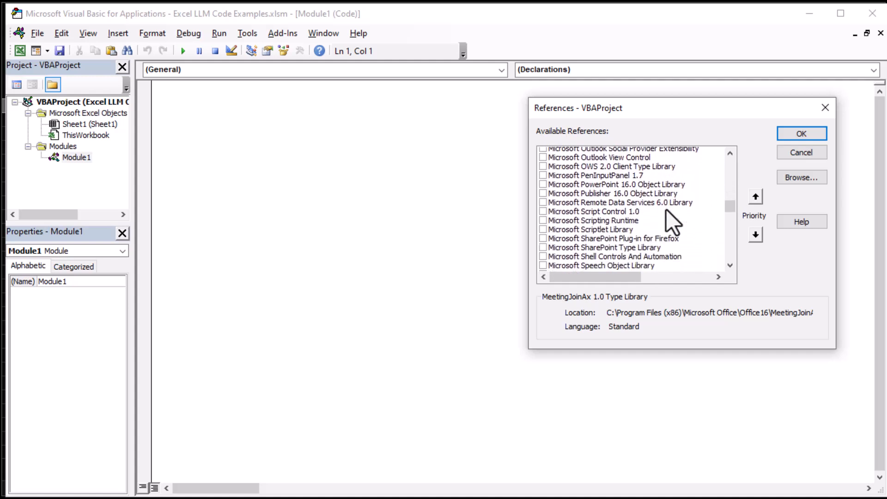
scroll("down", 3)
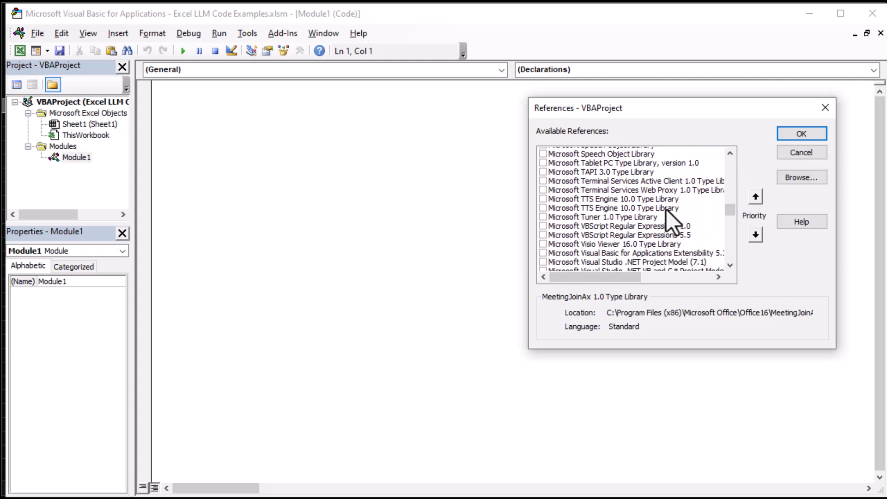
scroll("down", 3)
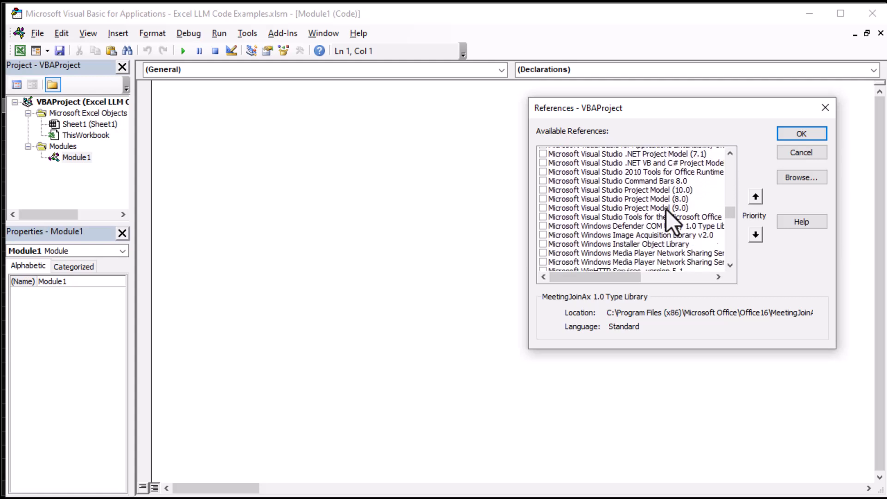
scroll("down", 3)
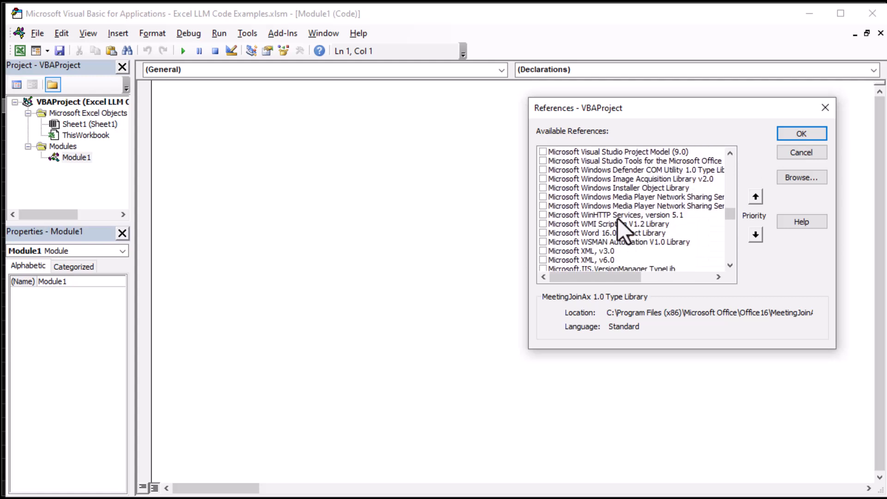
left_click(615, 214)
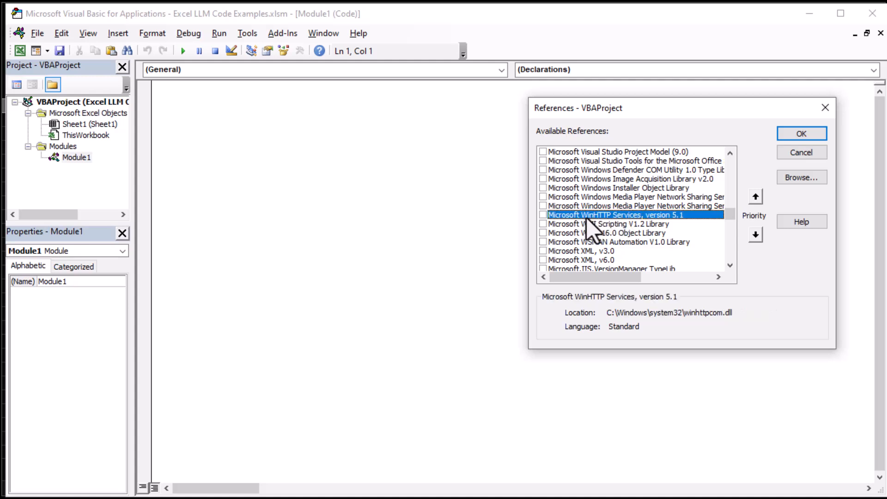
mouse_move(685, 232)
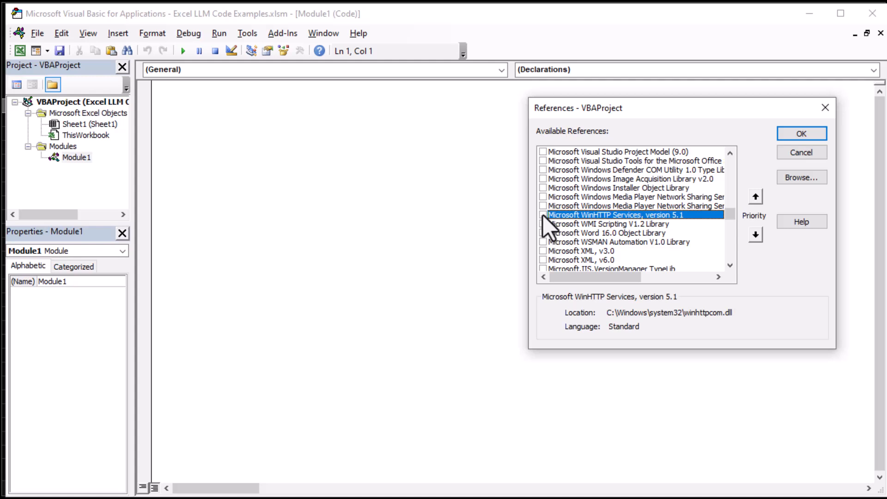
left_click(544, 215)
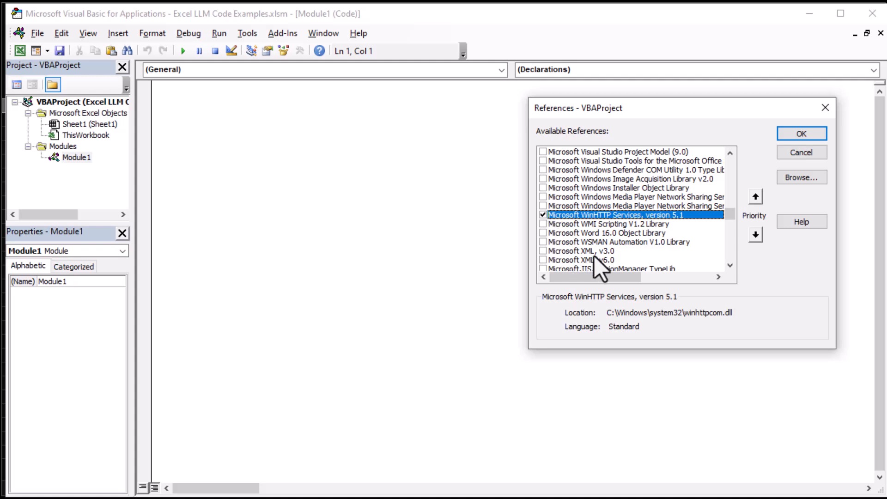
mouse_move(656, 289)
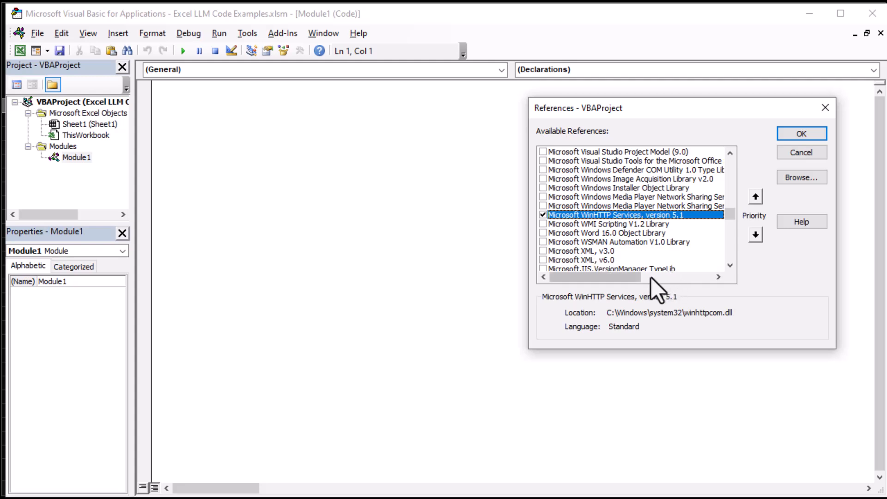
scroll("down", 3)
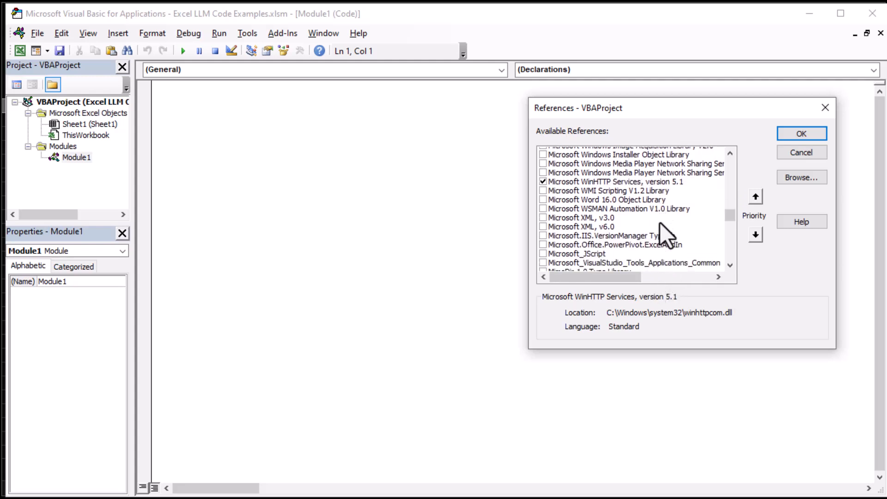
scroll("down", 3)
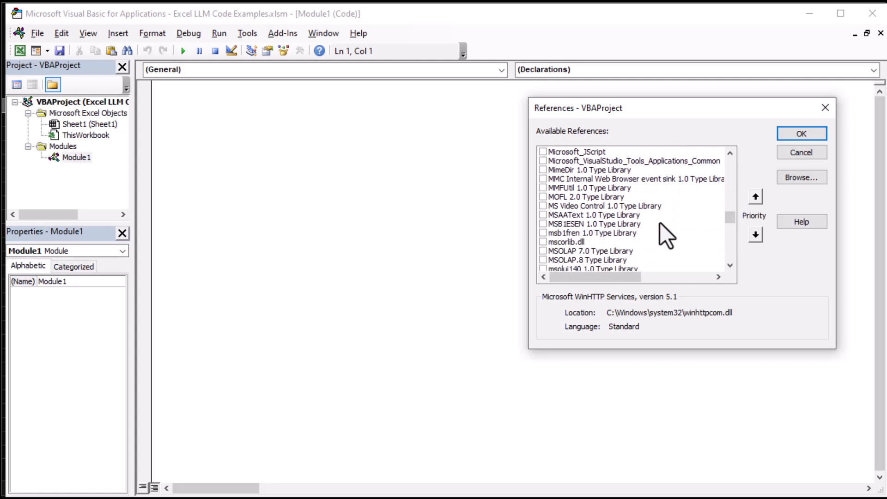
scroll("down", 3)
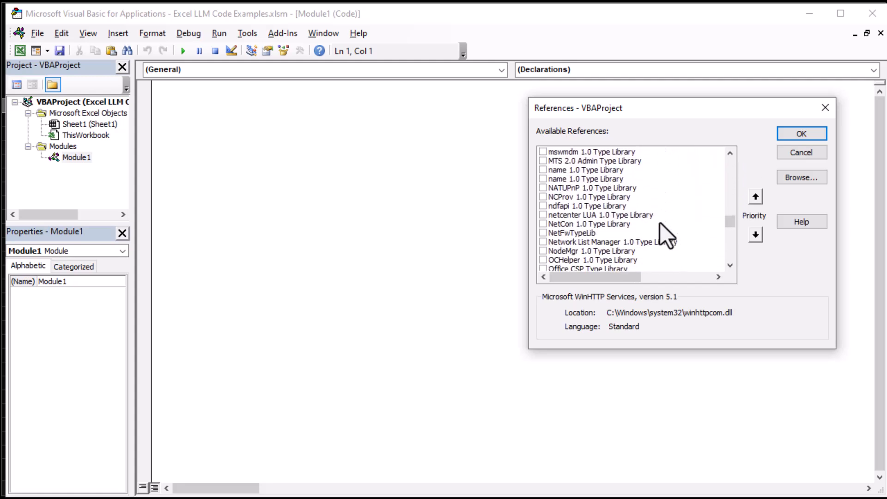
scroll("down", 3)
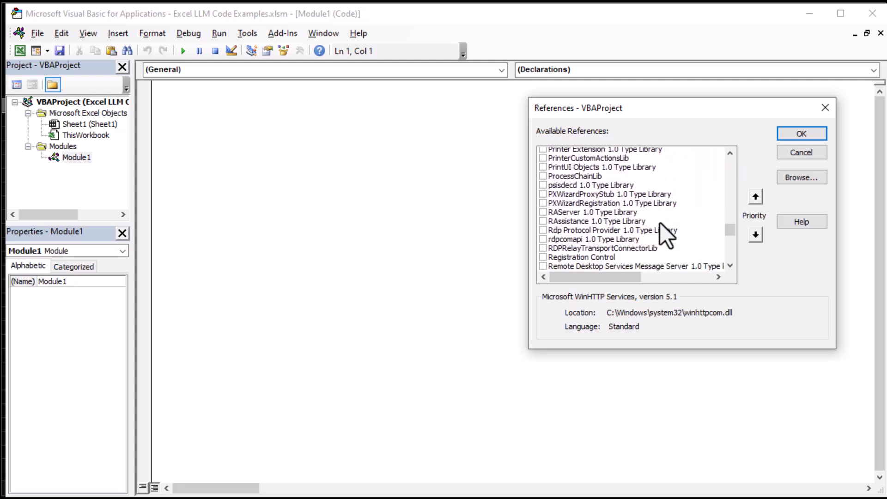
scroll("down", 3)
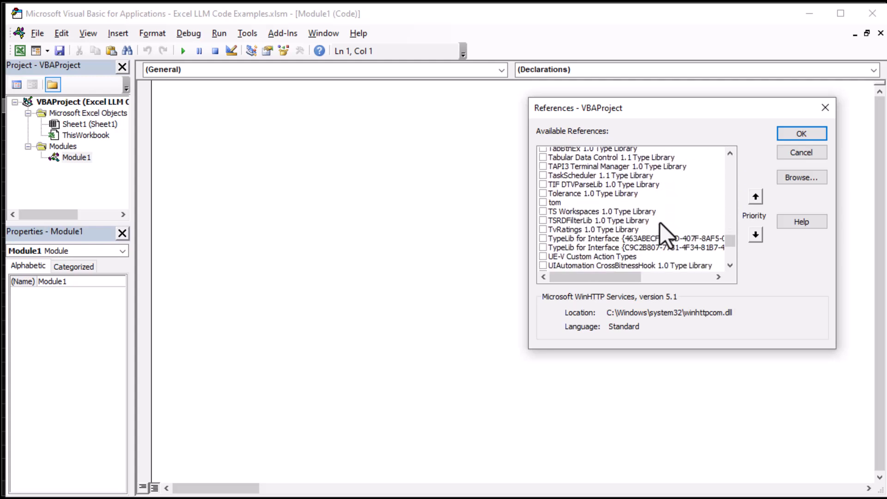
scroll("down", 3)
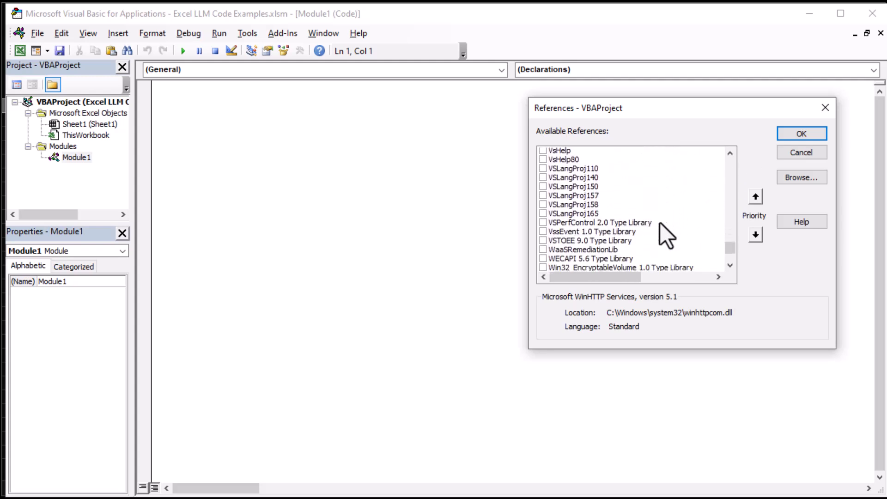
scroll("down", 3)
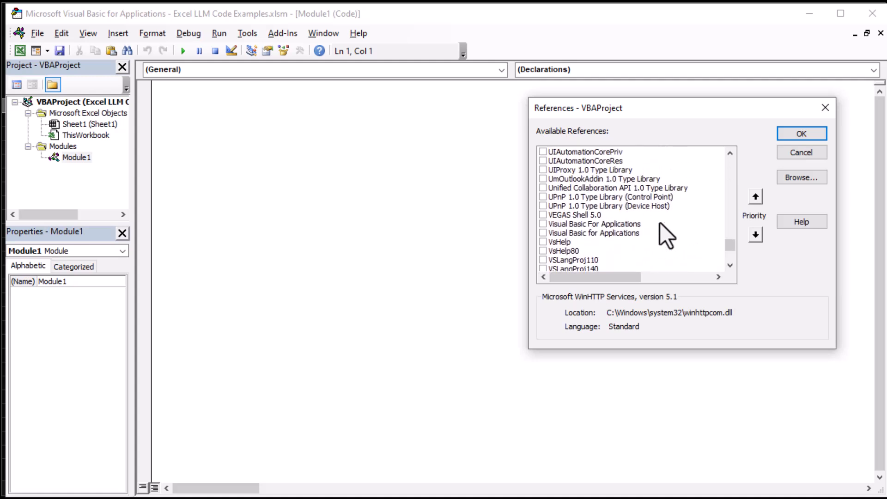
scroll("up", 3)
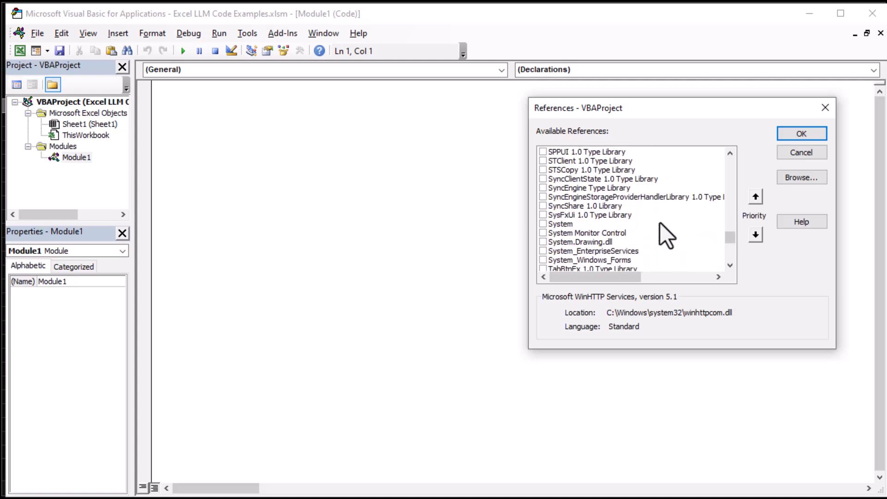
scroll("up", 3)
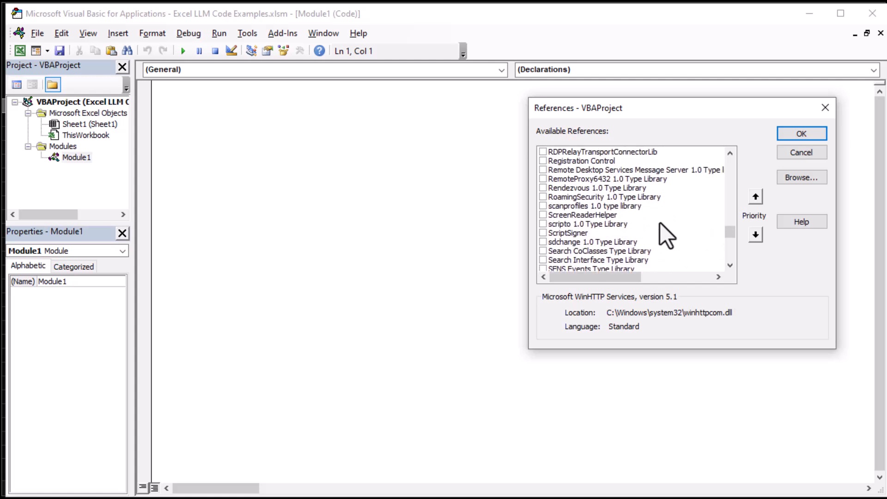
scroll("up", 3)
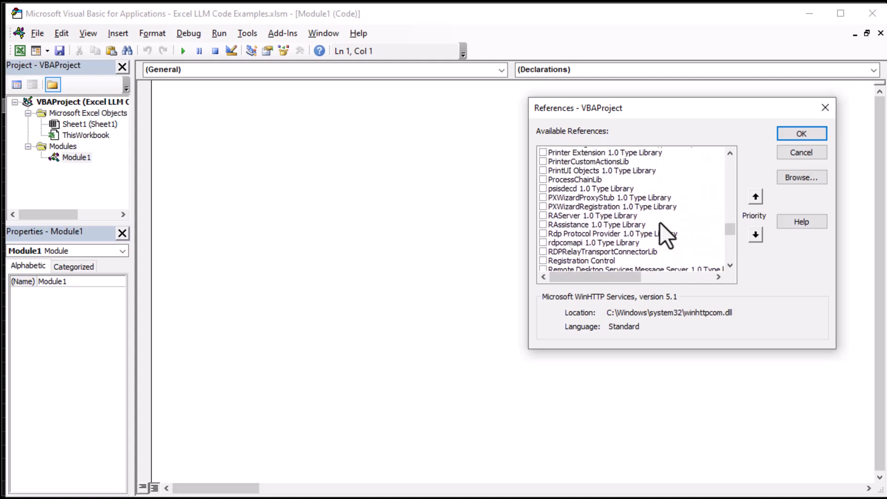
scroll("up", 3)
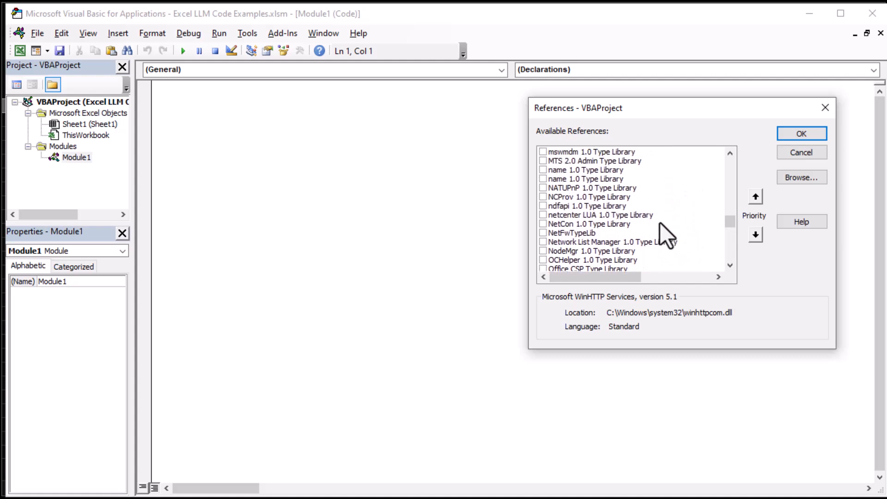
scroll("up", 3)
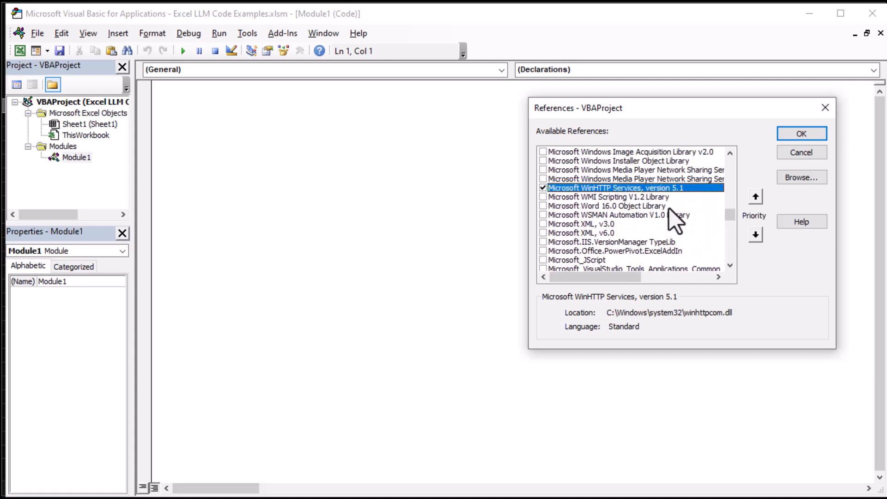
mouse_move(654, 247)
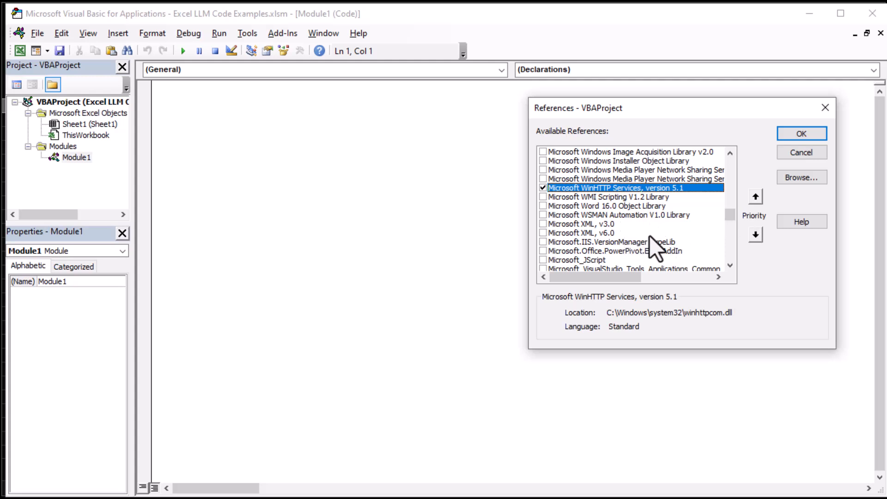
scroll("up", 3)
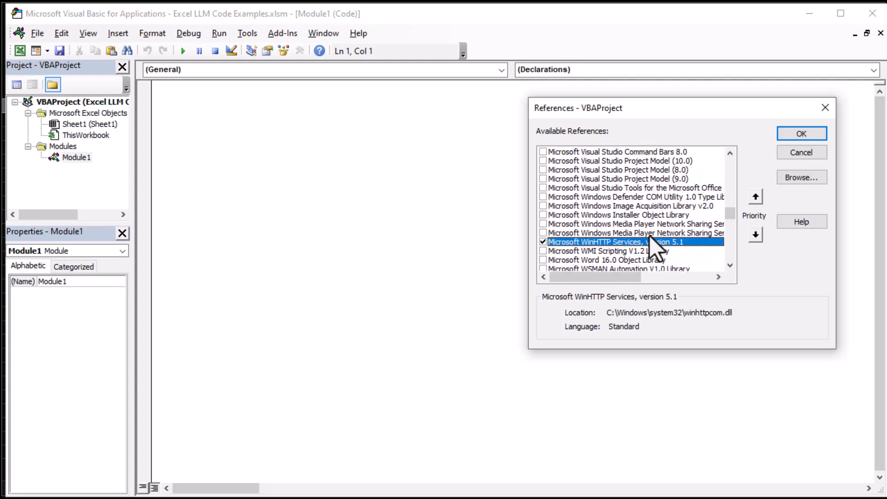
scroll("up", 3)
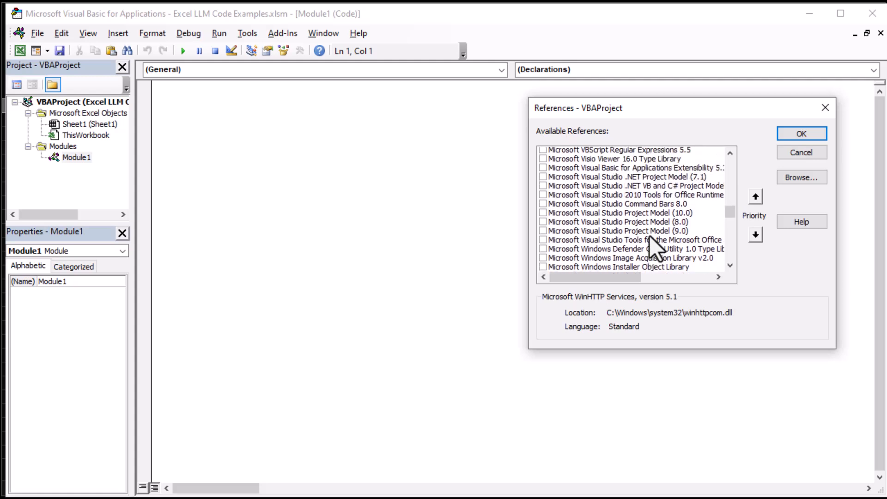
scroll("up", 3)
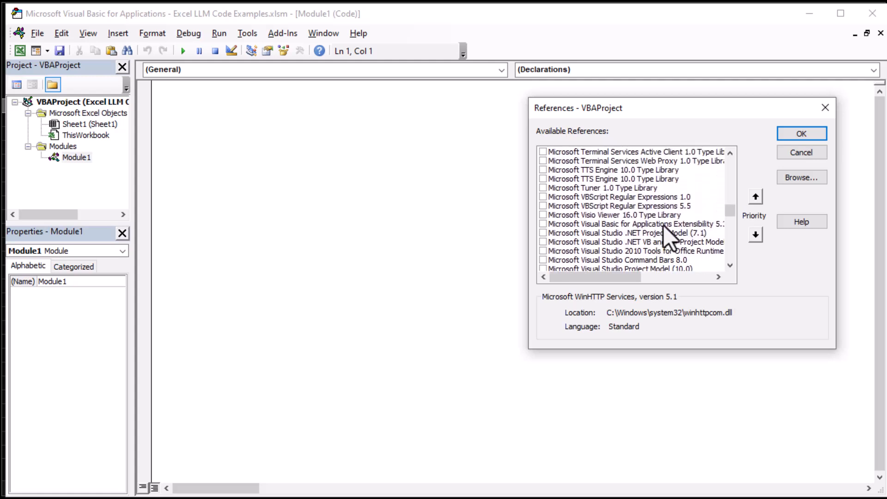
left_click(618, 205)
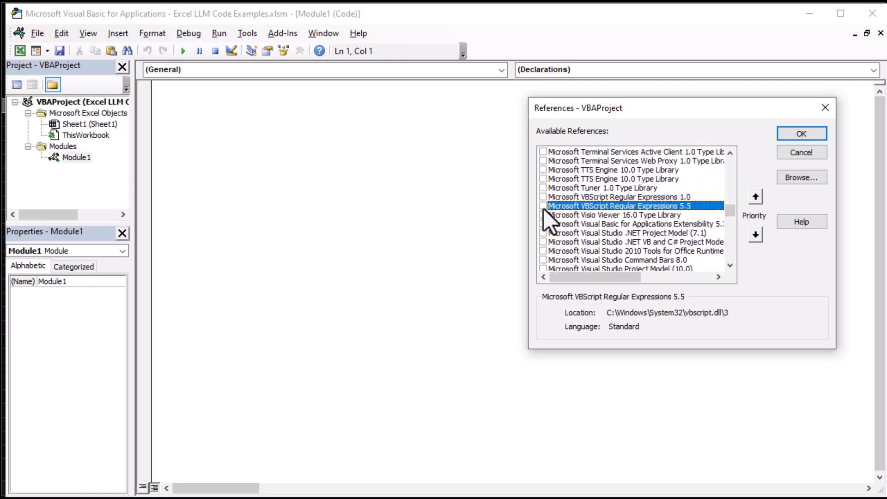
Tick VBScript Regular Expressions 5.5, confirm WinHTTP 5.1 is ticked, and close References.
left_click(543, 205)
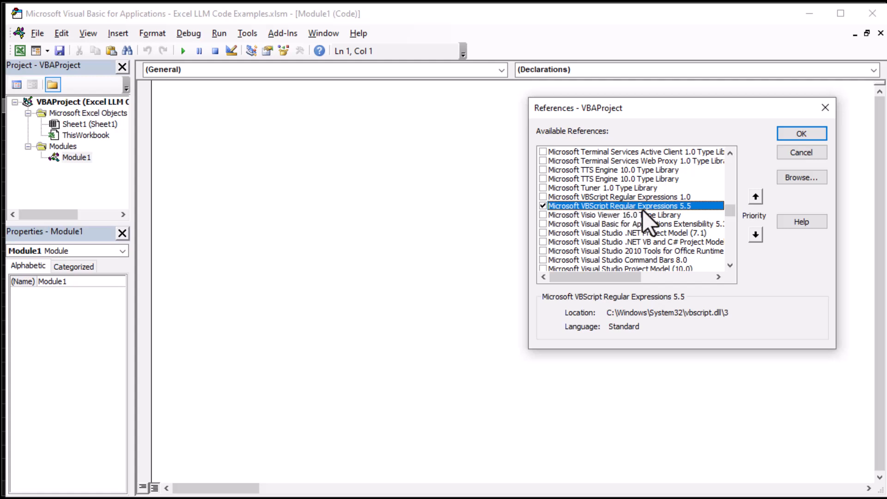
mouse_move(695, 225)
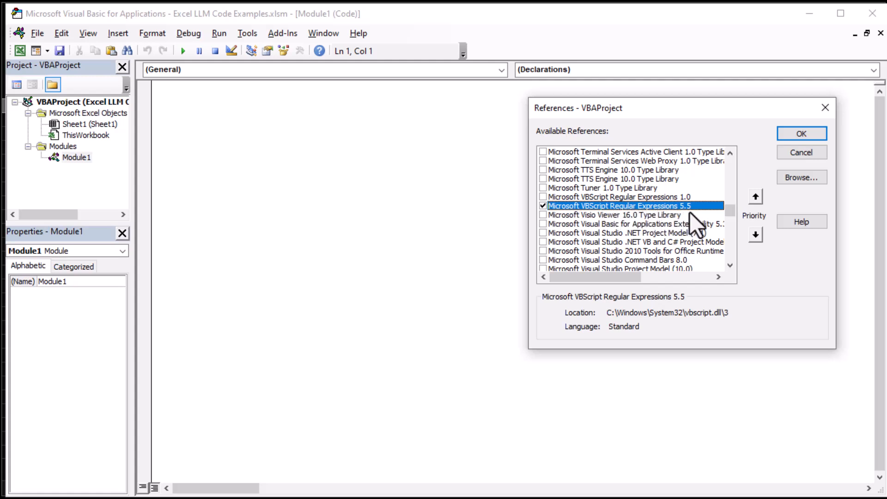
mouse_move(724, 241)
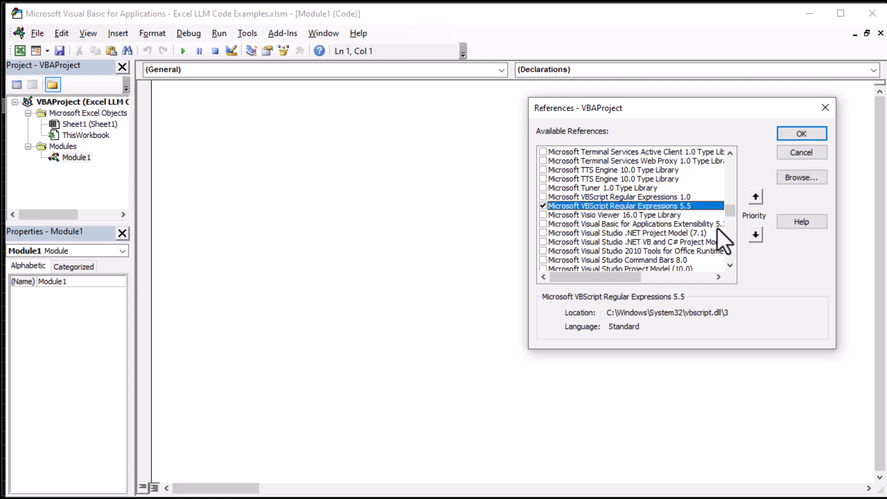
mouse_move(668, 235)
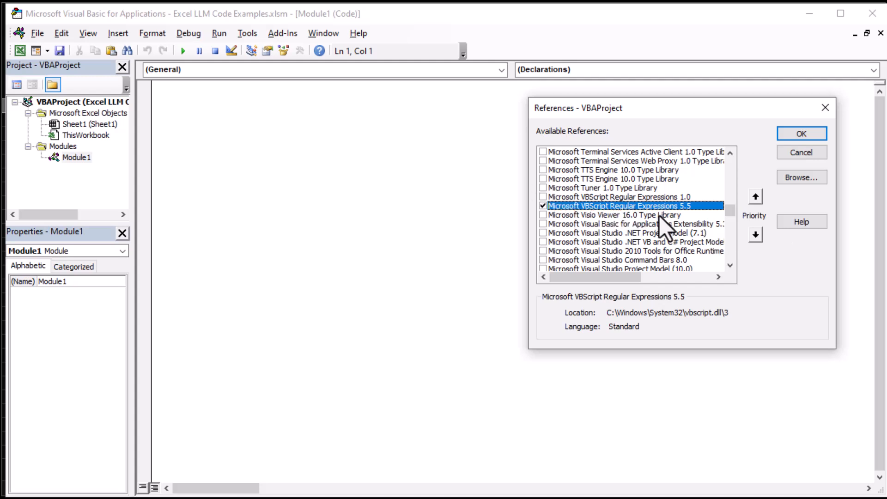
mouse_move(699, 226)
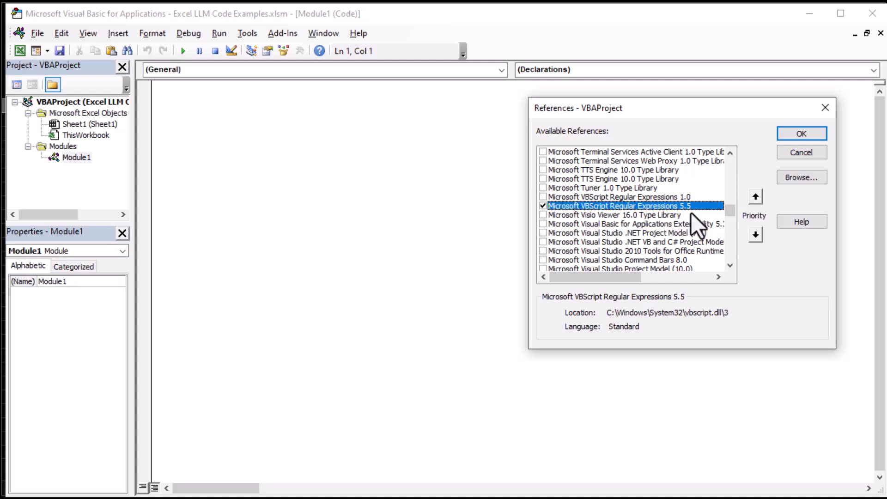
scroll("down", 3)
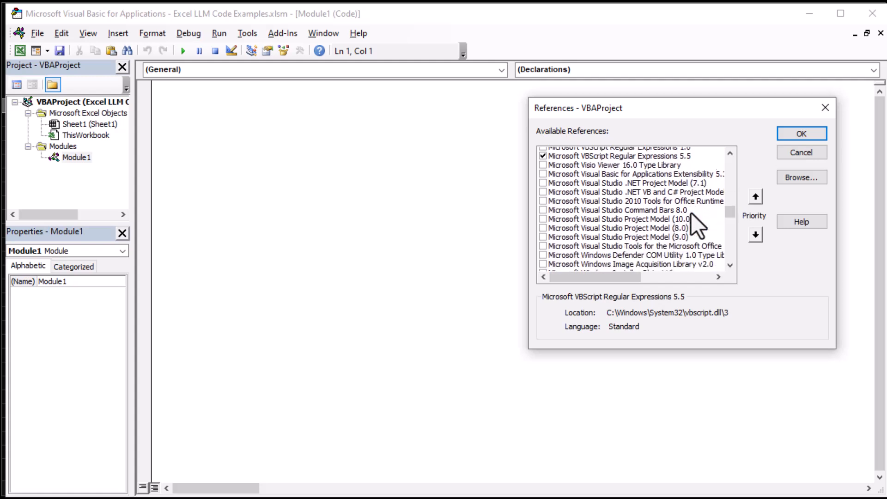
scroll("down", 3)
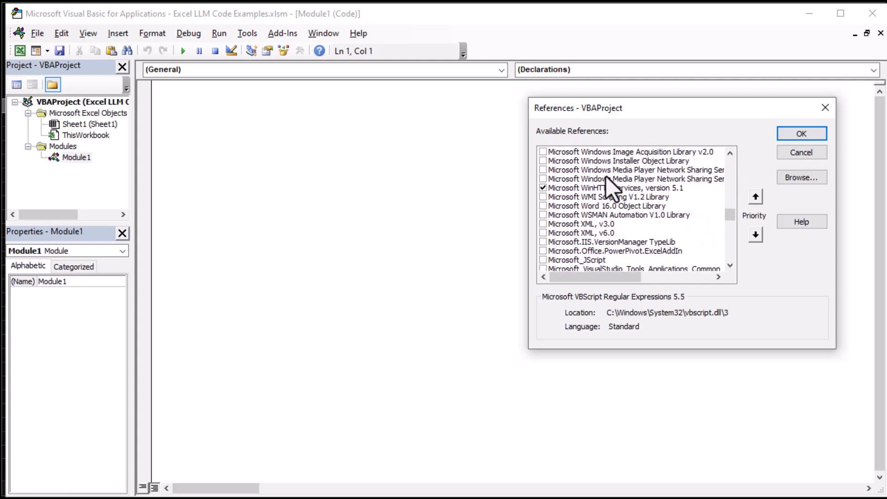
left_click(606, 188)
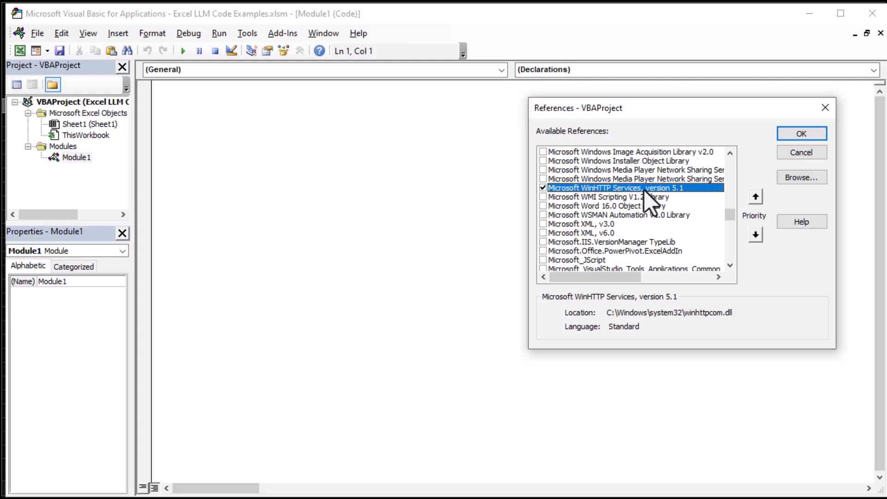
mouse_move(679, 204)
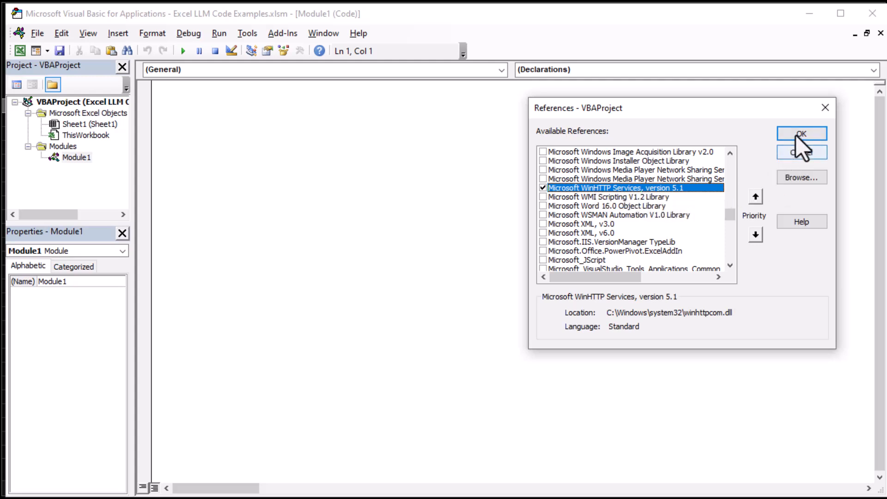
left_click(801, 134)
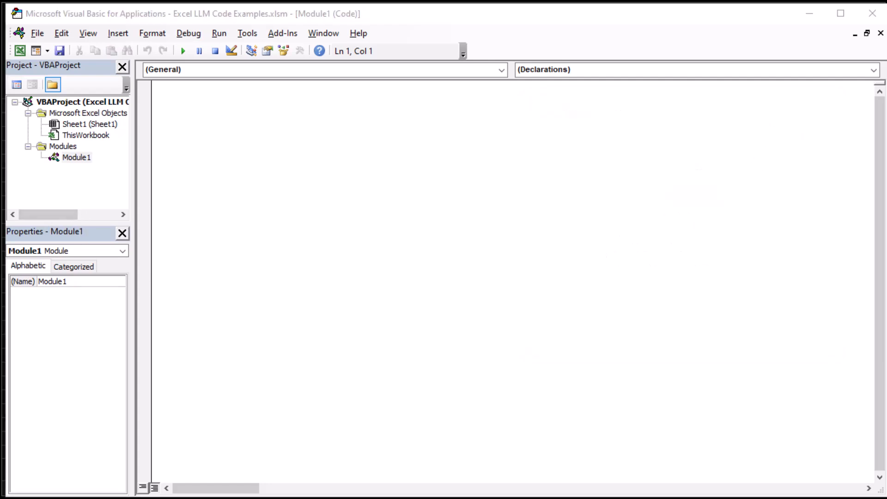
mouse_move(325, 174)
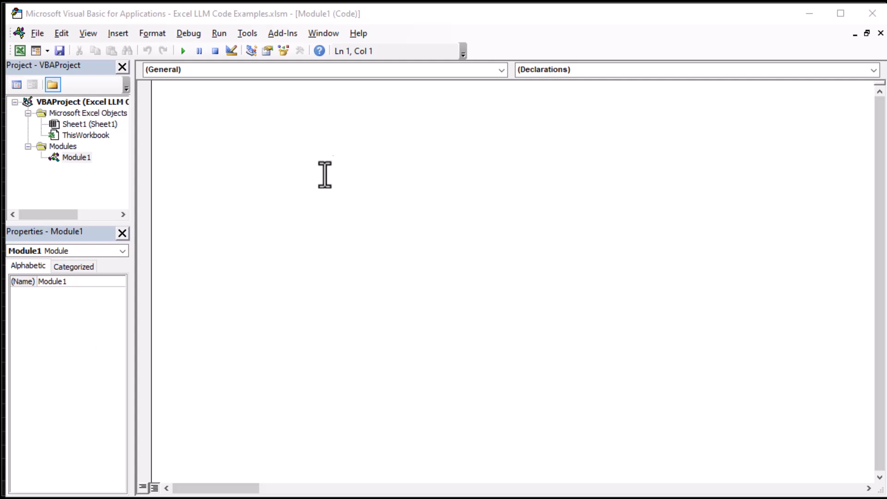
mouse_move(288, 181)
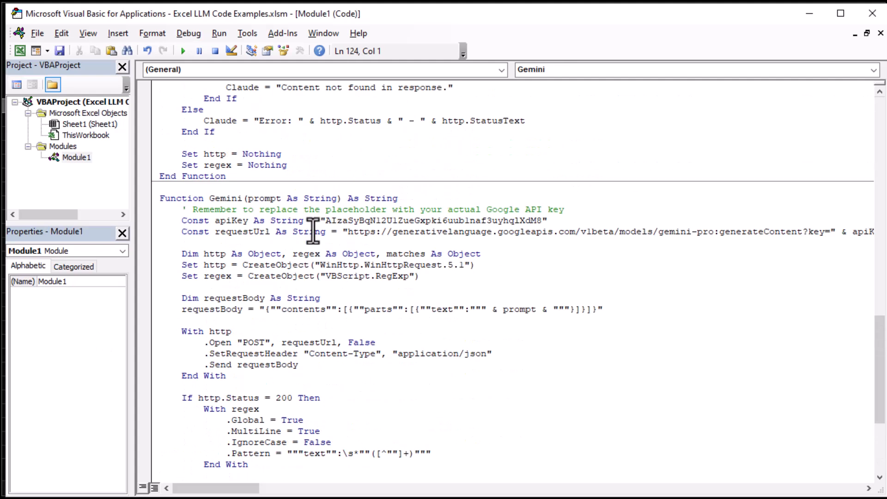
scroll("up", 3)
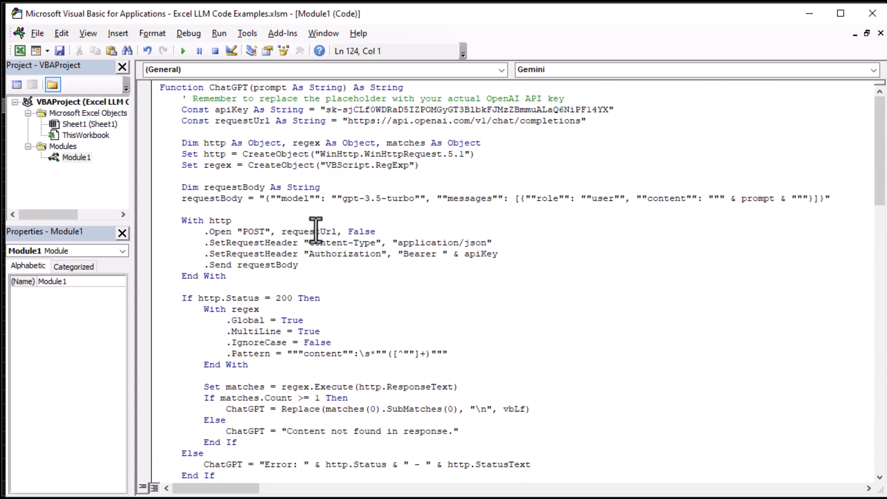
double_click(227, 87)
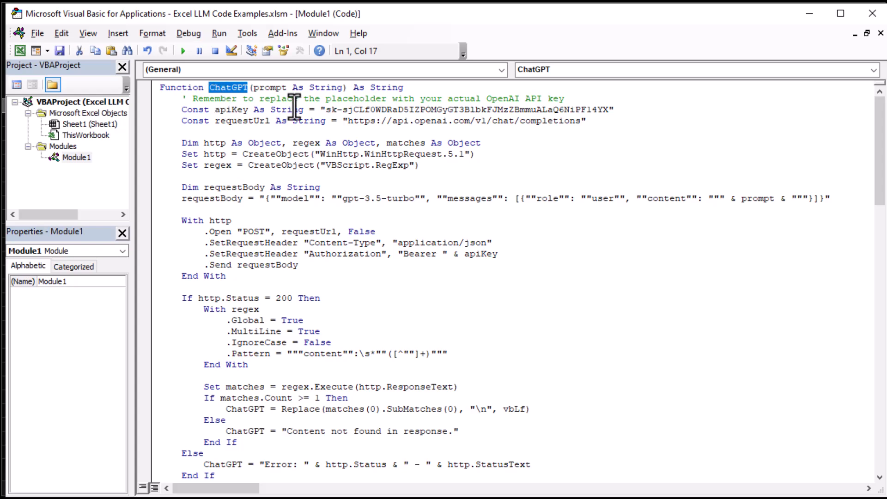
scroll("down", 3)
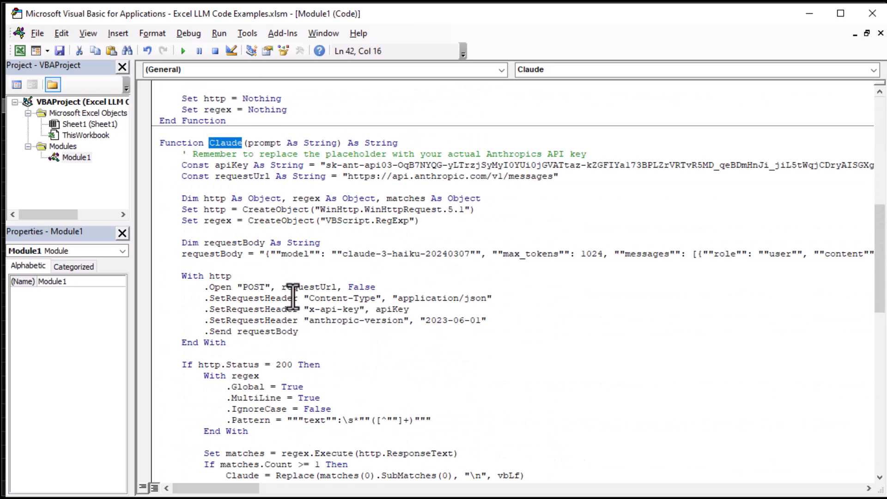
scroll("down", 3)
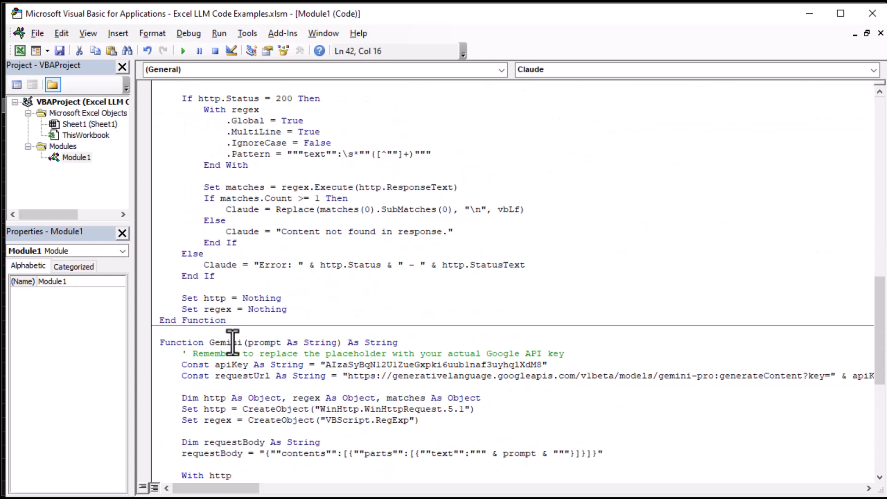
scroll("up", 3)
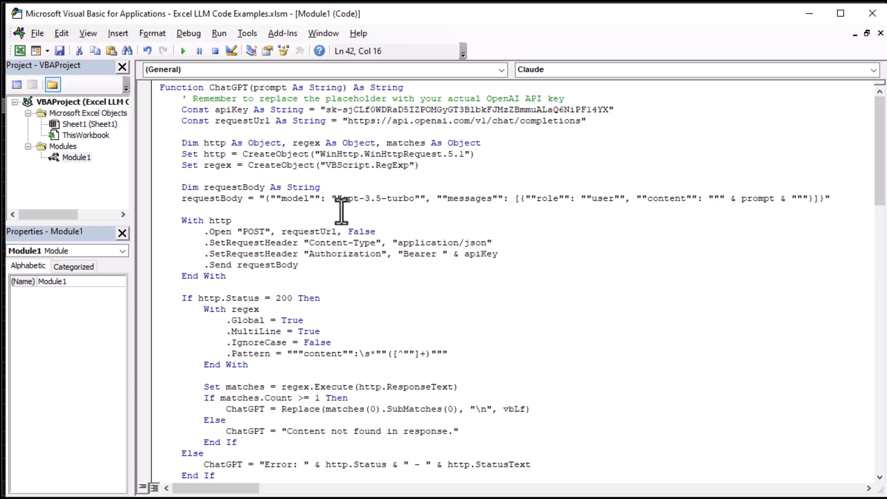
scroll("down", 3)
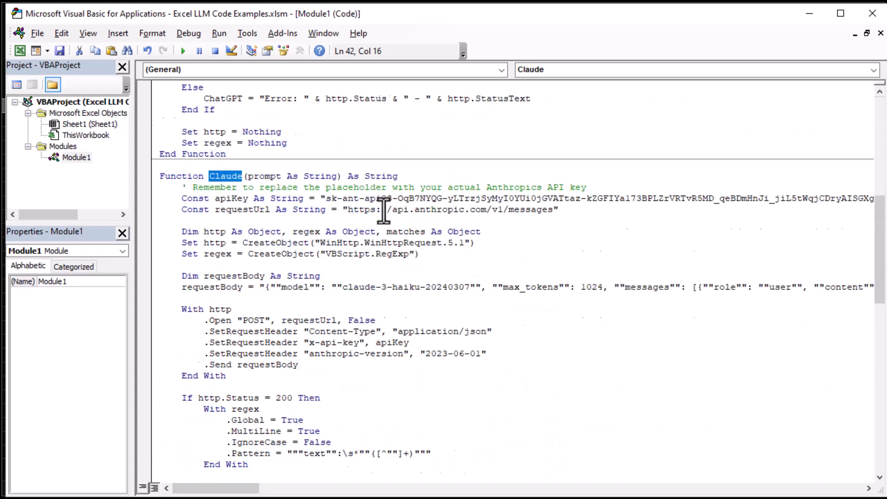
scroll("down", 3)
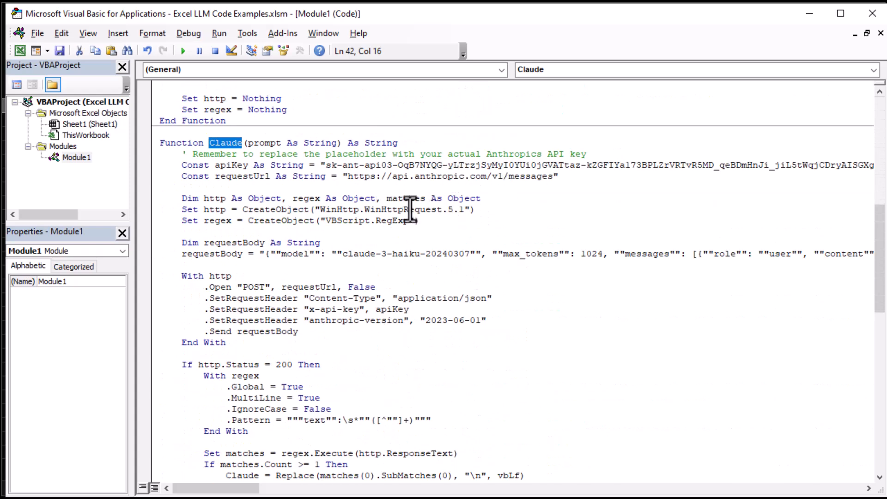
mouse_move(370, 253)
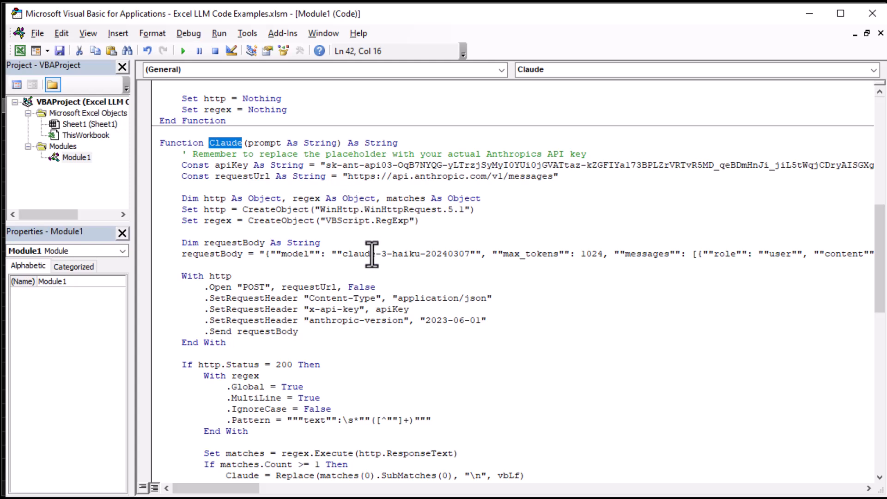
scroll("down", 3)
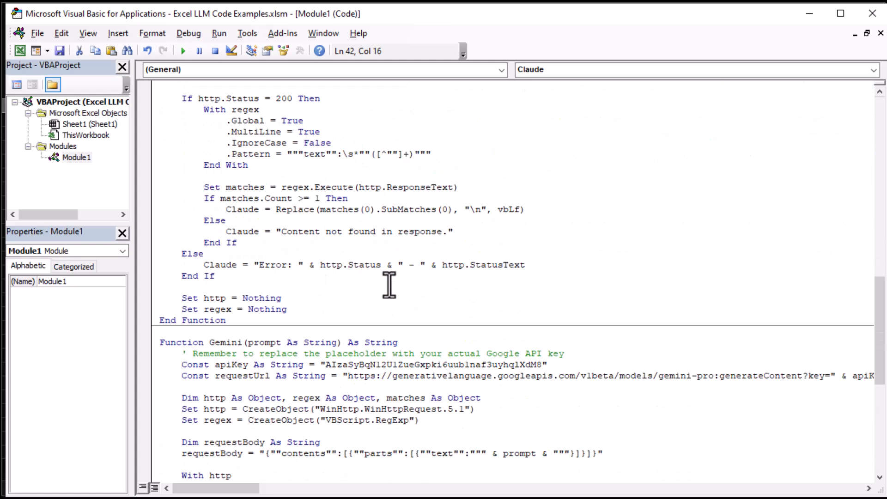
scroll("down", 3)
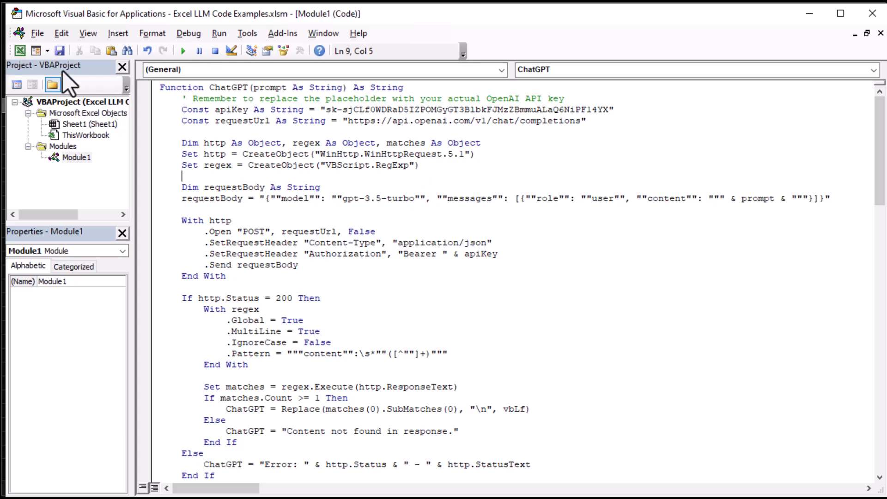
mouse_move(569, 85)
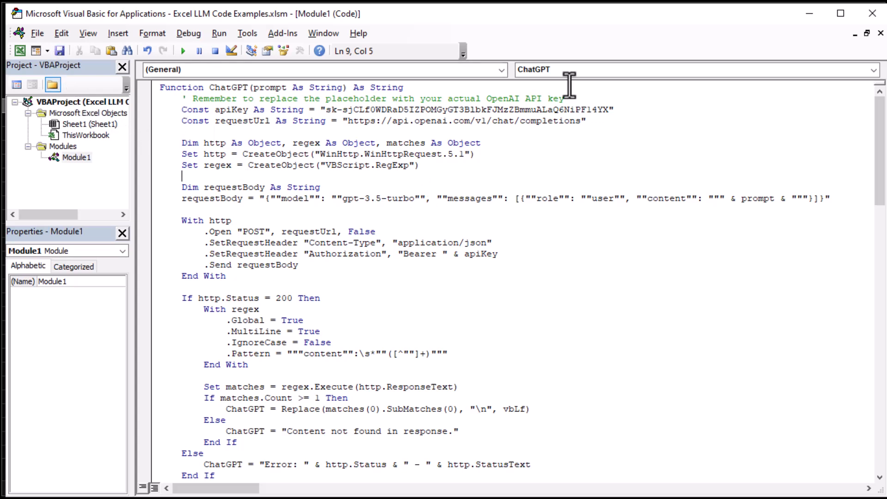
mouse_move(714, 168)
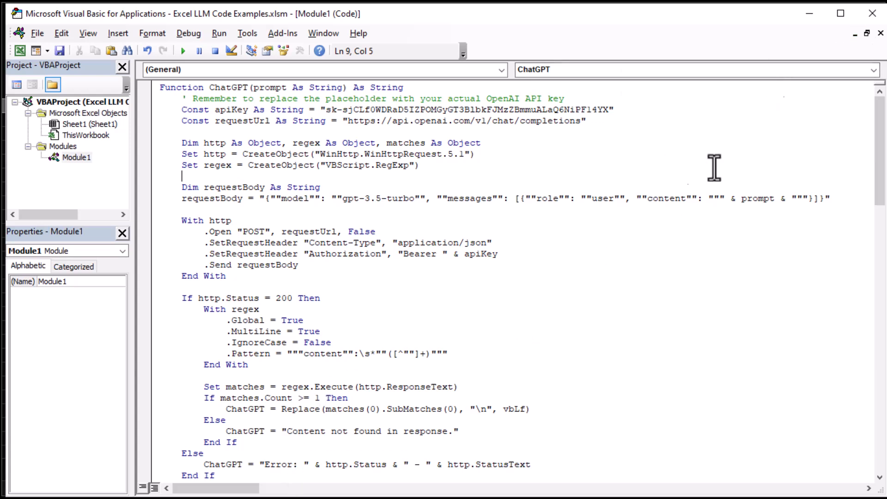
mouse_move(484, 153)
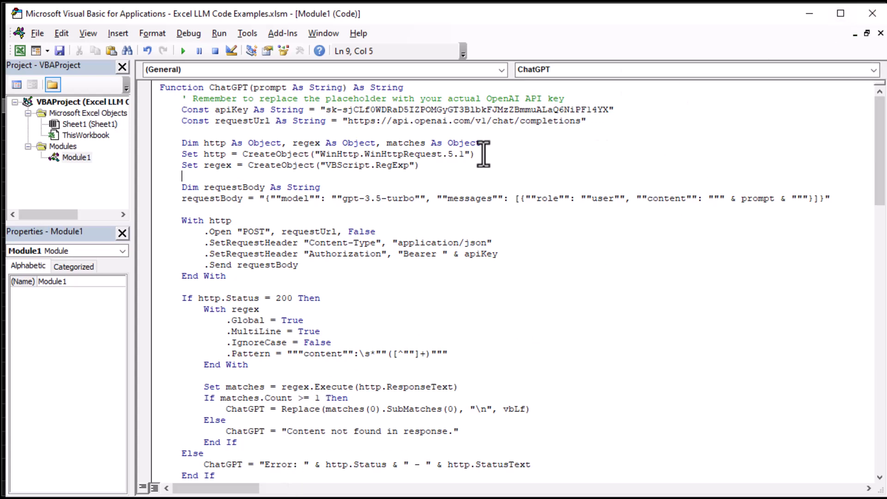
mouse_move(298, 463)
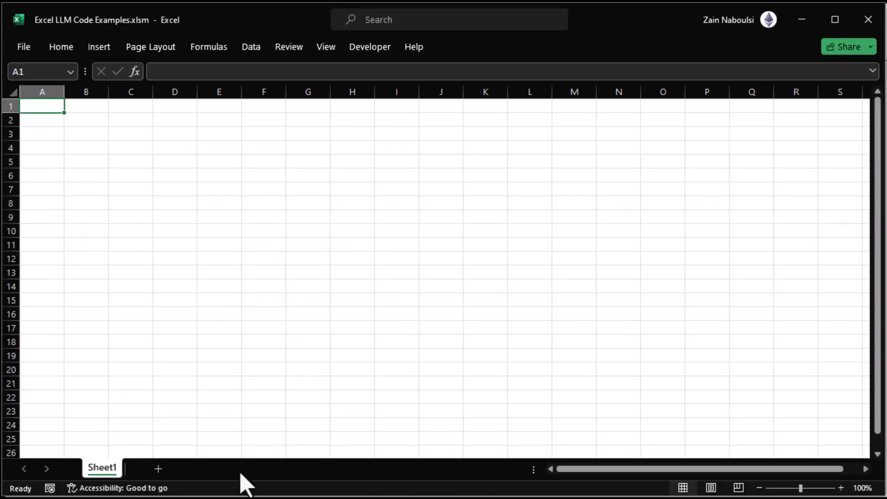
mouse_move(74, 121)
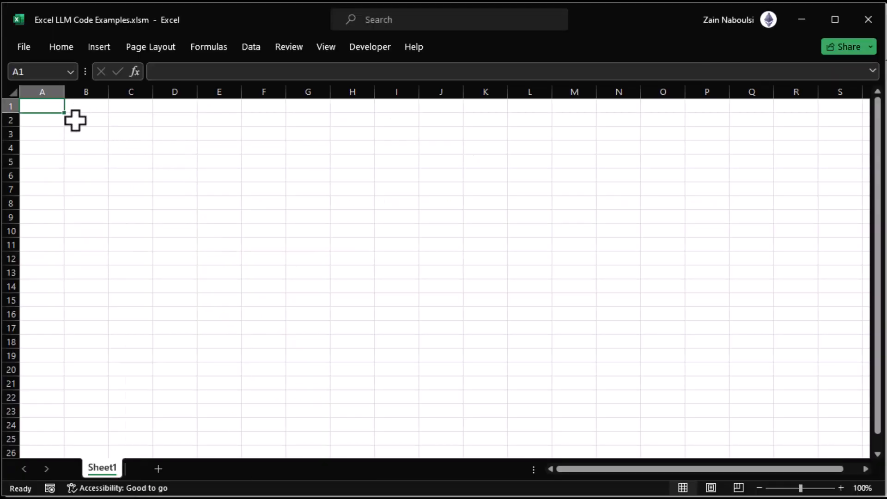
Enter =ChatGPT("Tell me what a penguin is in 50 words or less") in B2.
left_click(86, 120)
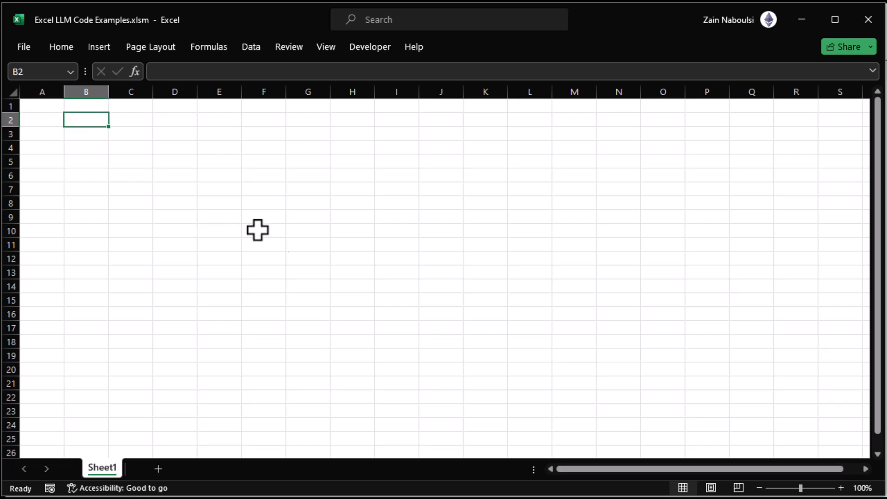
type("=")
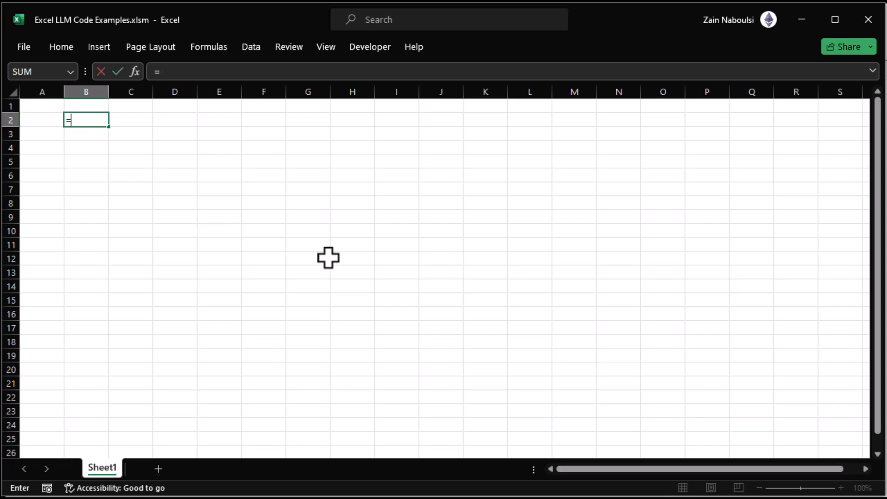
type("cha")
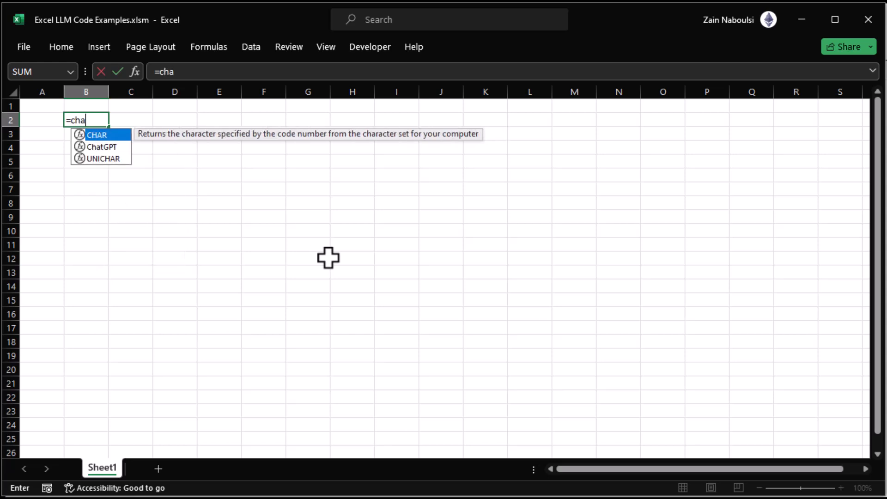
key("Down")
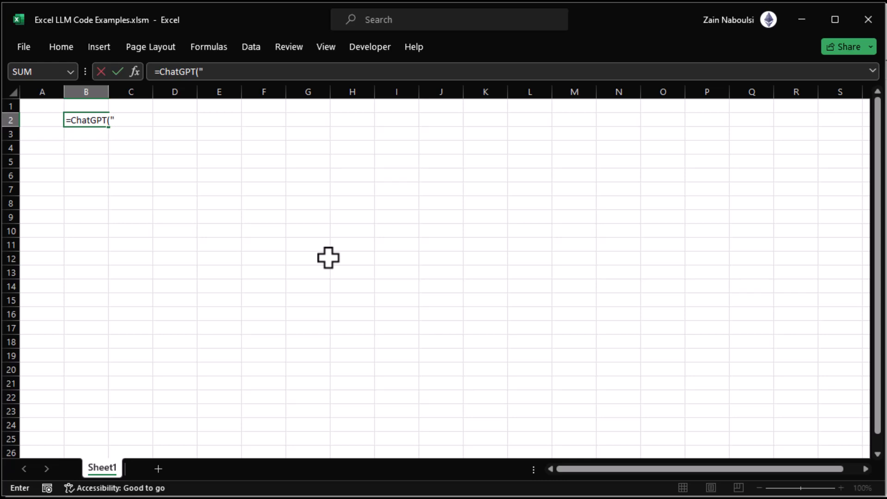
type("Tell me what")
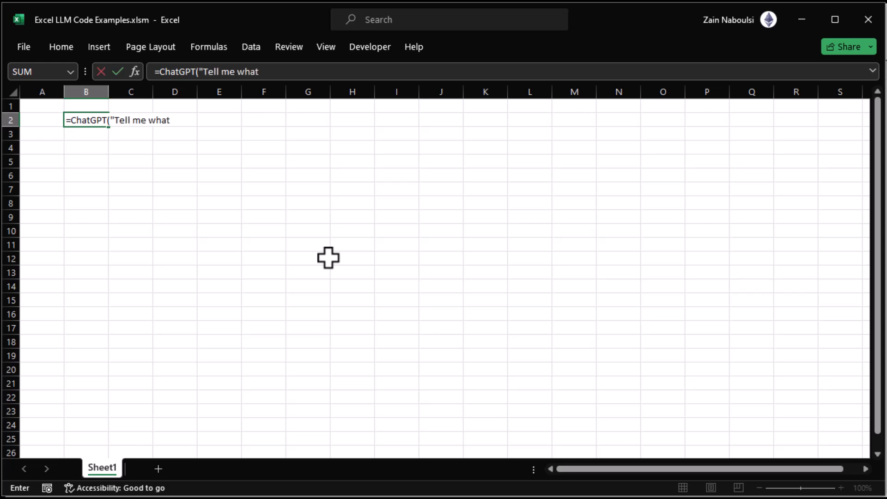
type("a pen")
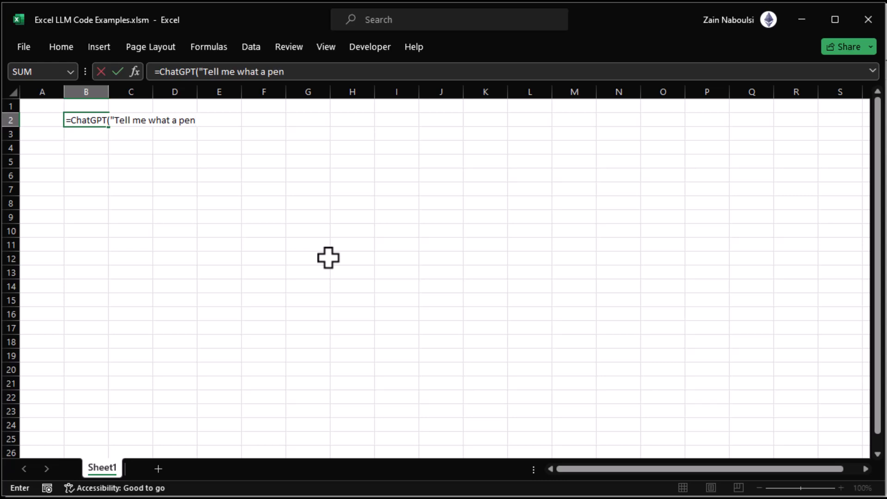
type("guin is")
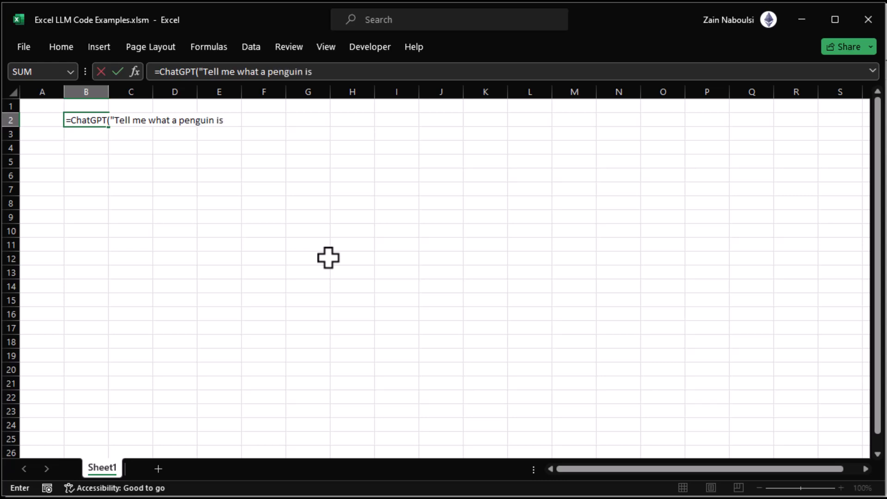
type("in 50")
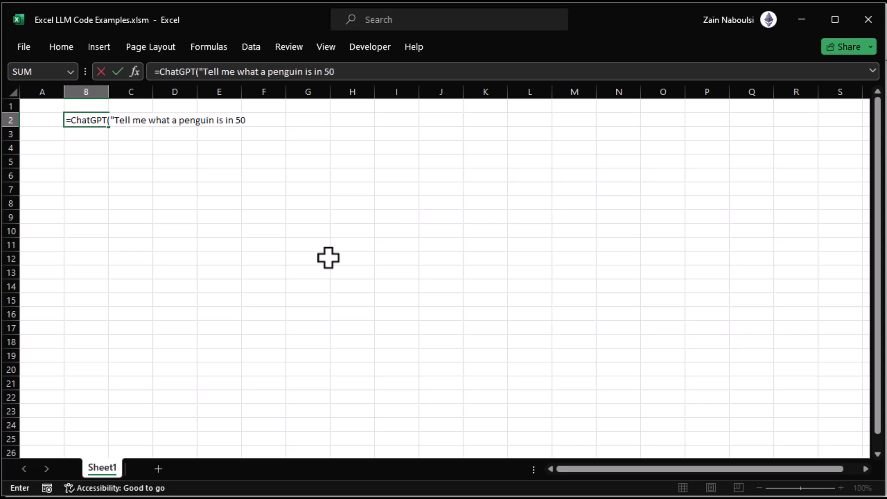
type("wor")
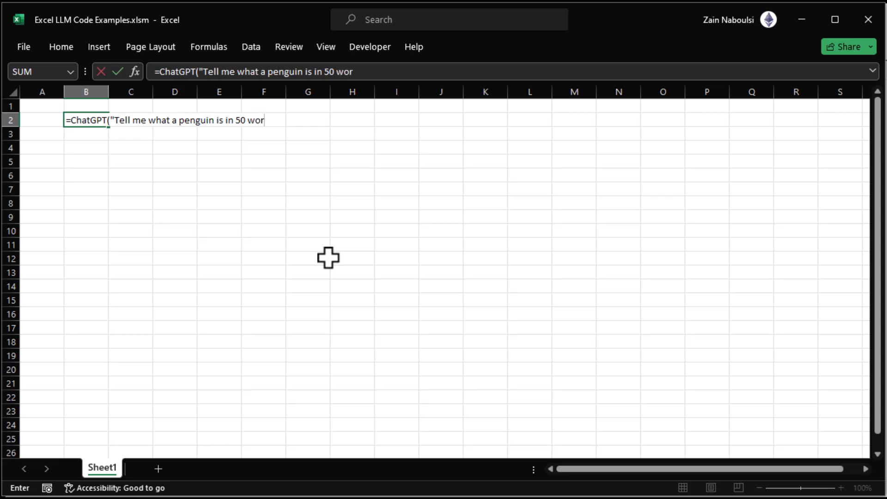
type("ds")
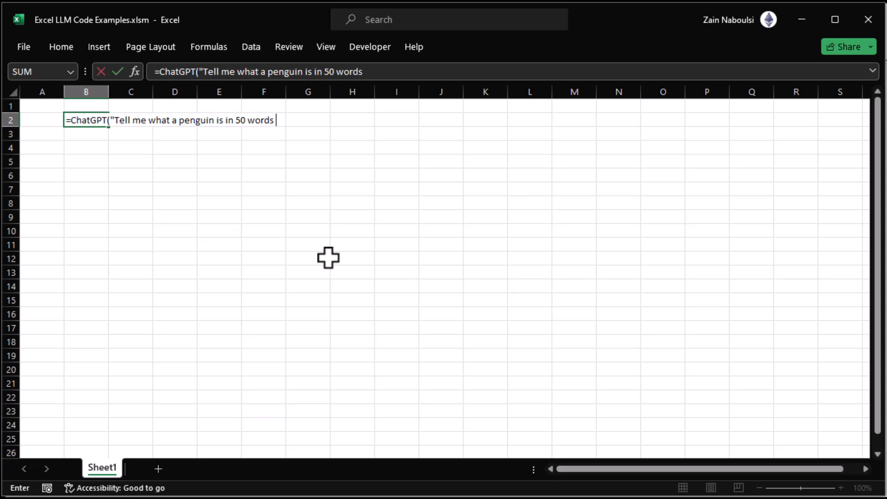
type("or less")
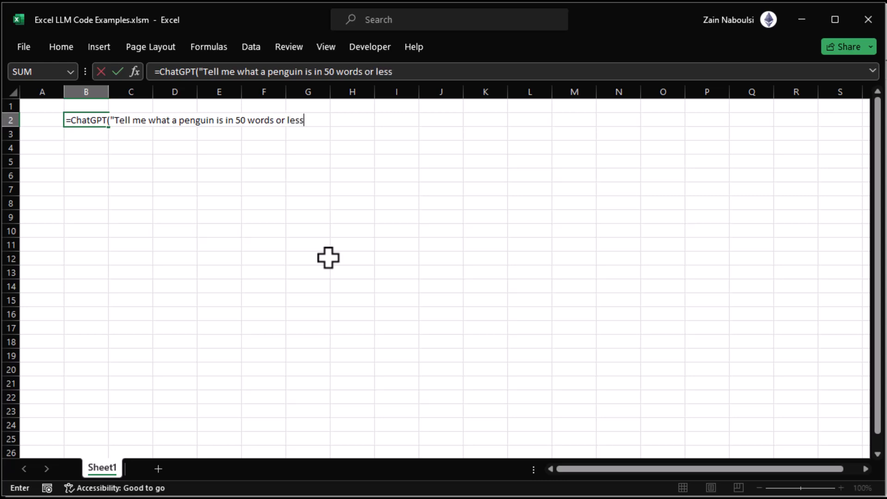
type("\")")
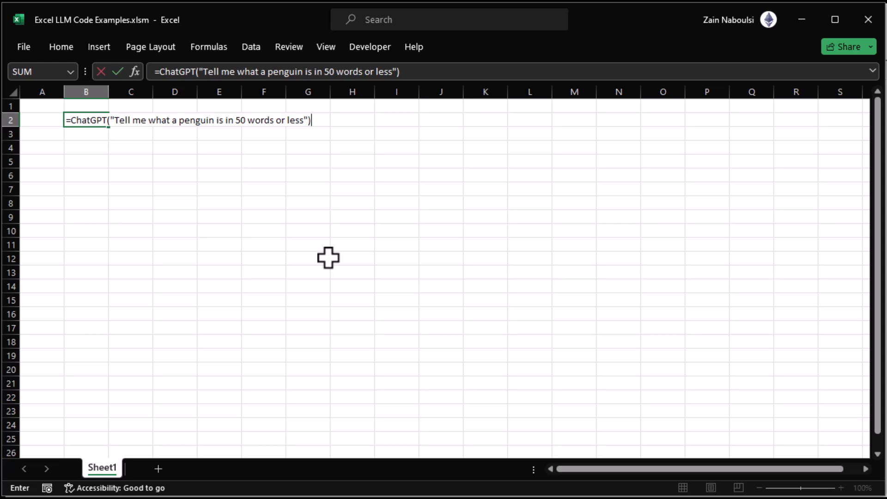
key("Return")
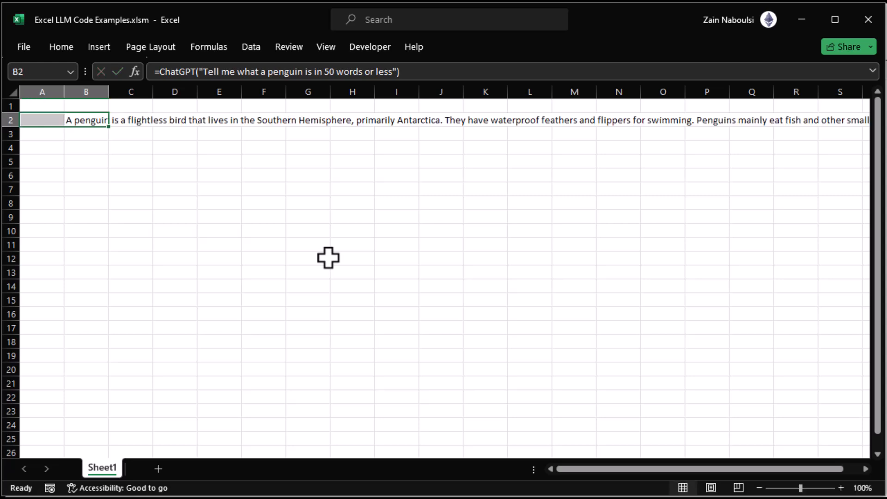
mouse_move(170, 184)
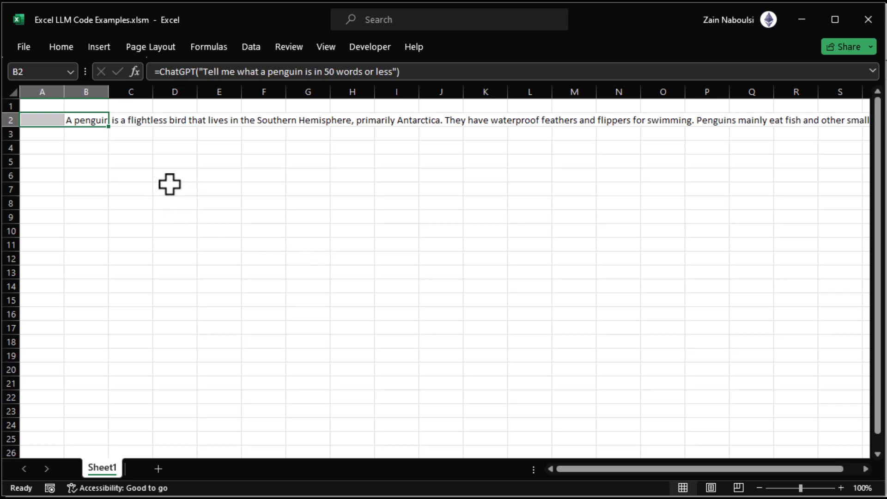
mouse_move(94, 153)
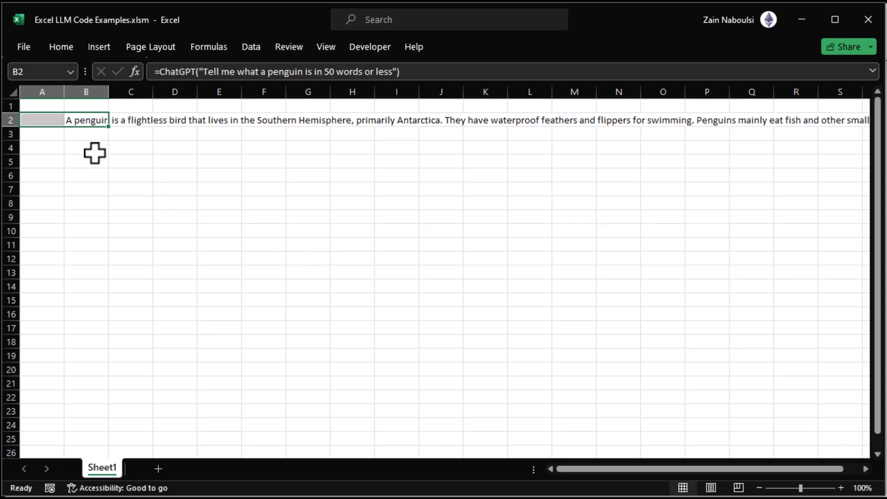
mouse_move(90, 122)
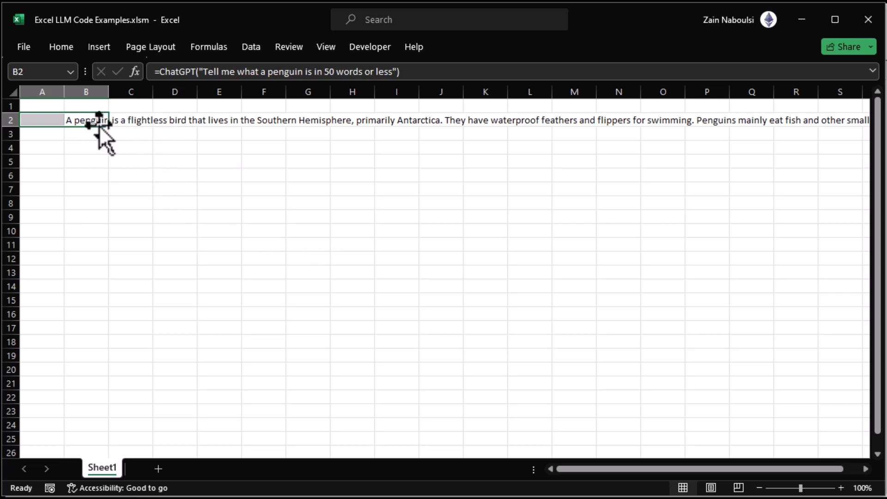
mouse_move(108, 92)
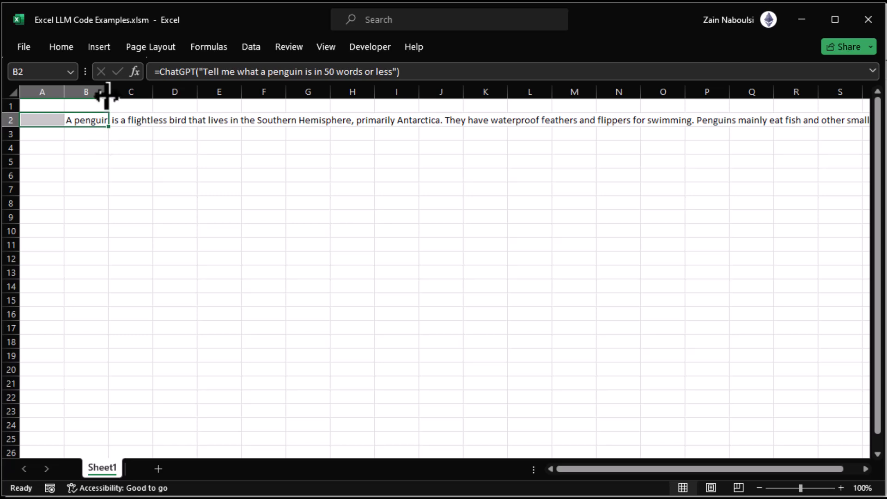
Drag column B's header border to widen the column.
left_click_drag(108, 92, 209, 92)
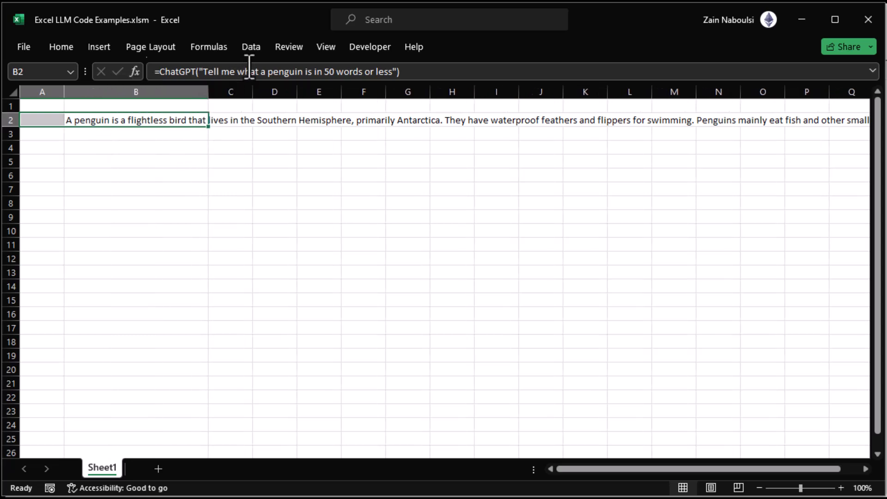
mouse_move(249, 54)
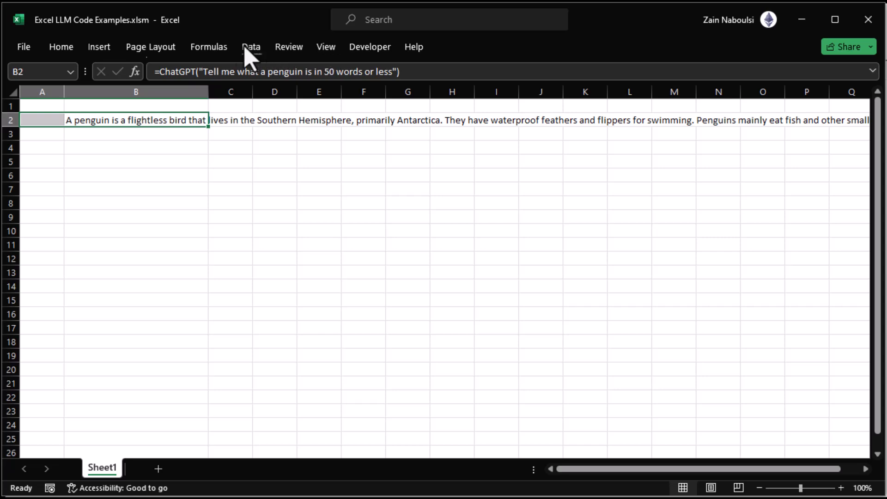
Turn on Wrap Text for the penguin answer in cell B2.
left_click(61, 46)
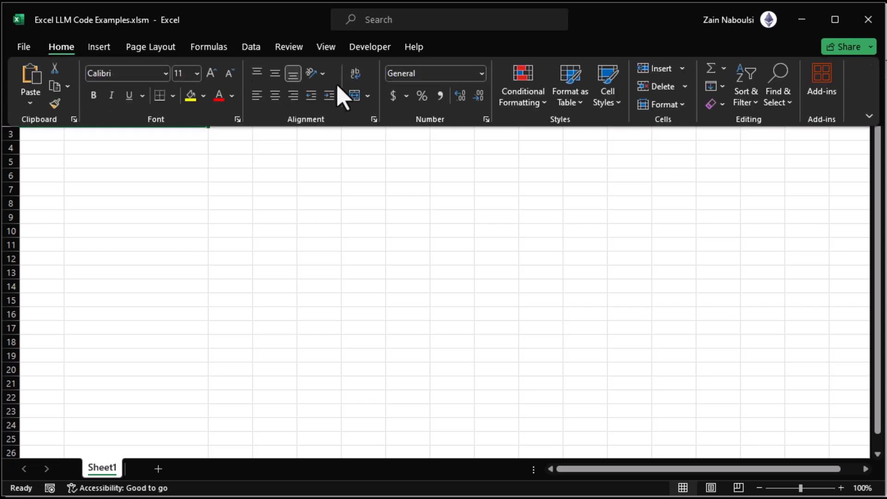
mouse_move(356, 73)
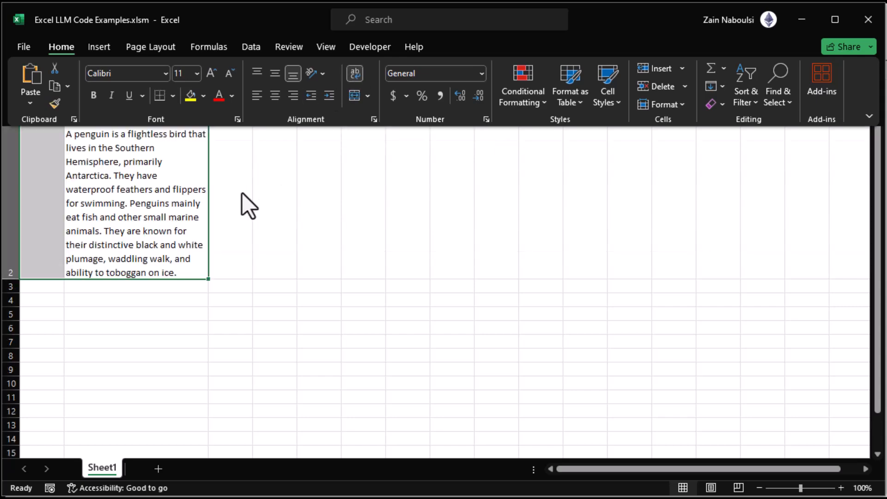
left_click(661, 104)
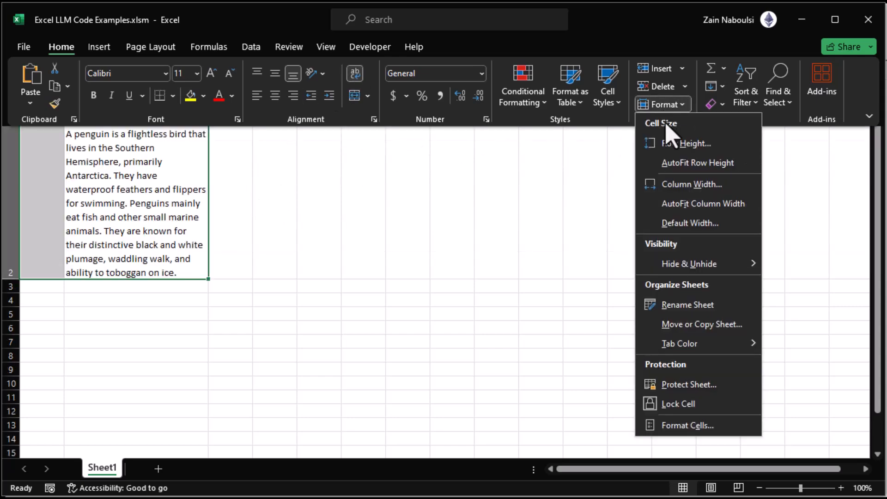
mouse_move(673, 119)
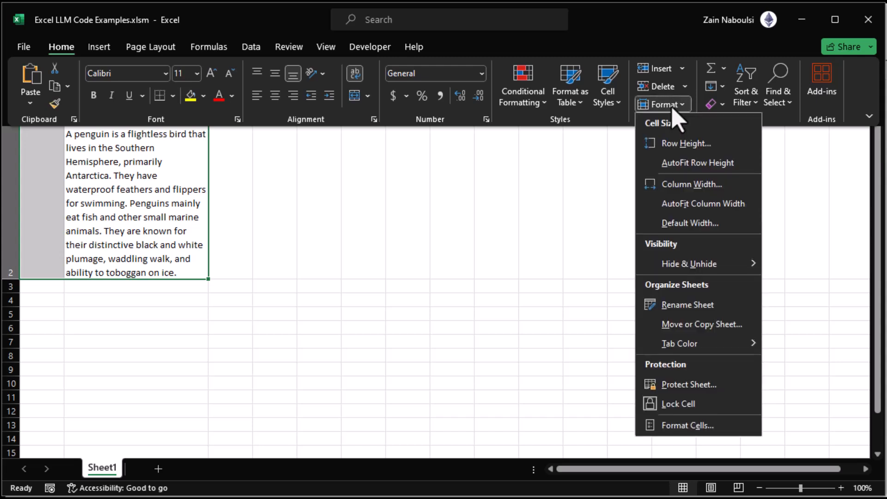
left_click(704, 204)
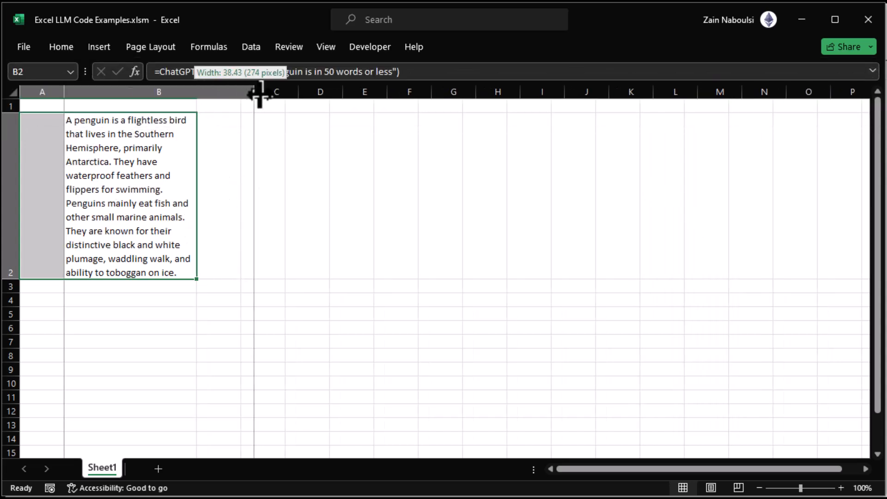
Widen column B, then narrow it slightly so the answer wraps fully.
left_click_drag(254, 91, 317, 92)
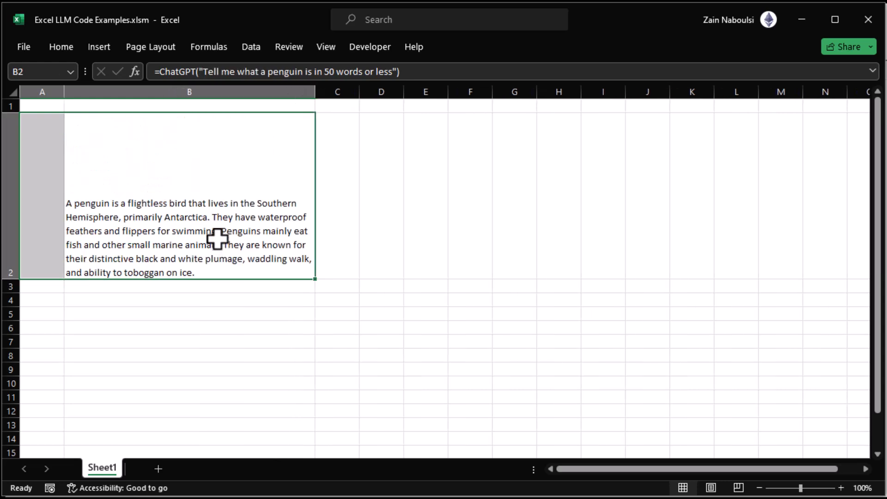
left_click_drag(316, 91, 285, 92)
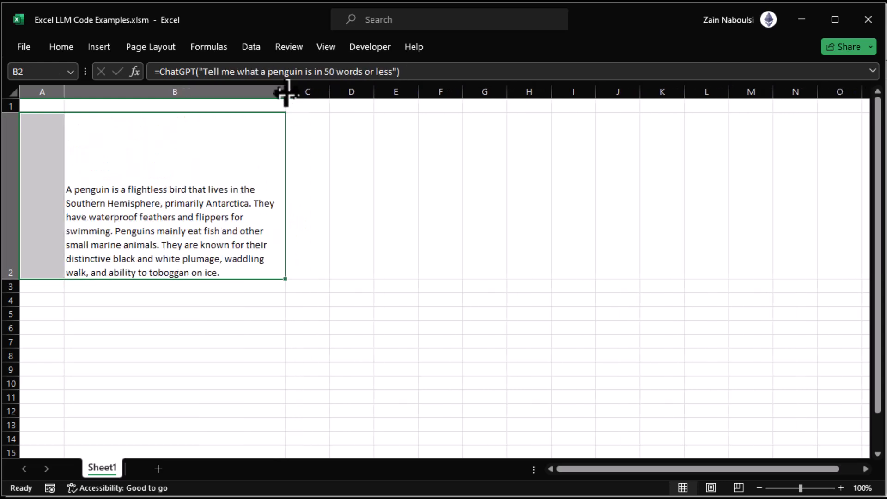
mouse_move(166, 300)
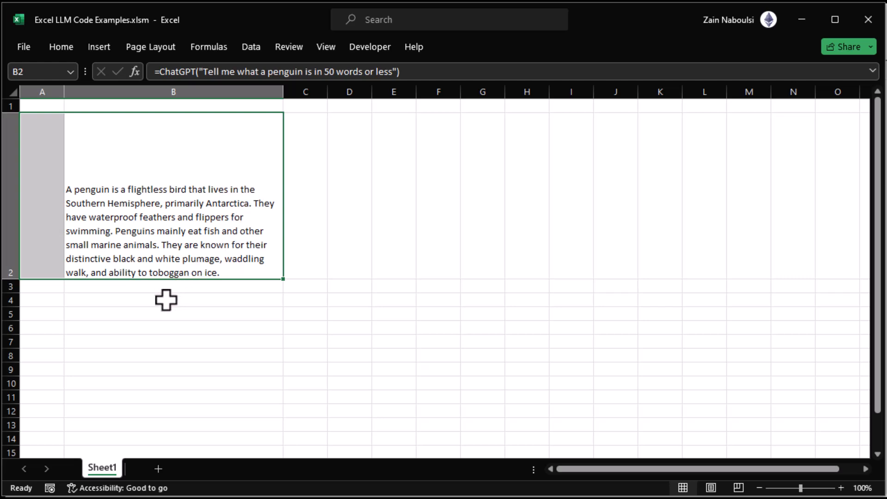
left_click(173, 299)
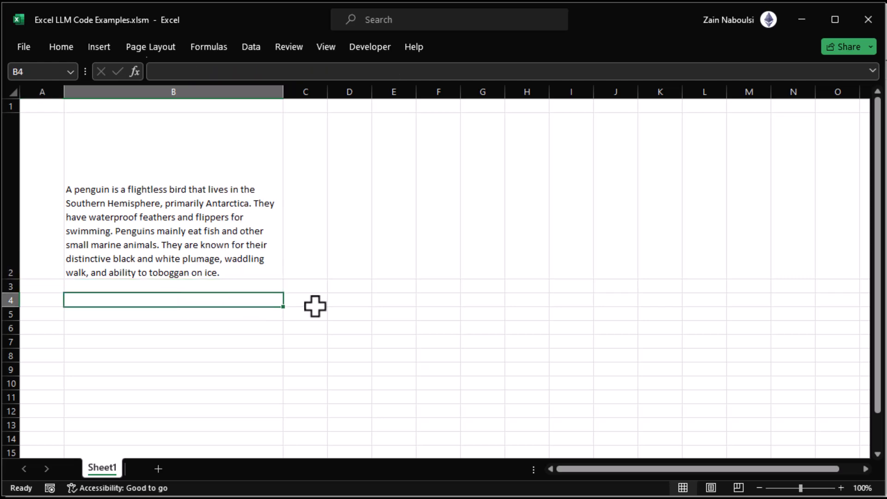
Enter =Claude("Tell me what a penguin is in 50 words or less") in B4 and reselect it.
type("=")
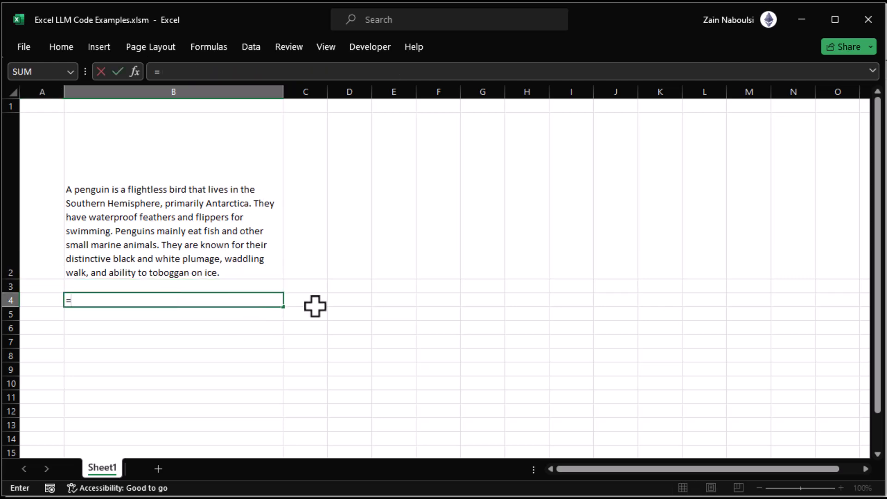
type("Claude(")
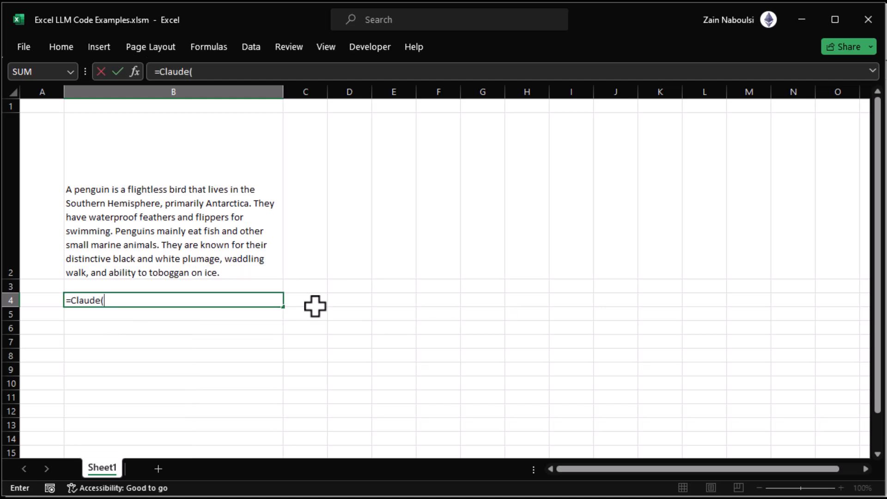
type("\"")
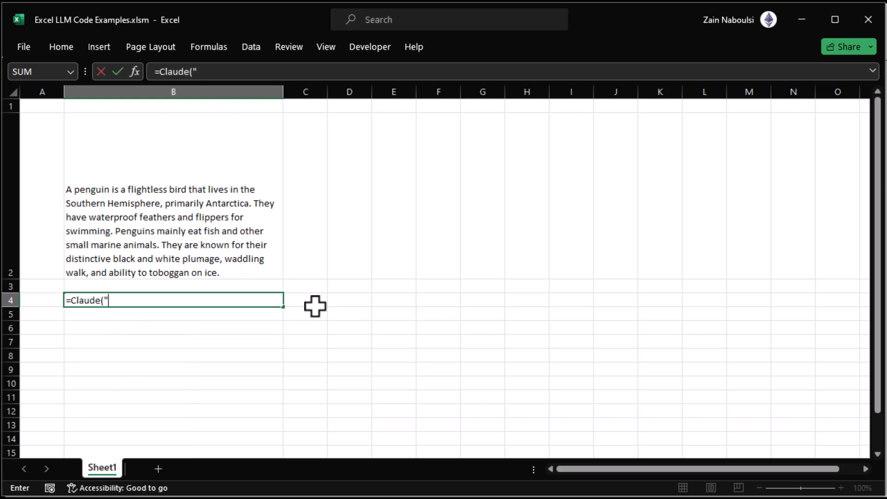
type("Tell me what a")
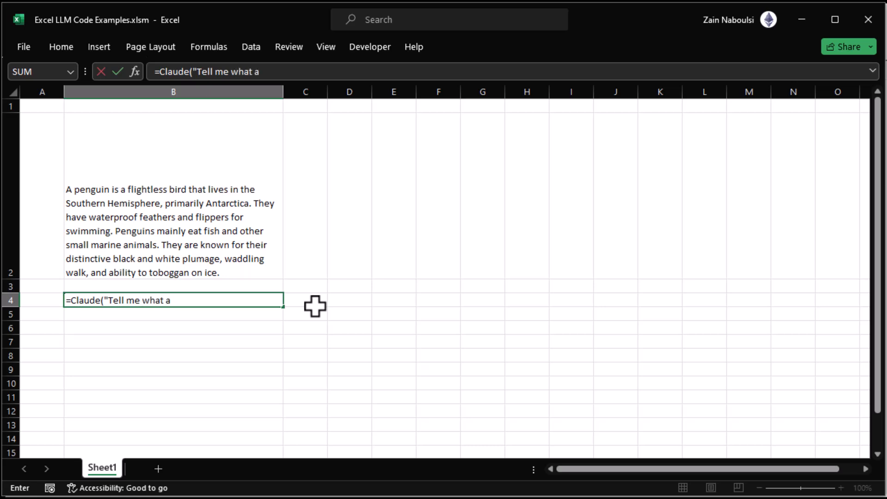
type("penguin in")
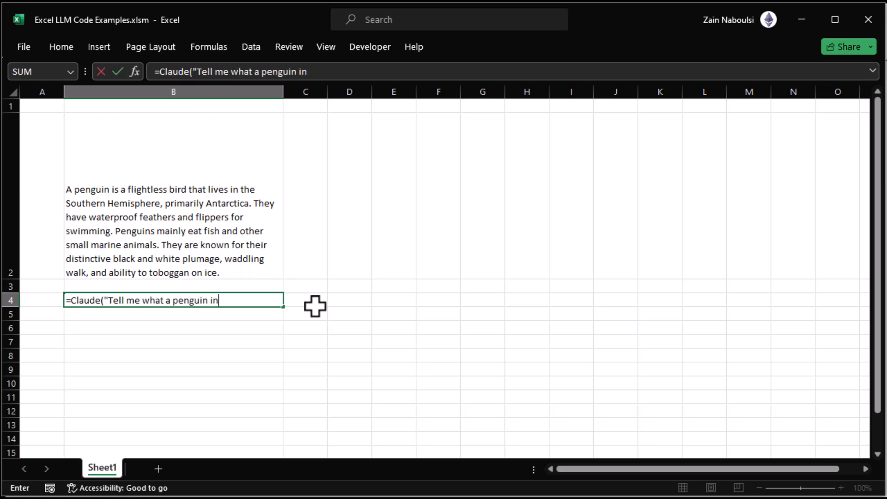
type("is in 5")
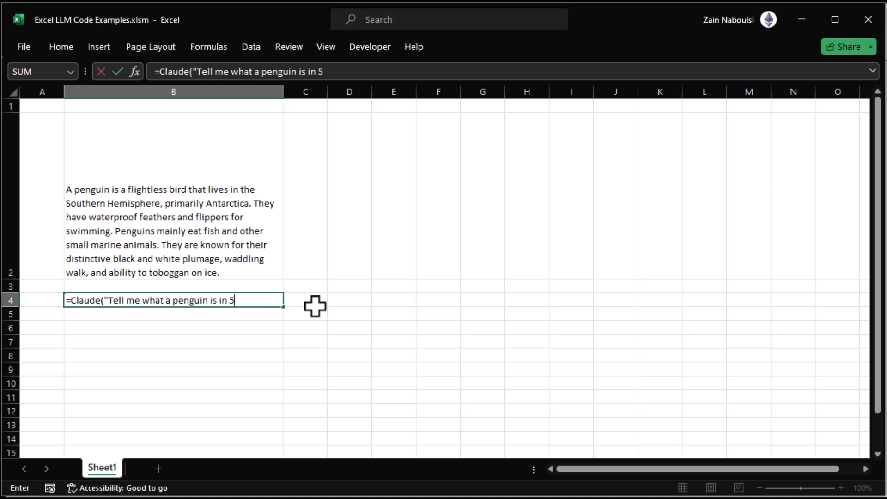
type("0 words or le")
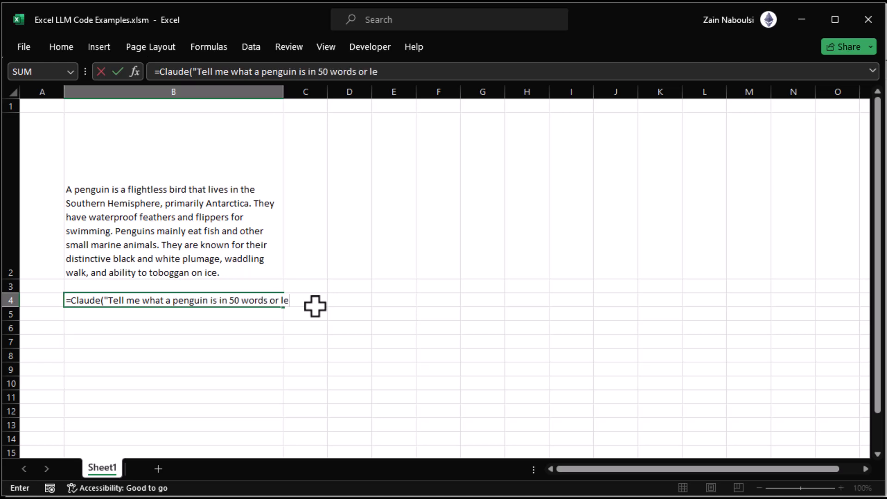
type("ss\")")
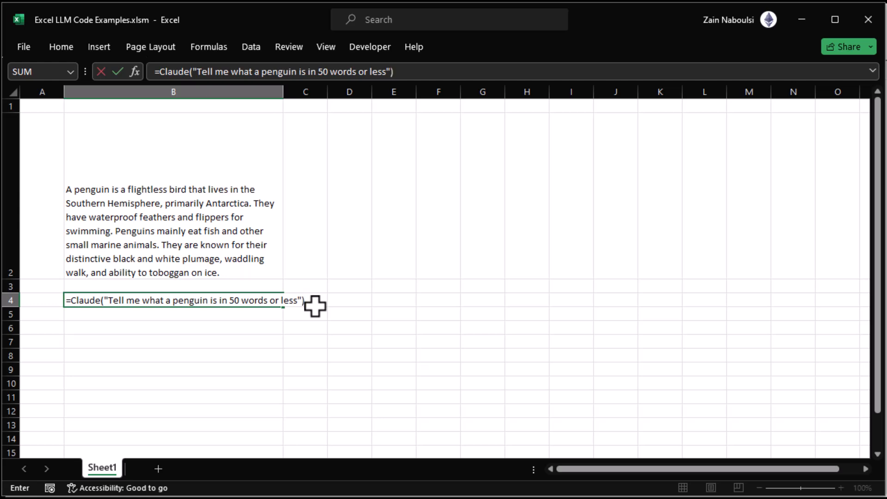
key("Return")
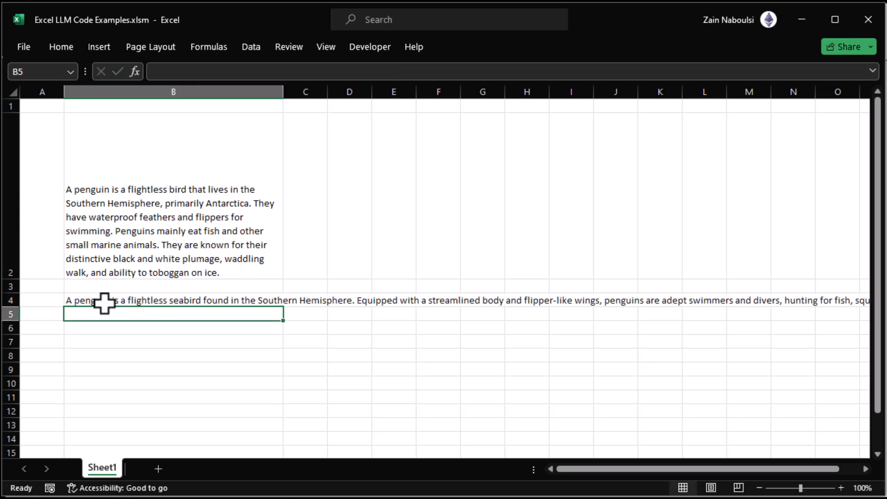
left_click(173, 300)
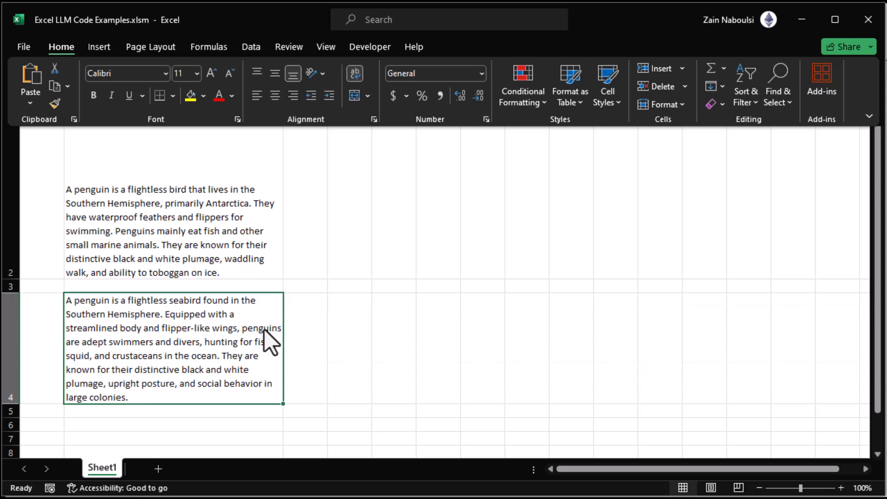
scroll("down", 3)
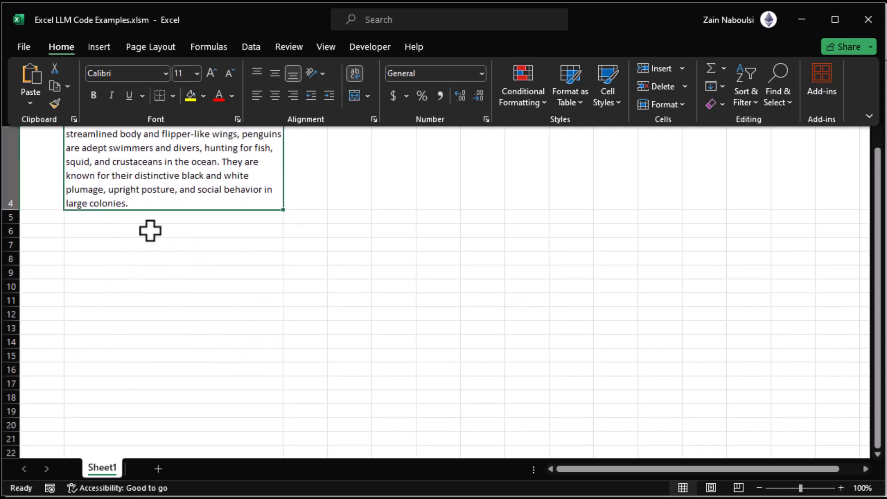
Enter =Gemini("Tell me what a penguin is in 50 words or less") in cell B6.
left_click(174, 230)
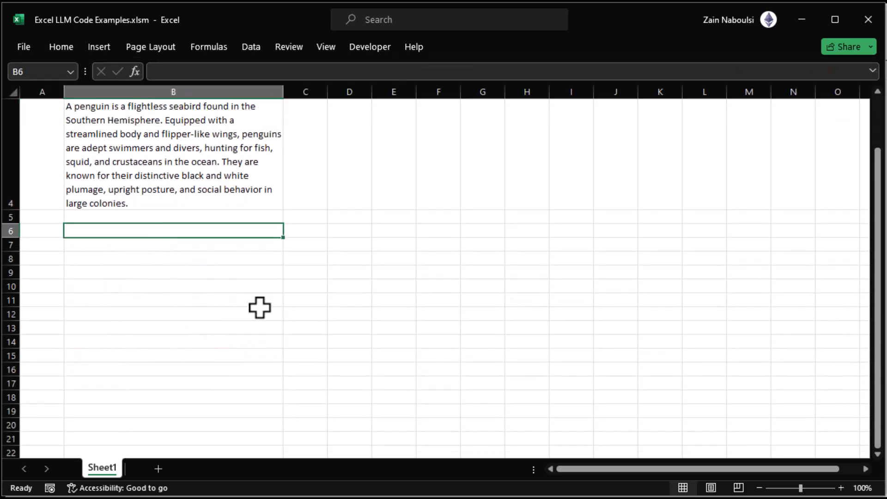
type("=")
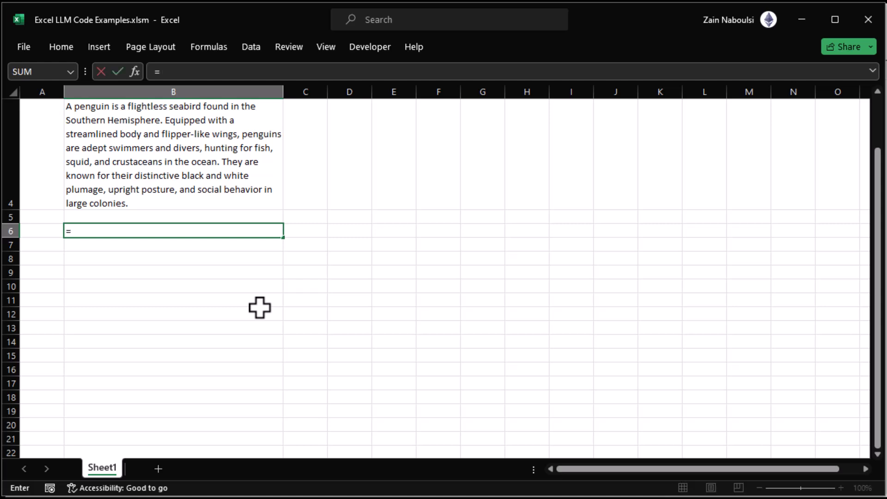
type("Gemini(")
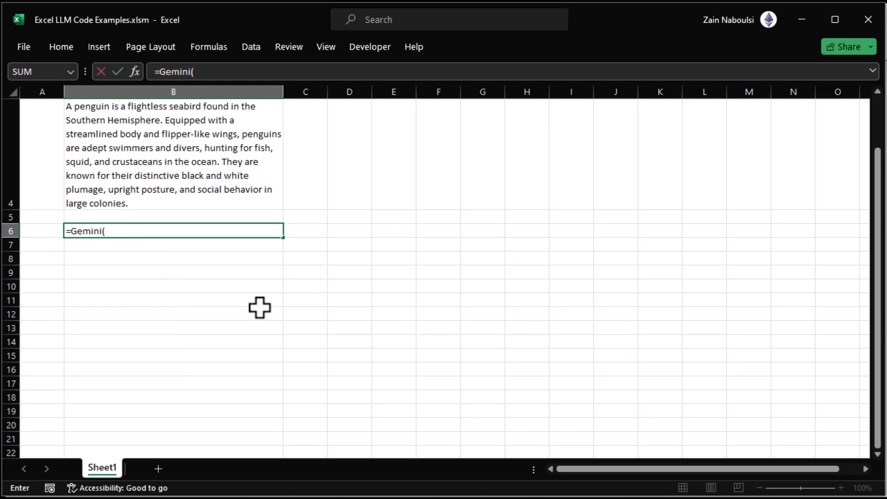
type("\"Tell me w")
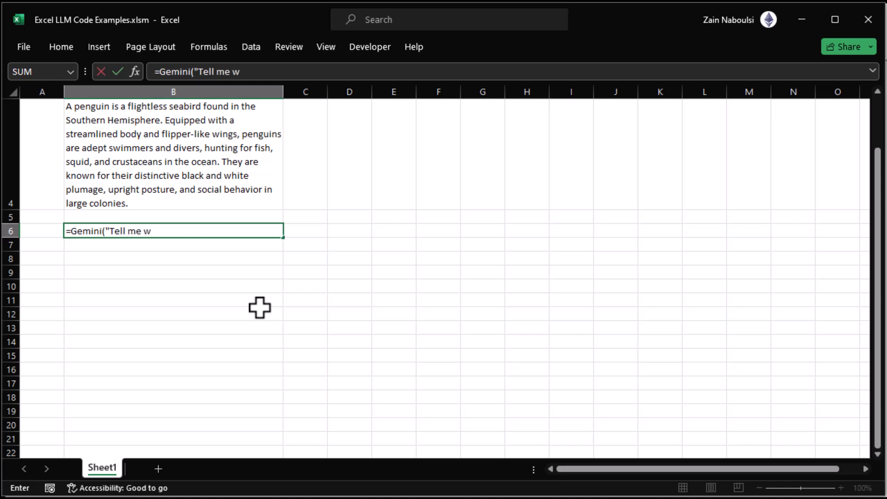
type("hat a pen")
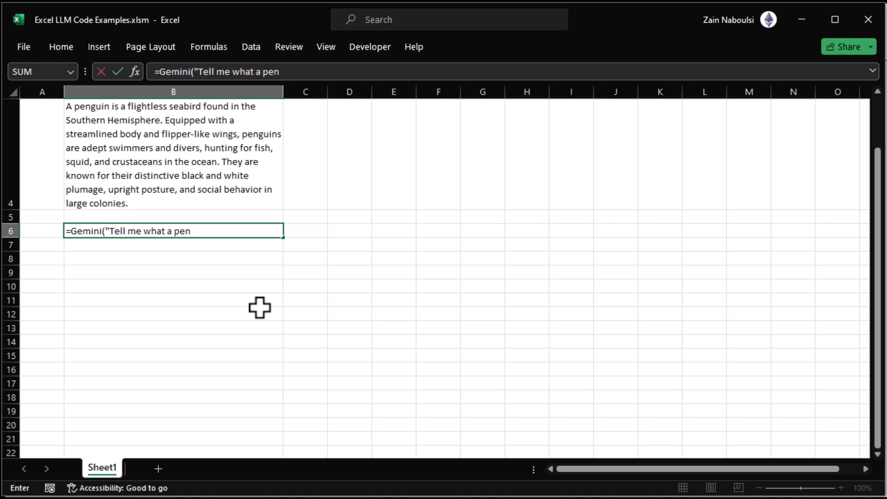
type("guin is in")
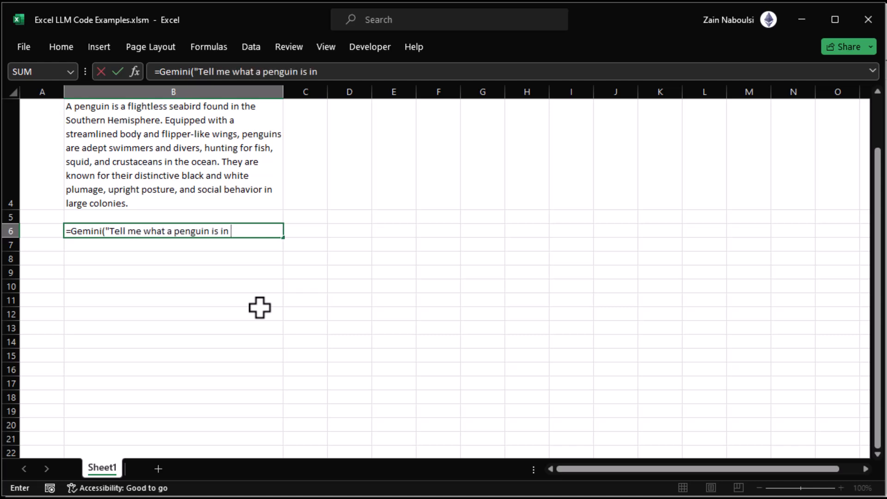
type("50 words")
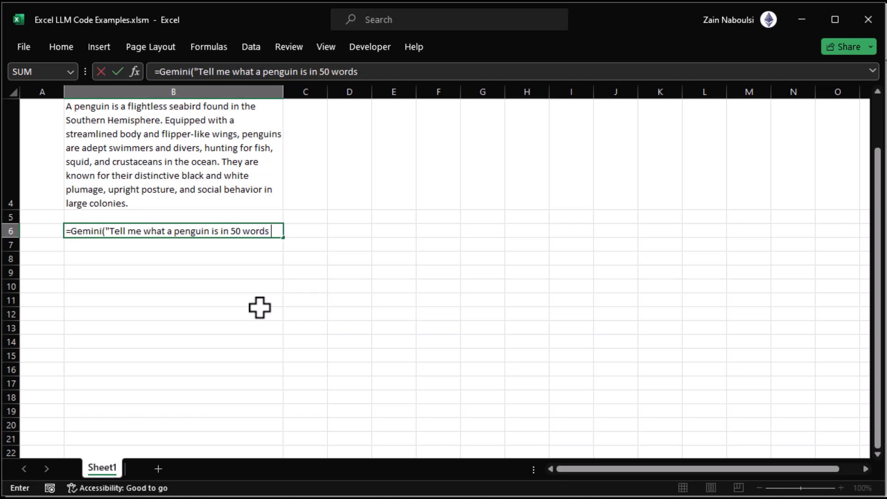
type("or less\"")
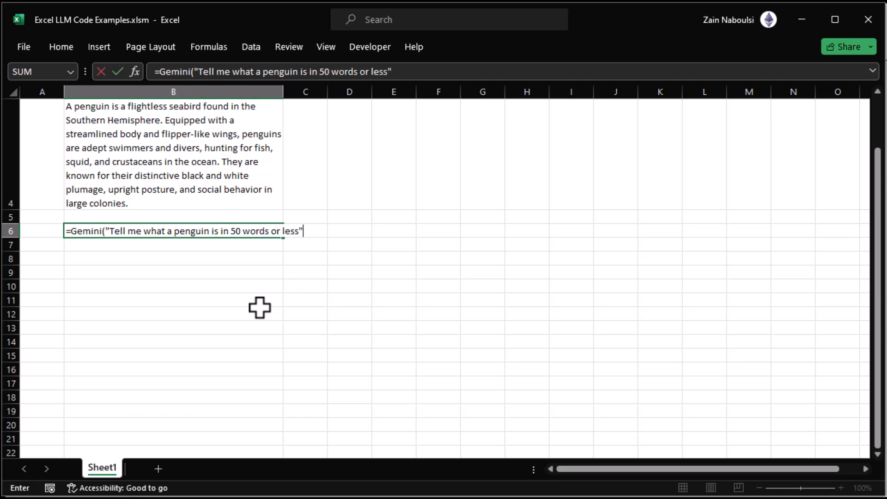
type(")")
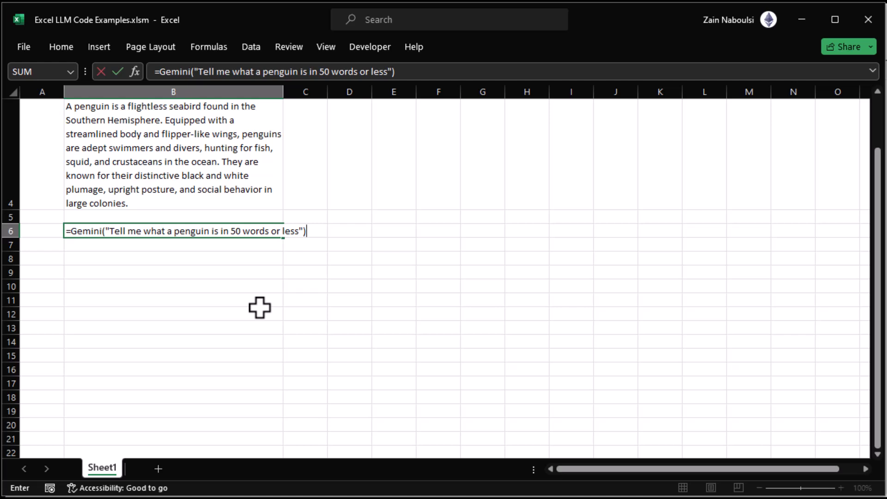
key("Return")
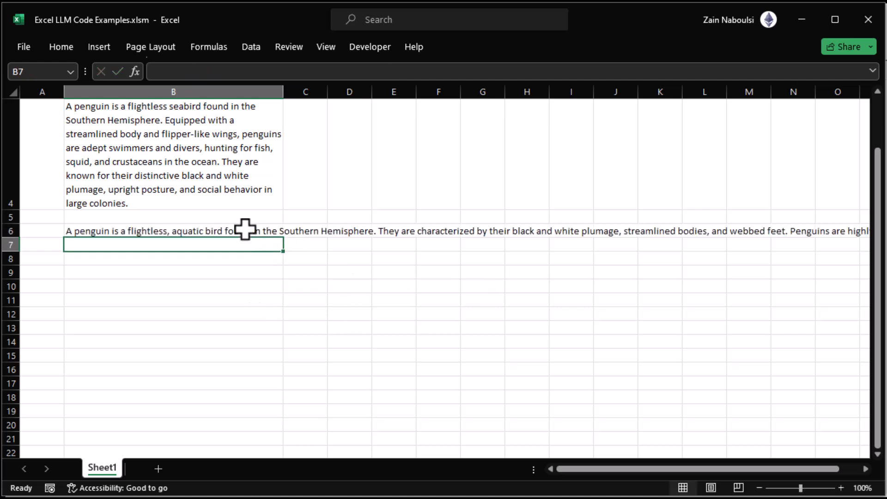
Select the Gemini answer in B6 and bring up the Home formatting commands.
left_click(173, 231)
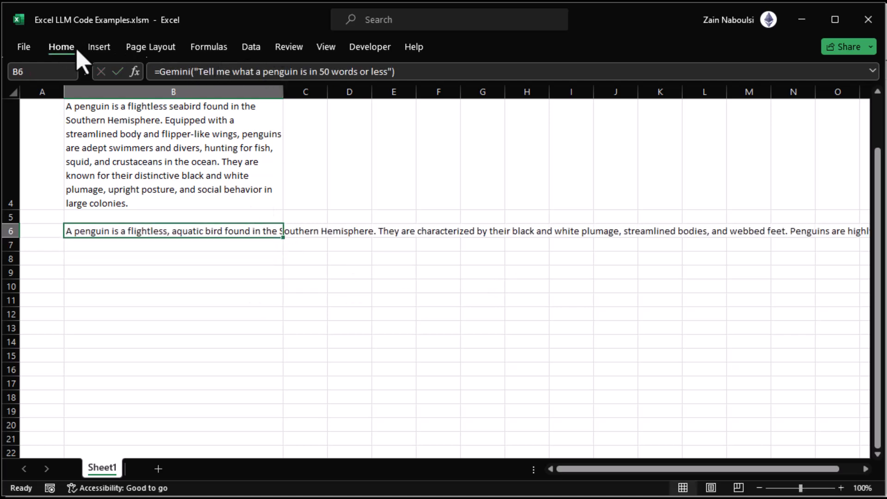
left_click(309, 73)
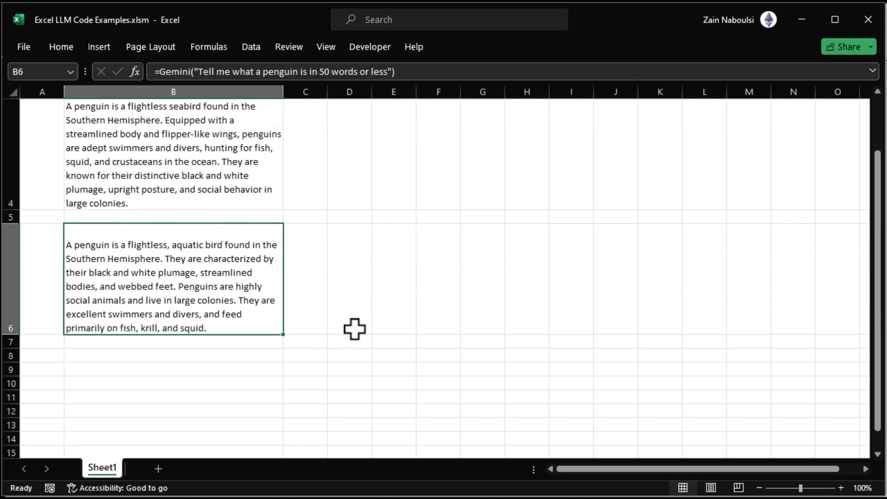
scroll("up", 3)
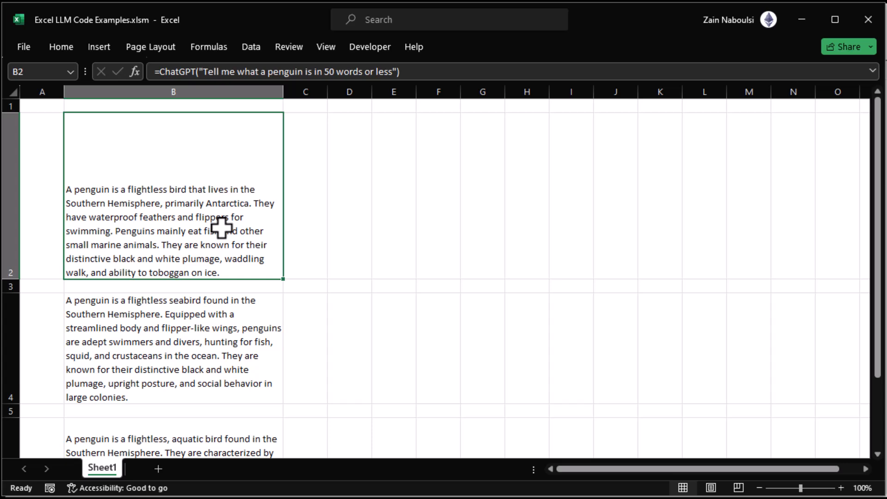
mouse_move(304, 257)
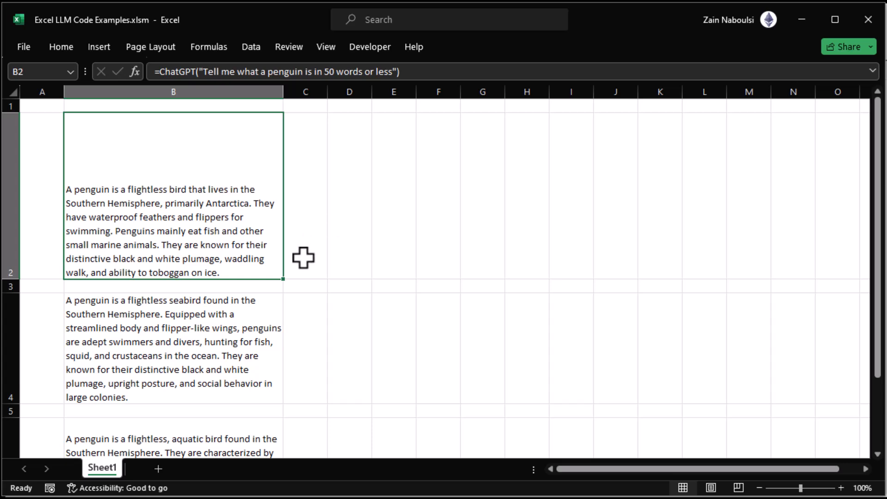
mouse_move(318, 251)
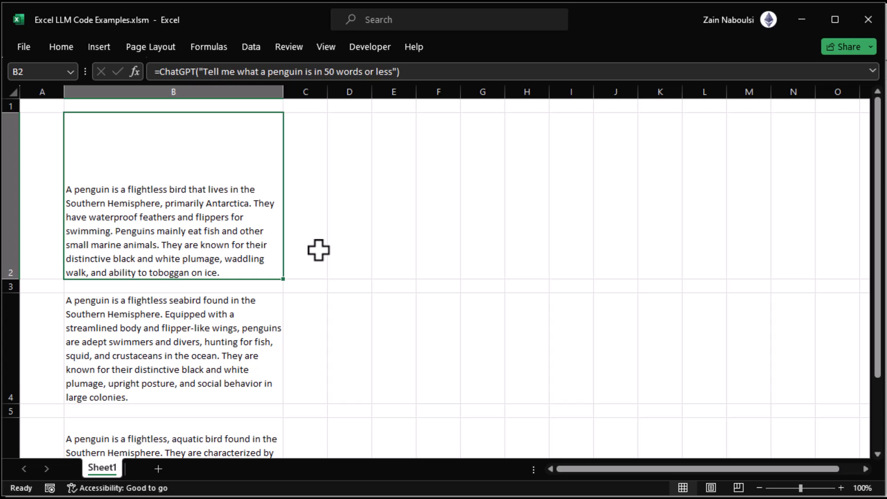
mouse_move(346, 230)
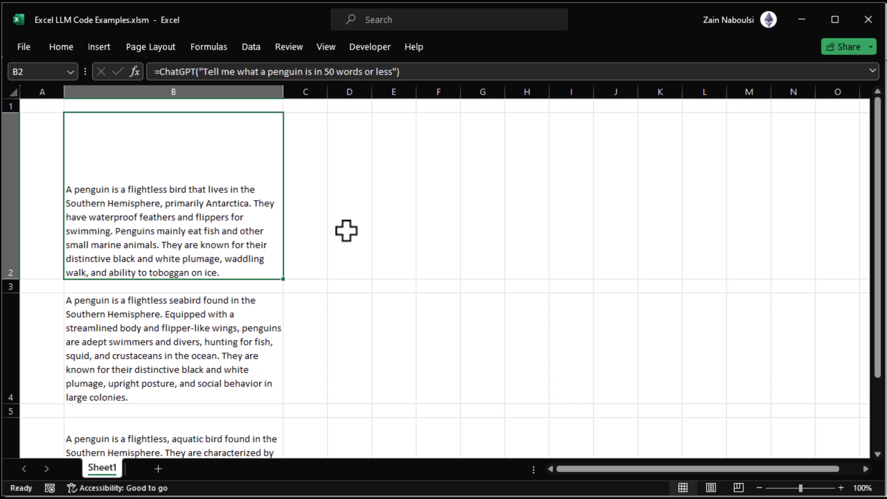
mouse_move(331, 181)
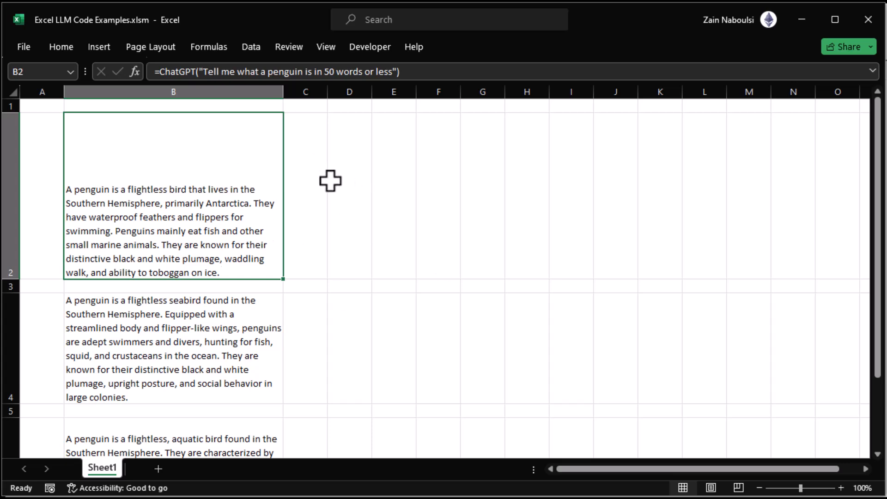
mouse_move(340, 327)
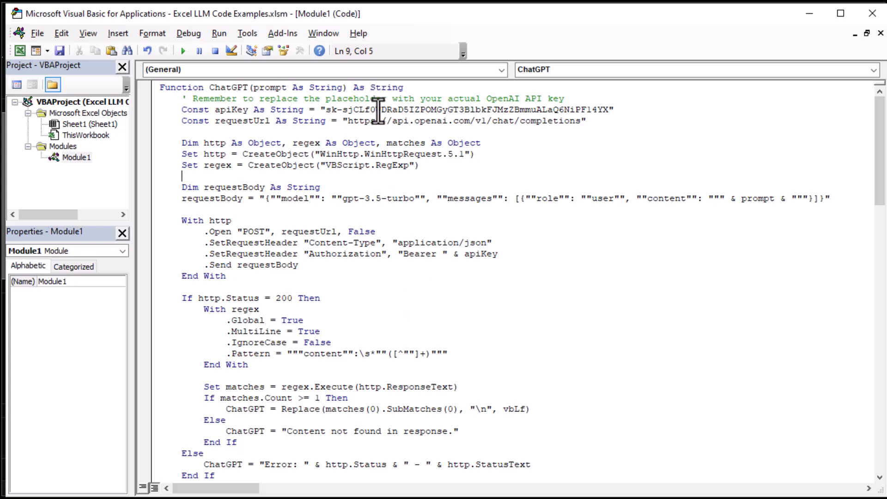
Scroll through Module1's ChatGPT and Claude function code.
scroll("down", 3)
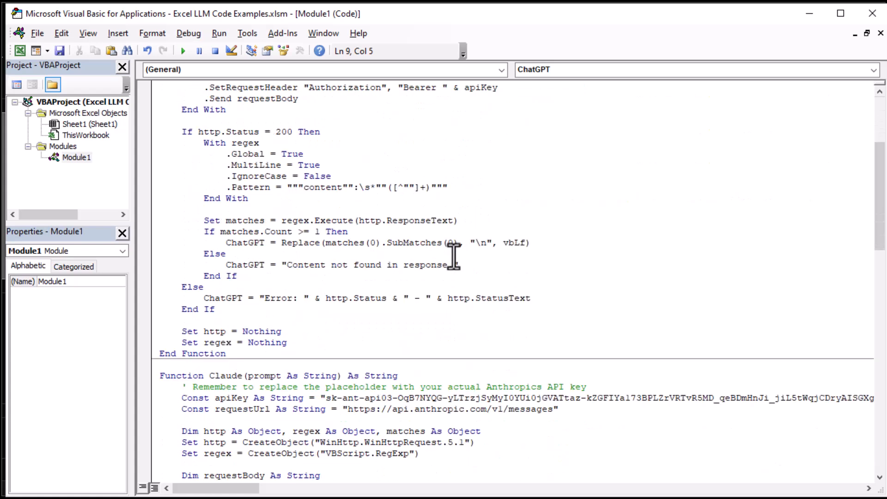
scroll("up", 3)
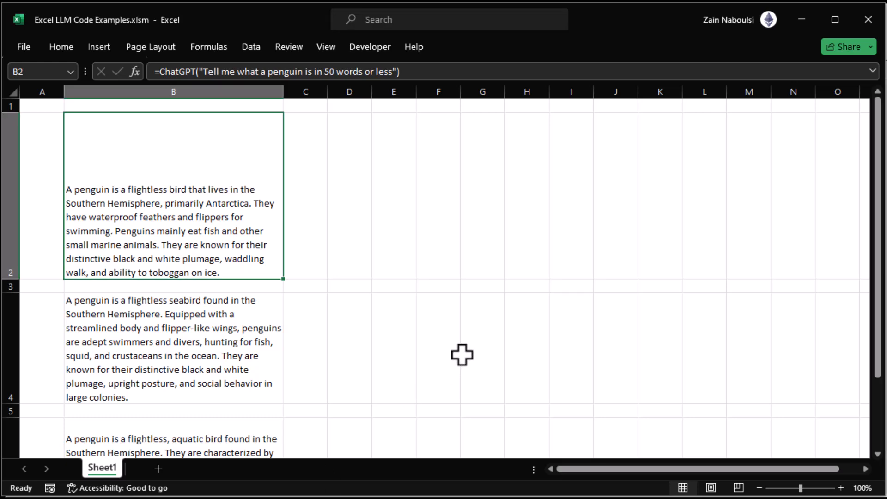
mouse_move(461, 443)
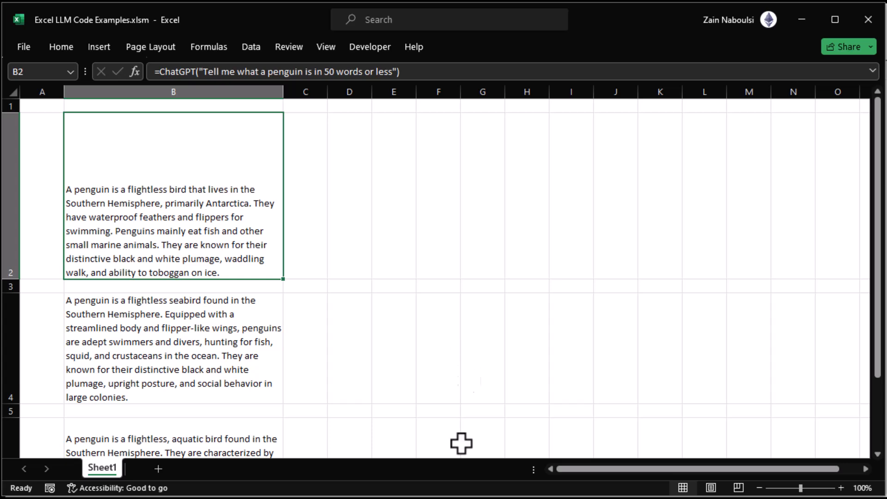